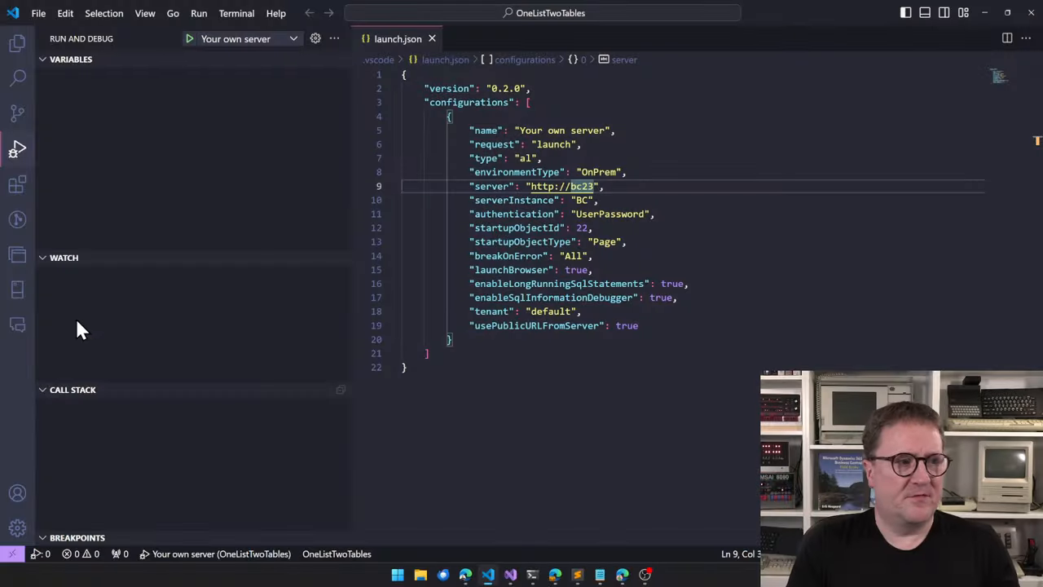
mouse_move(137, 160)
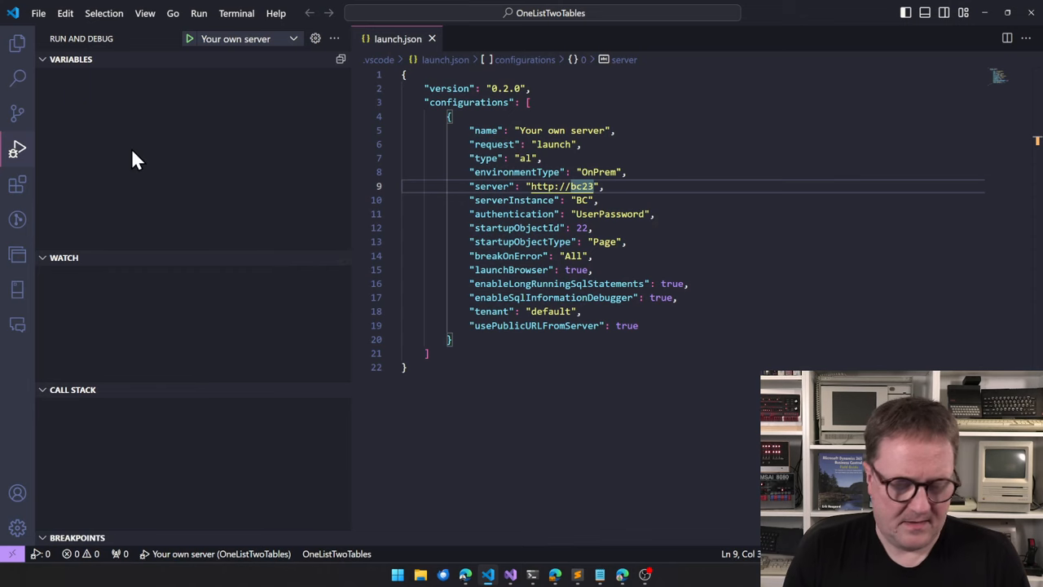
Show the OneListTwoTables project files in the Explorer and bring up launch.json.
left_click(18, 42)
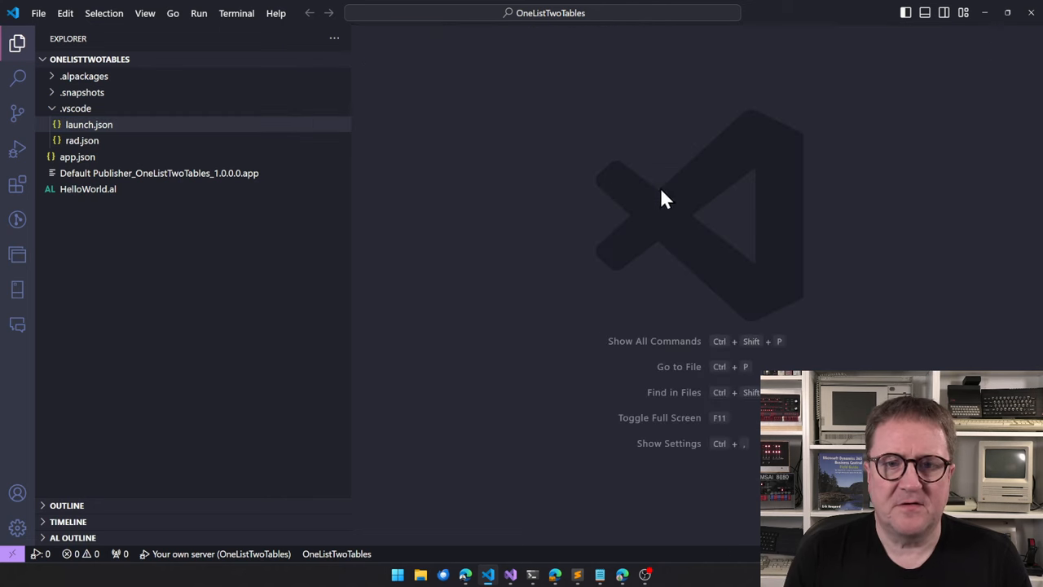
double_click(88, 189)
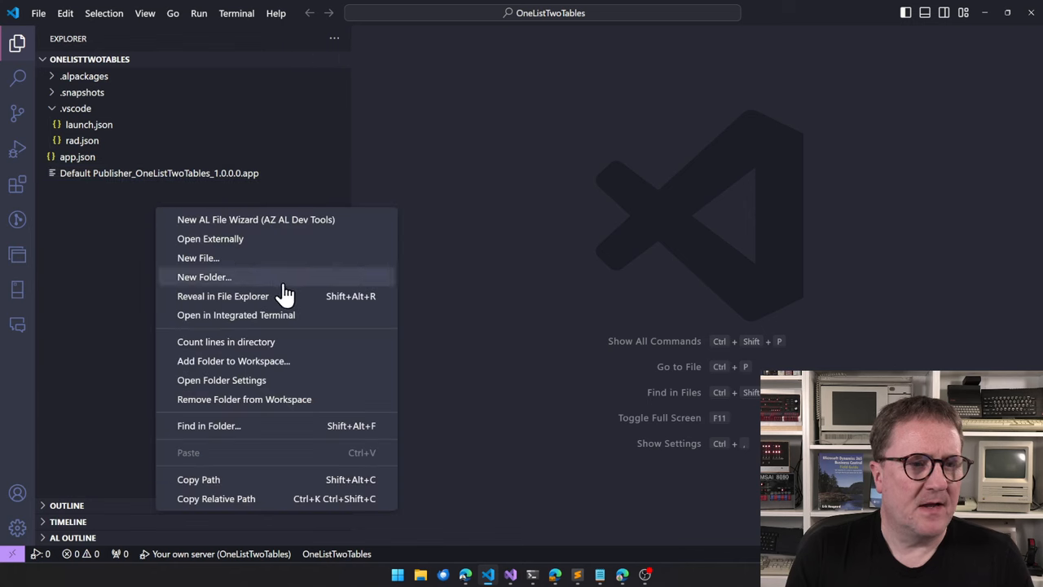
mouse_move(269, 258)
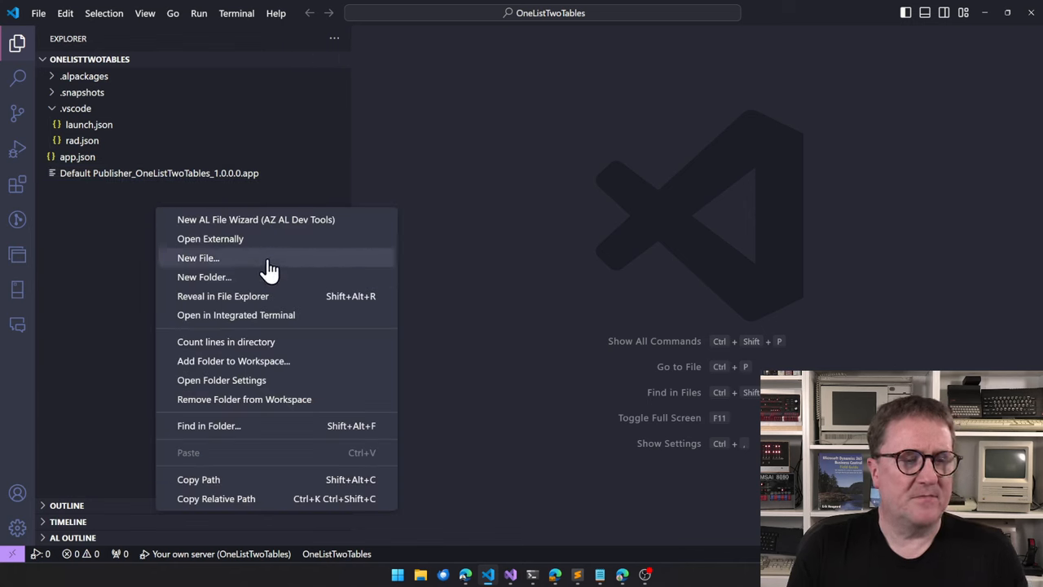
Start the New AL File Wizard from the Explorer context menu.
left_click(256, 218)
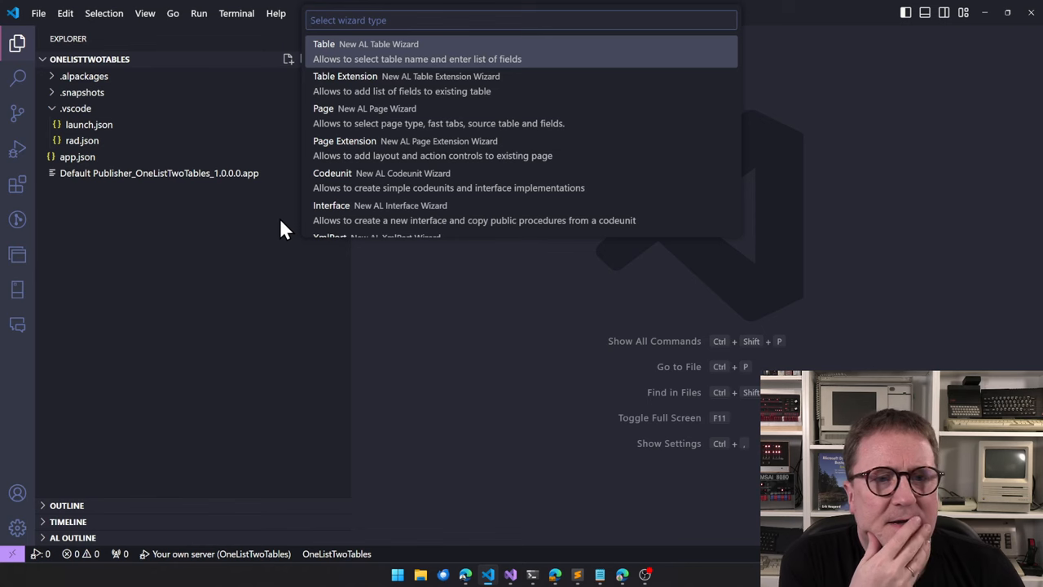
mouse_move(424, 123)
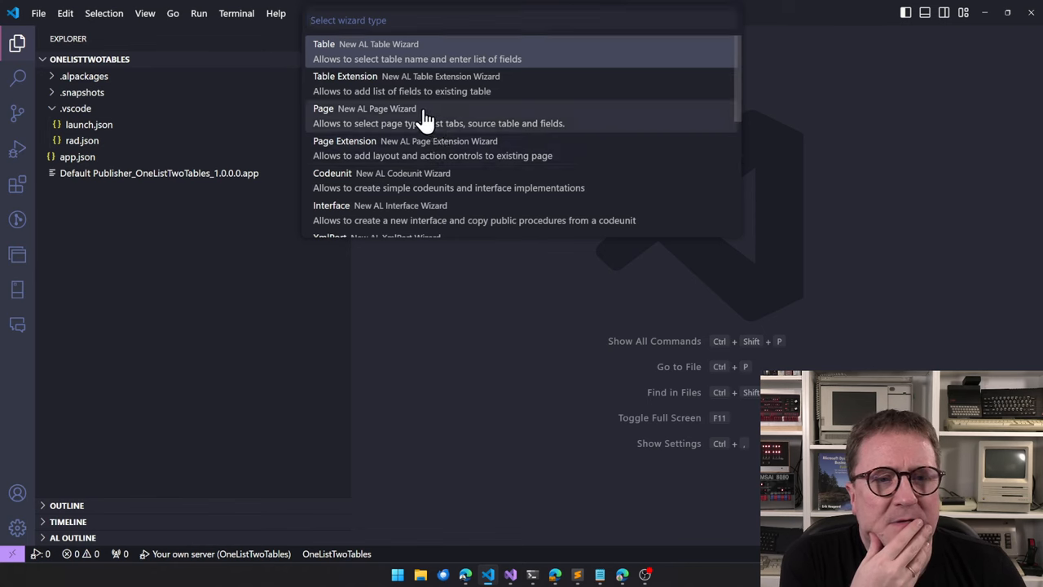
Define a new page OneListTwoTables on Sales Header with usage category Administration in the Page wizard.
left_click(323, 108)
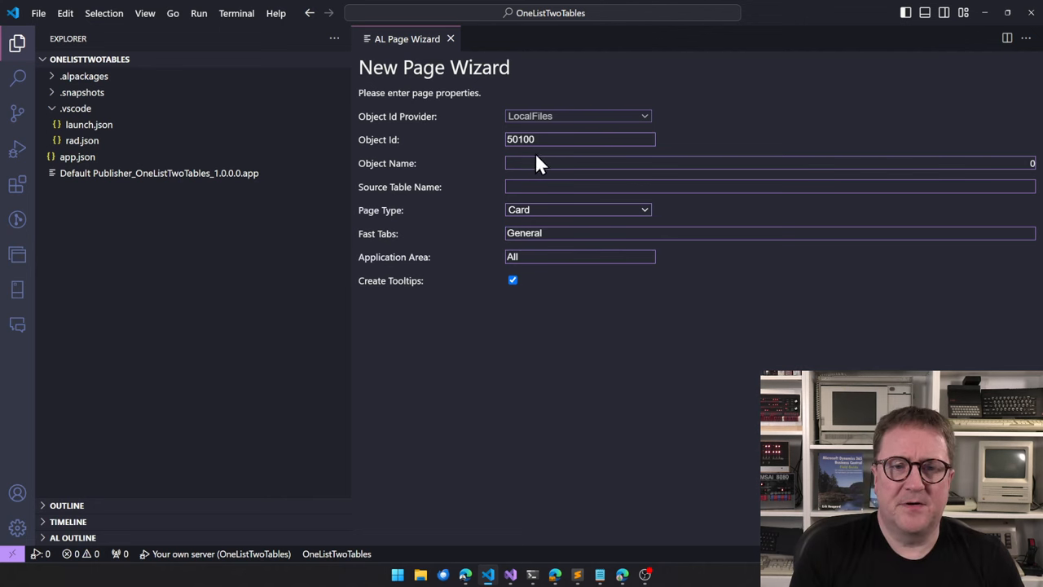
type("O")
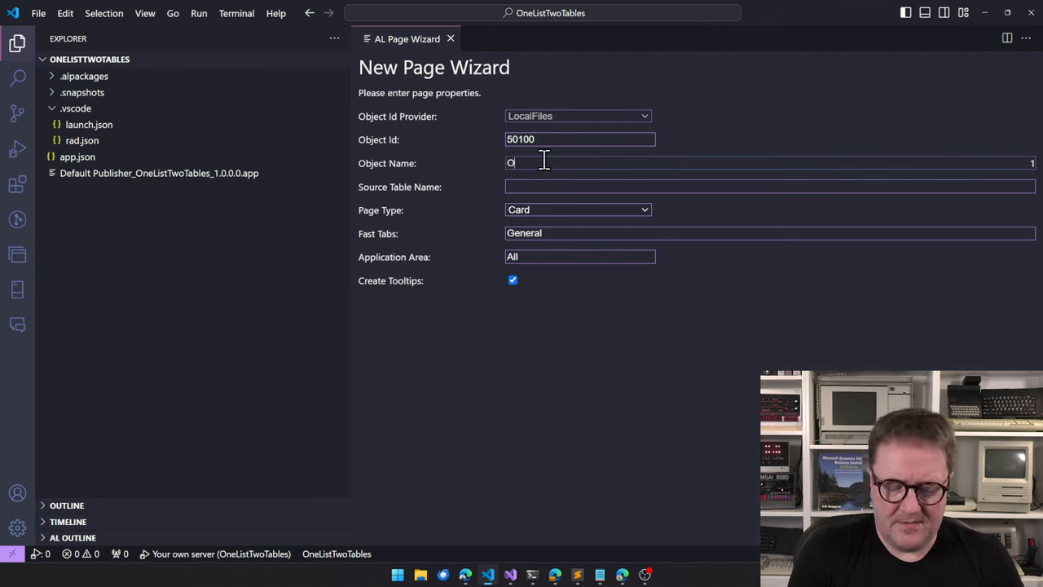
type("neListTwoTables")
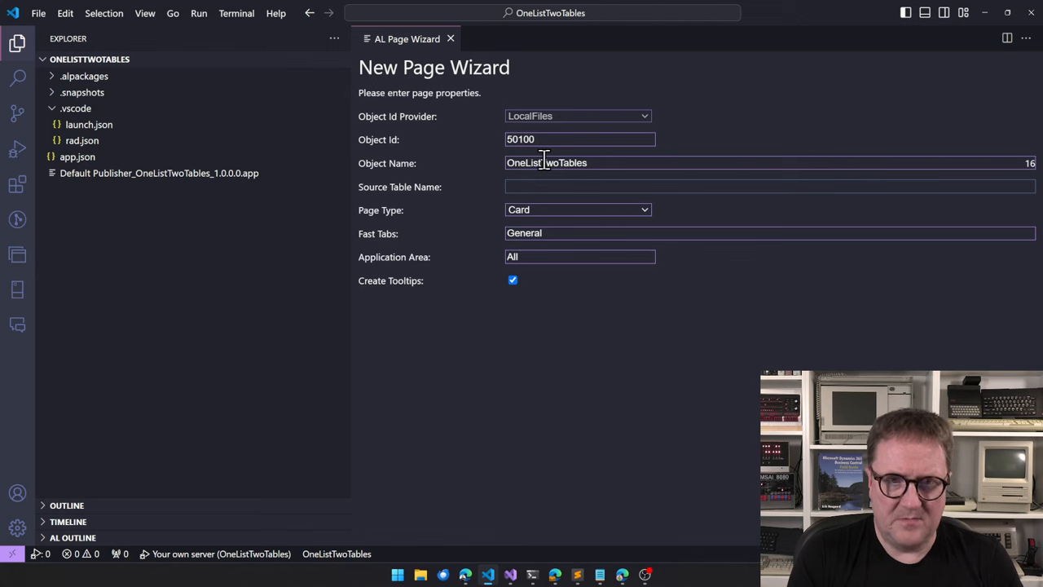
type("Sales Head")
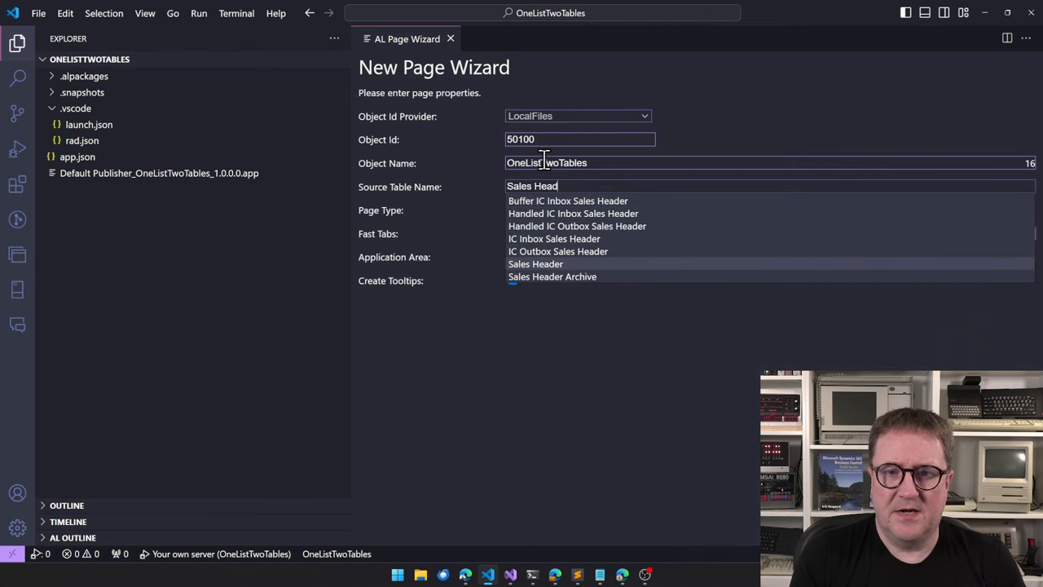
left_click(535, 264)
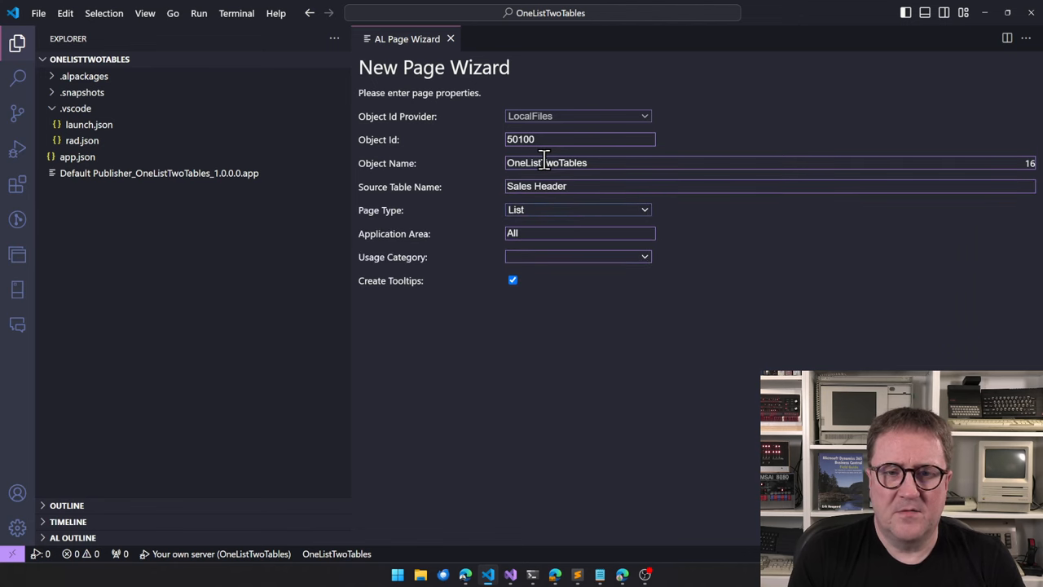
left_click(577, 258)
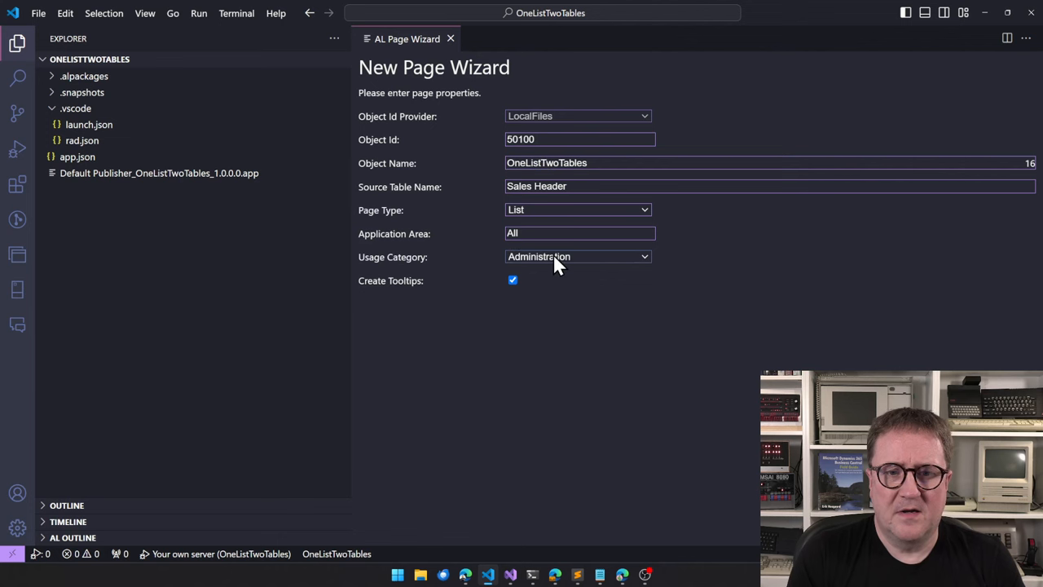
left_click(512, 280)
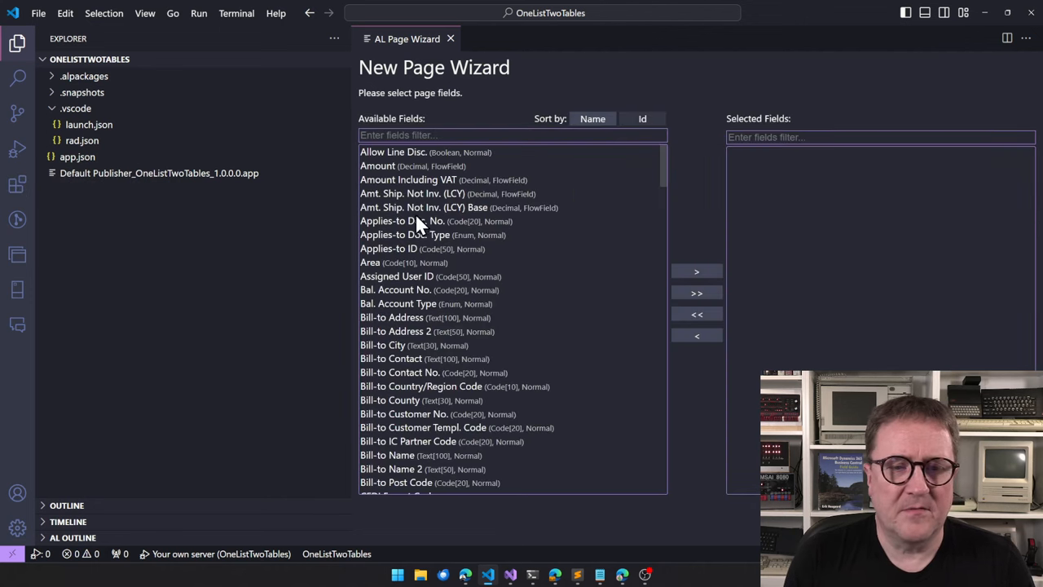
mouse_move(414, 346)
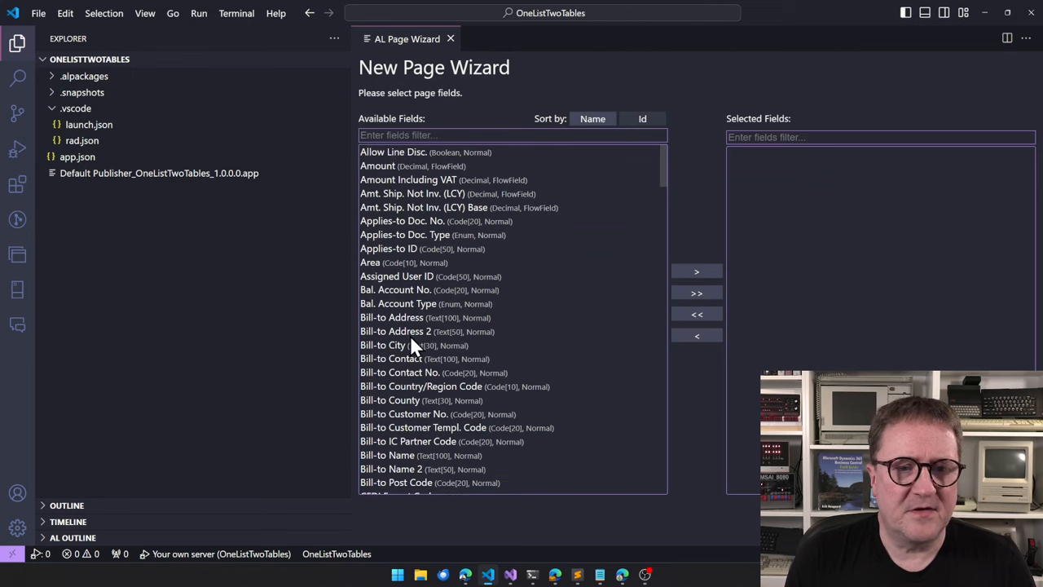
Move Document Date and the other Sales Header fields into the Selected Fields list.
scroll("down", 3)
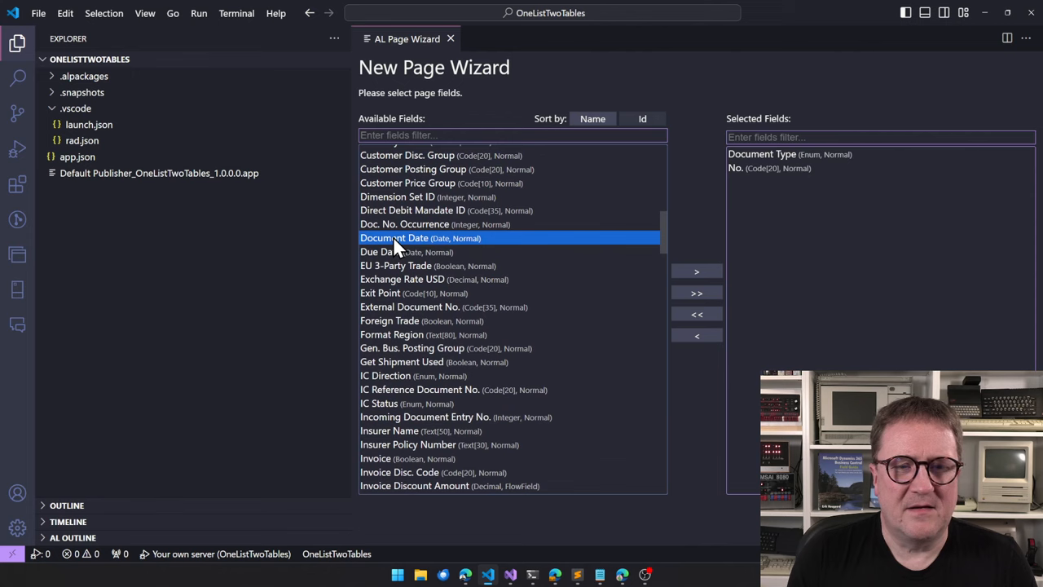
left_click(697, 271)
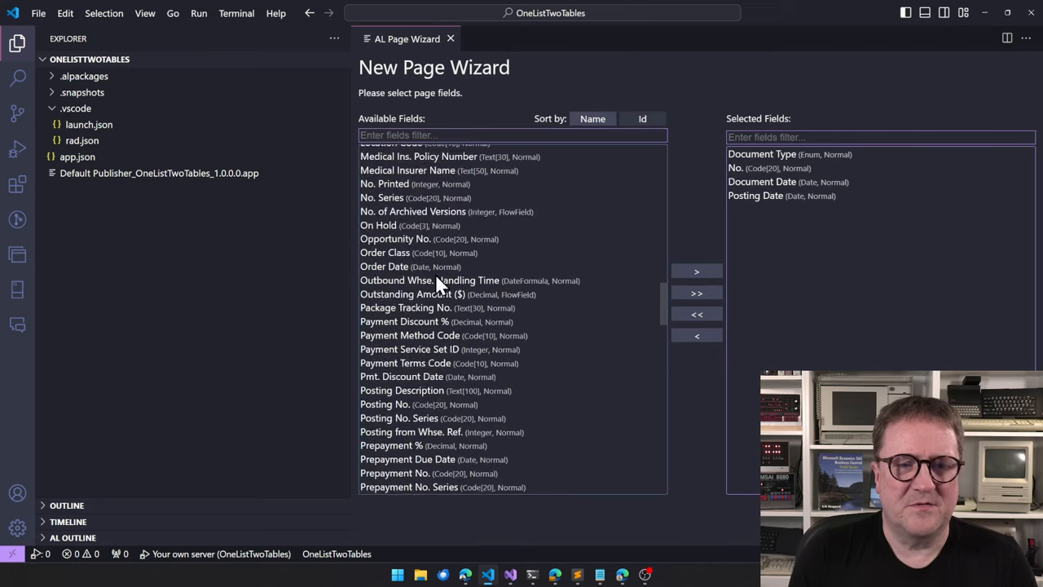
scroll("up", 3)
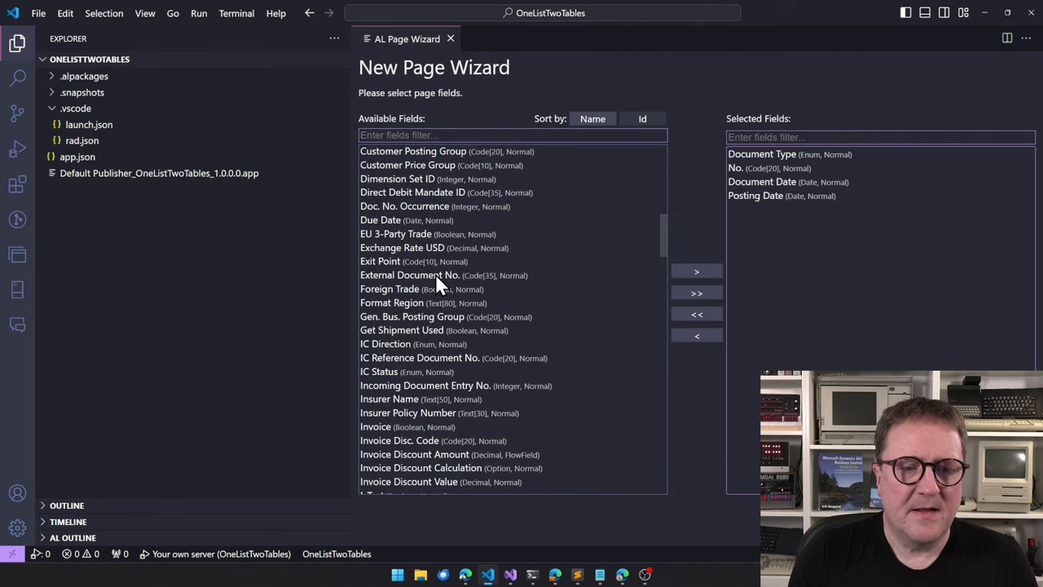
scroll("down", 3)
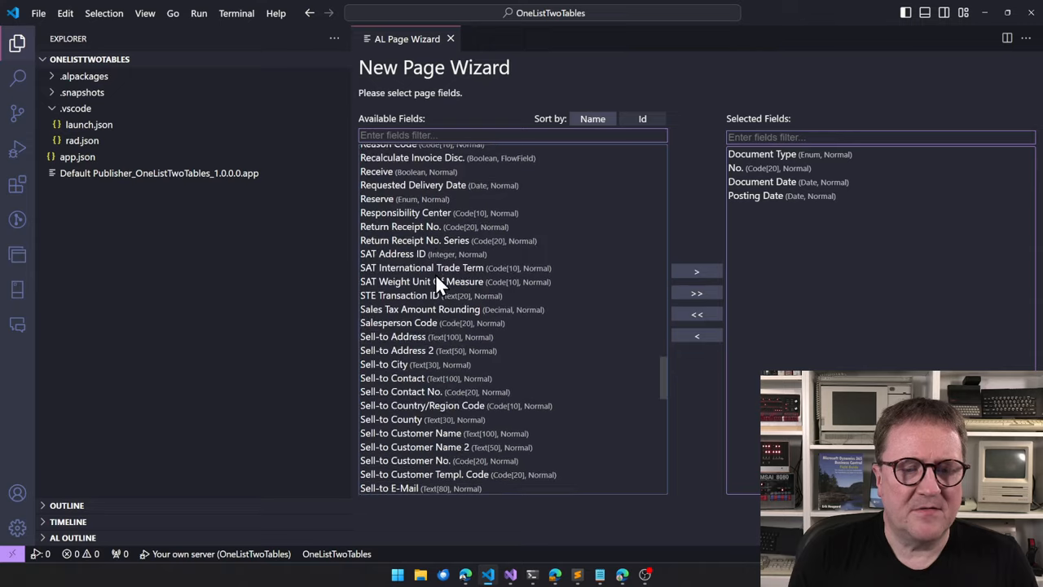
scroll("down", 3)
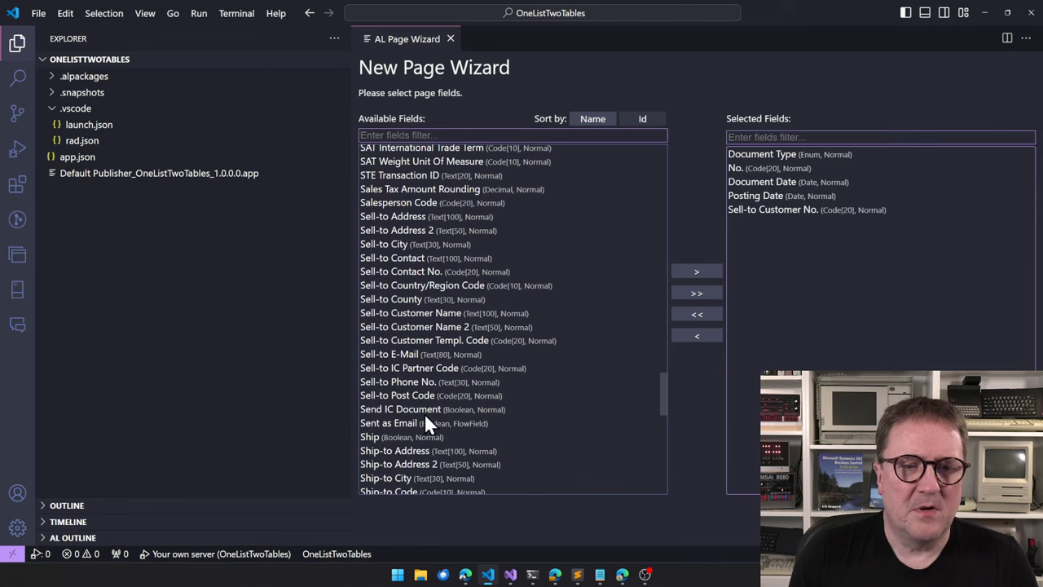
mouse_move(475, 238)
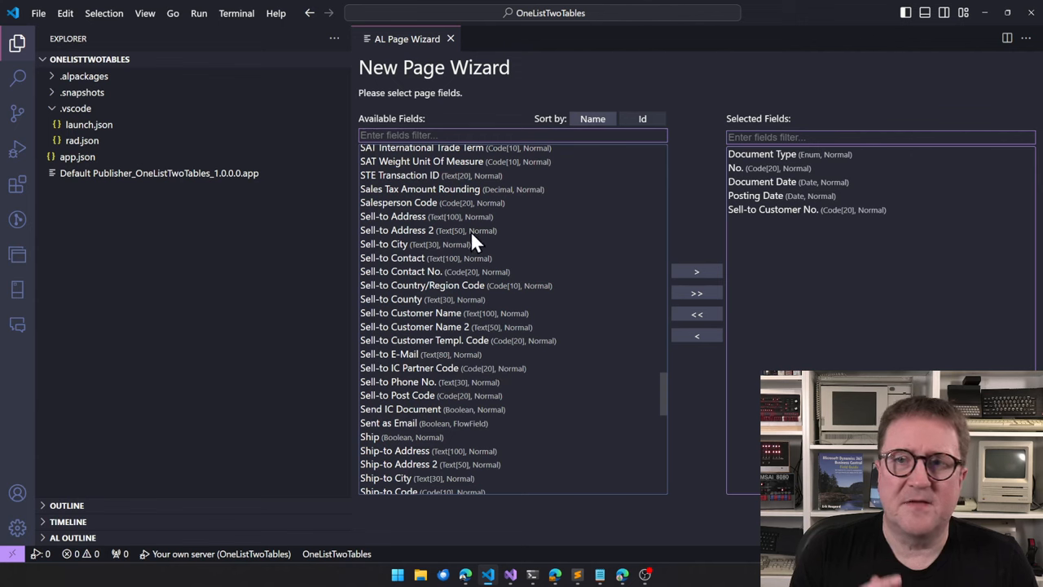
mouse_move(440, 318)
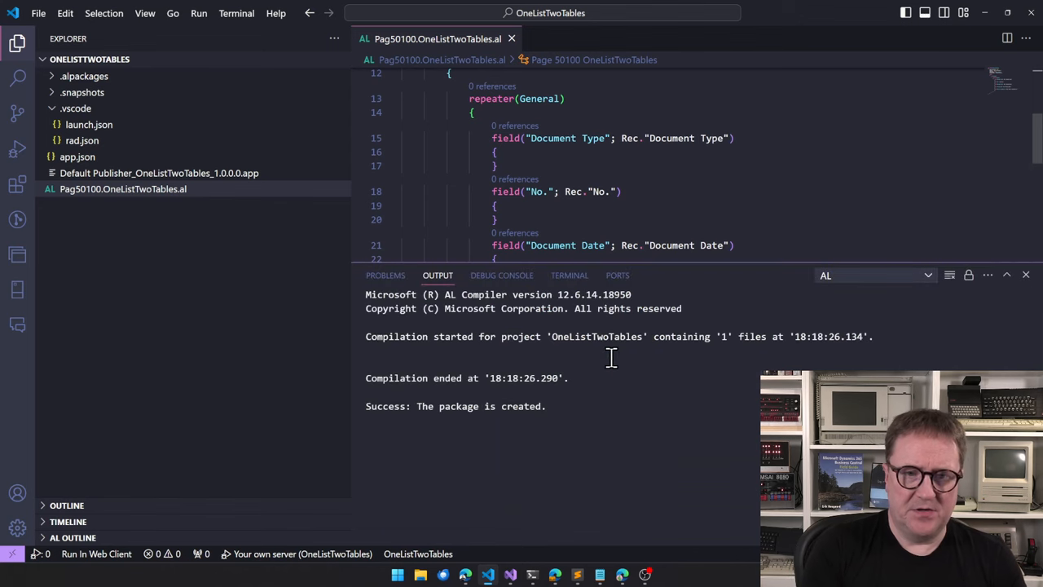
mouse_move(342, 230)
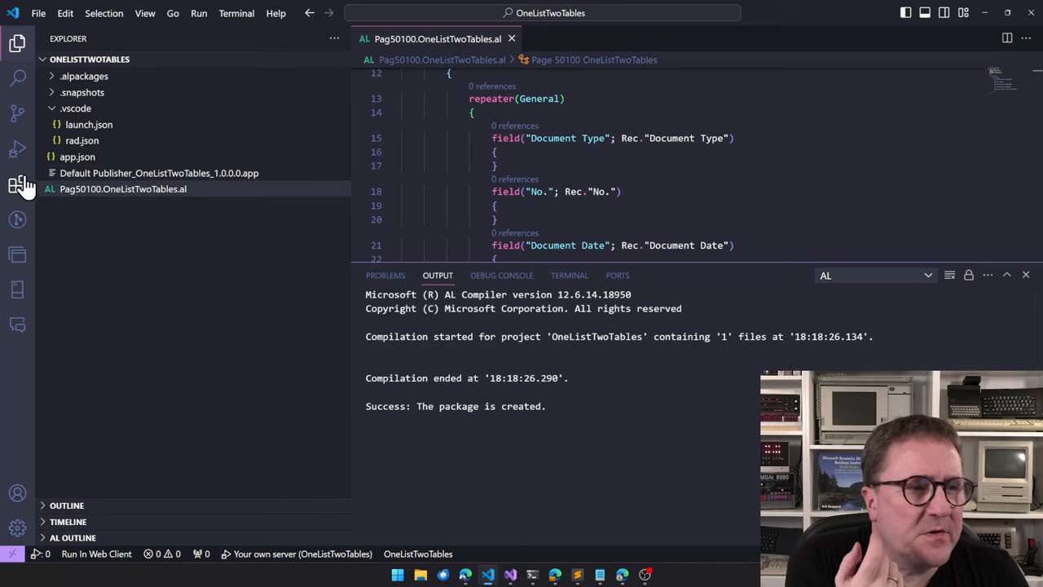
Review the AZ AL Dev Tools/AL Code Outline extension details in the Extensions view.
left_click(18, 184)
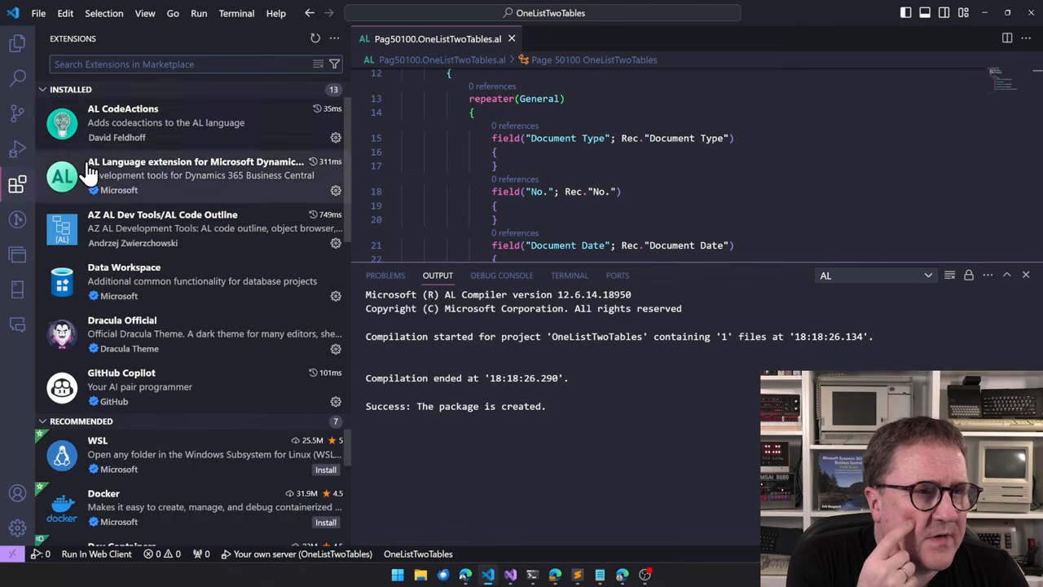
left_click(163, 228)
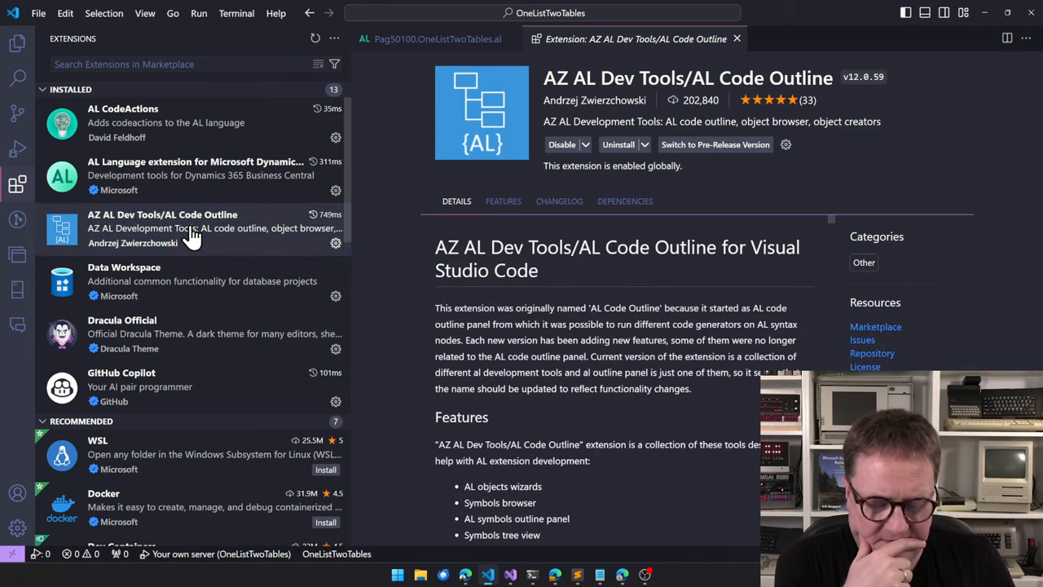
left_click(17, 184)
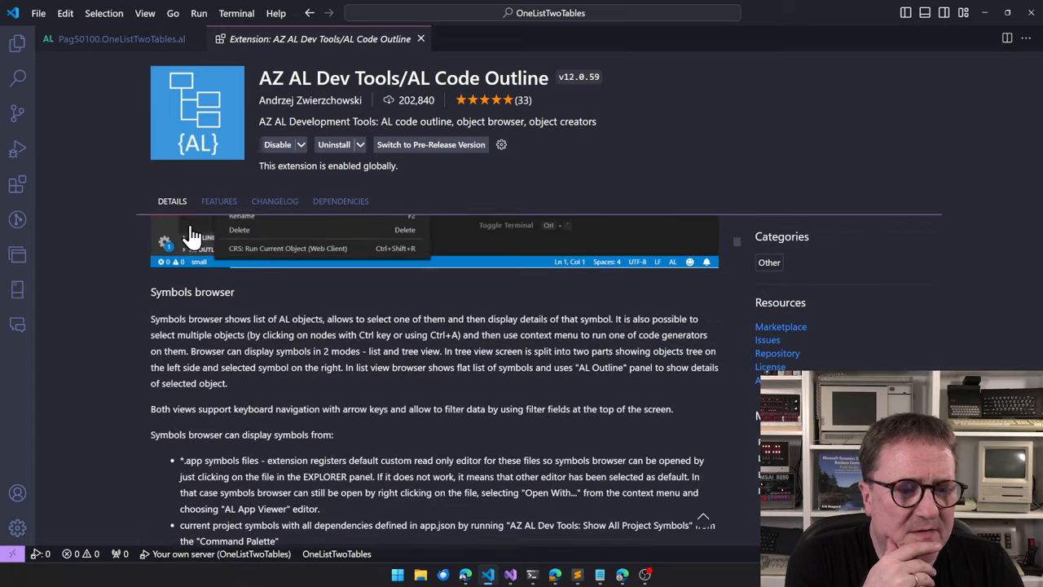
scroll("down", 3)
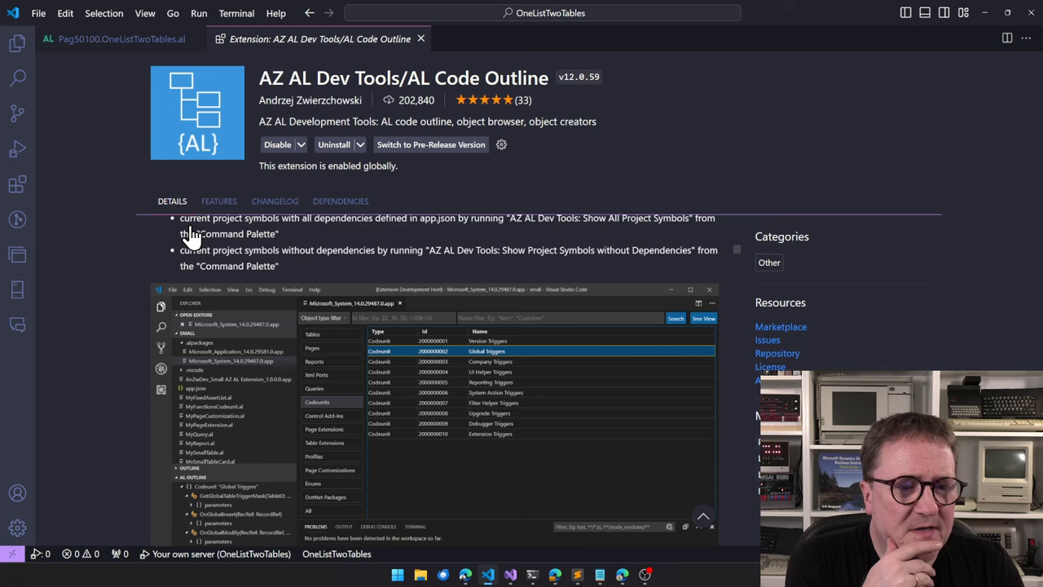
Return to the Explorer and close the Microsoft_Application symbols browser.
left_click(18, 42)
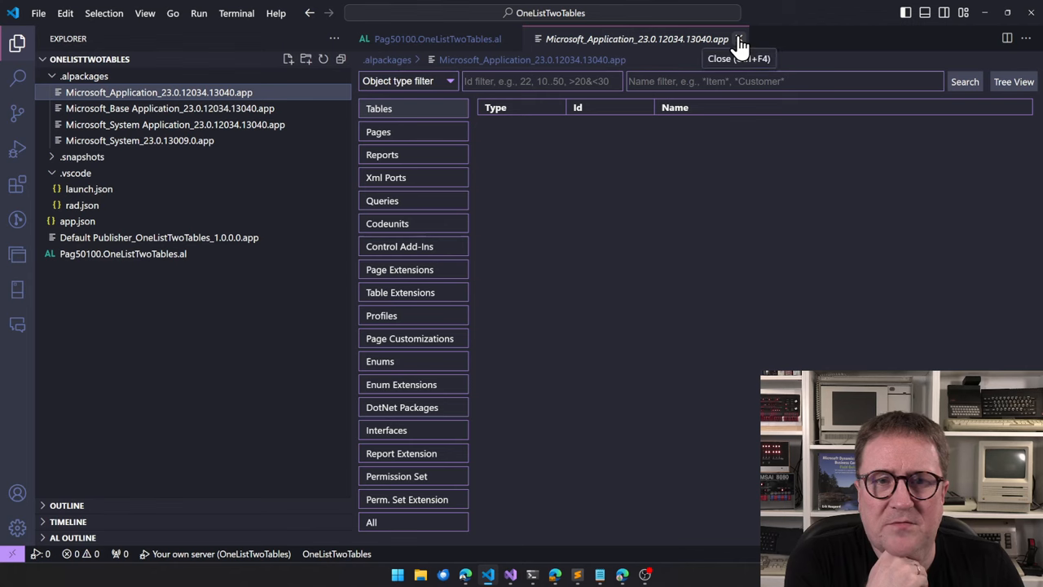
left_click(738, 39)
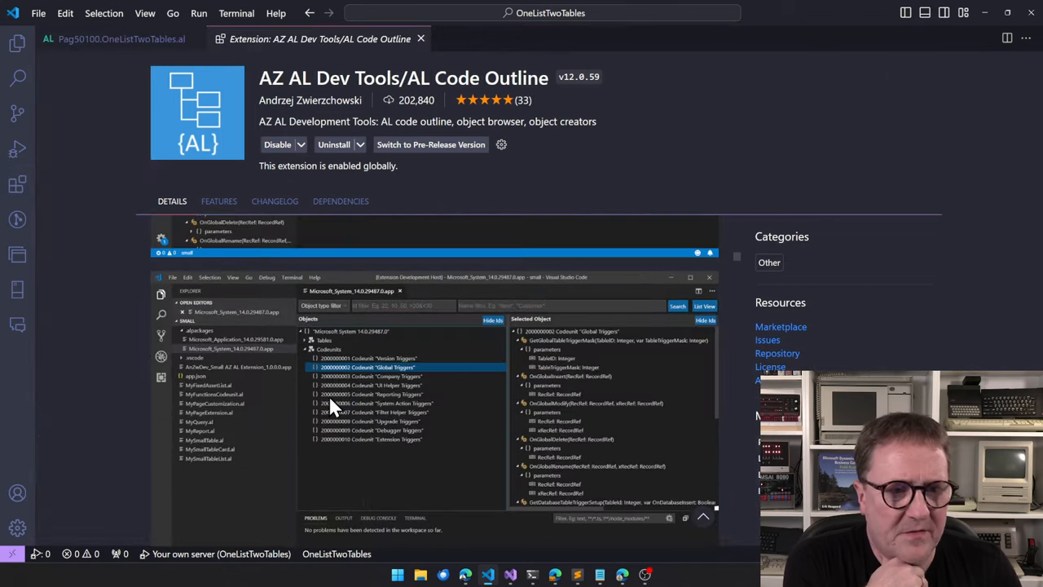
scroll("down", 3)
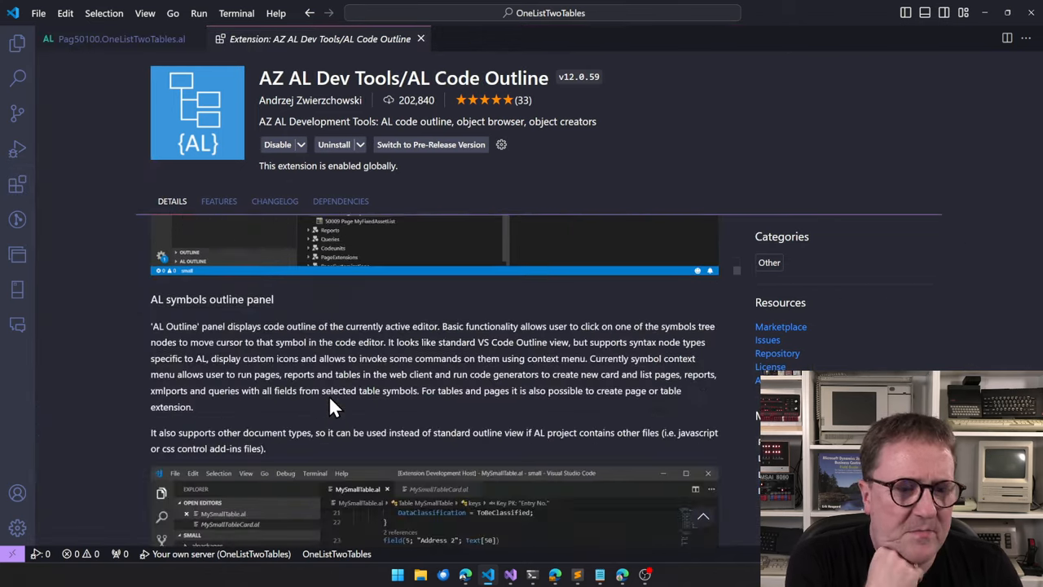
scroll("down", 3)
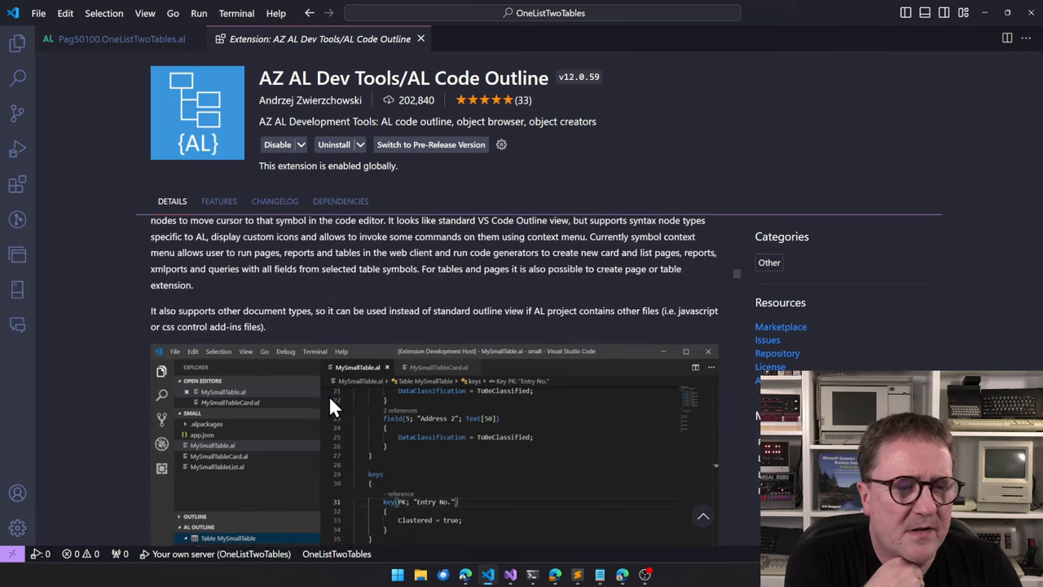
scroll("down", 3)
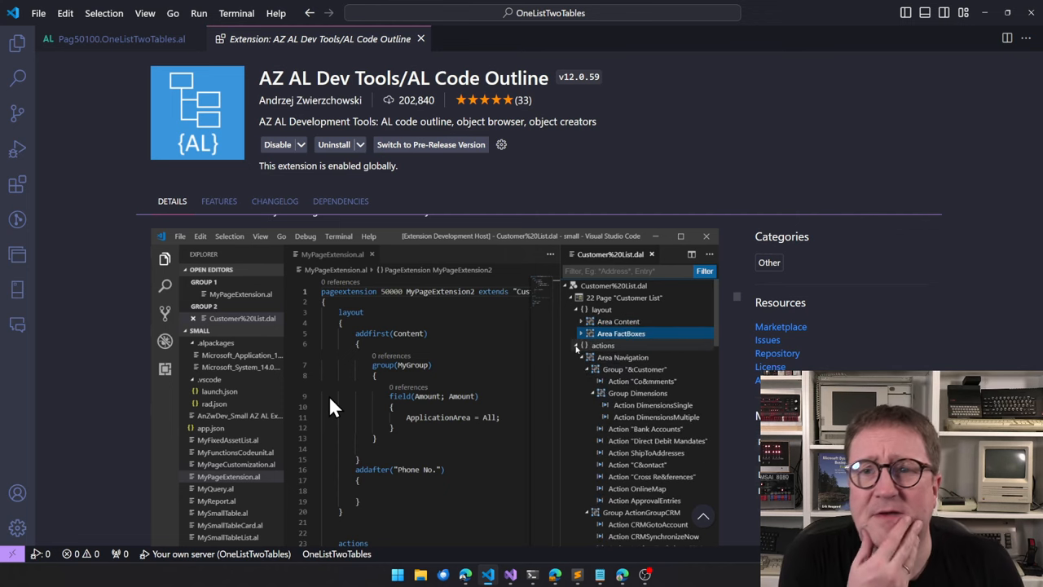
left_click(580, 357)
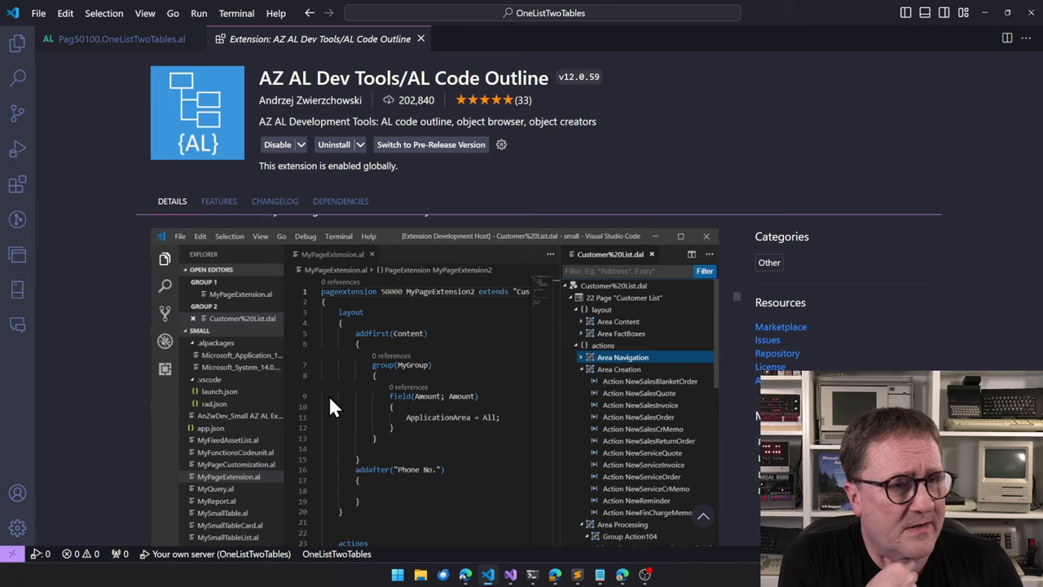
left_click(115, 39)
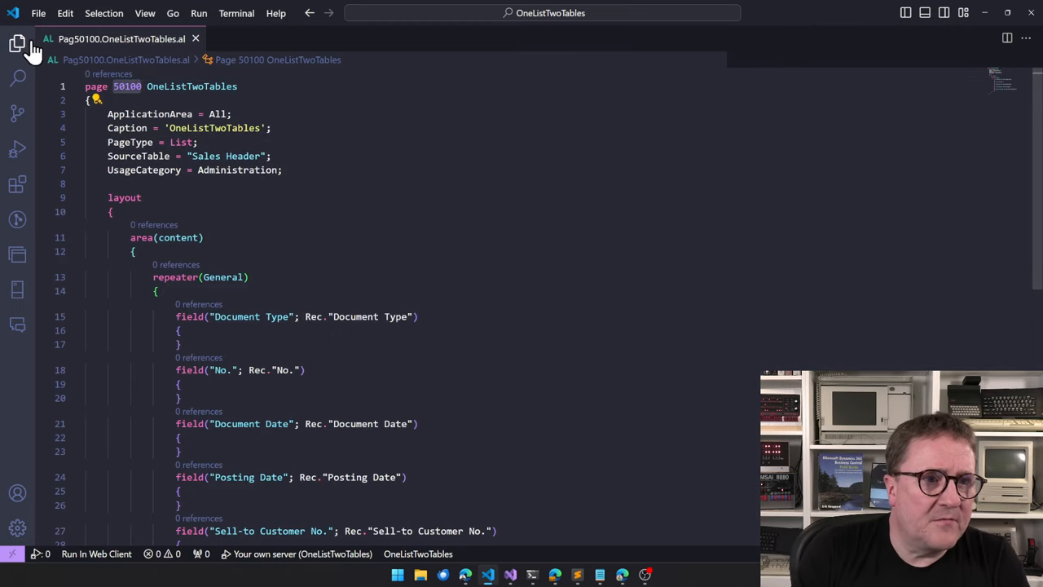
Show the project files and review launch.json before launching Business Central.
left_click(16, 43)
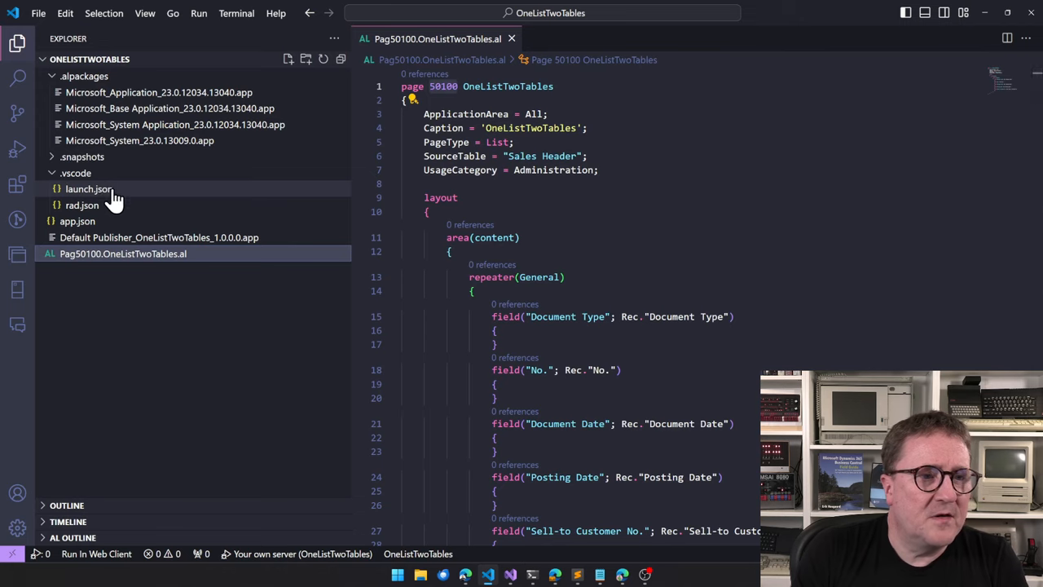
left_click(88, 189)
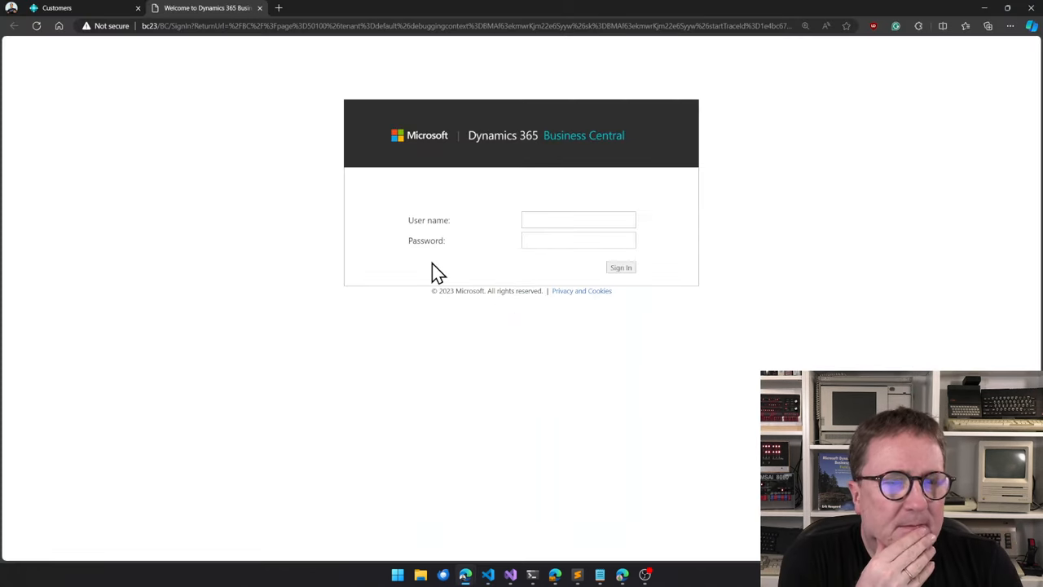
Enter credentials and sign in to the Business Central web client.
left_click(577, 220)
type("eh")
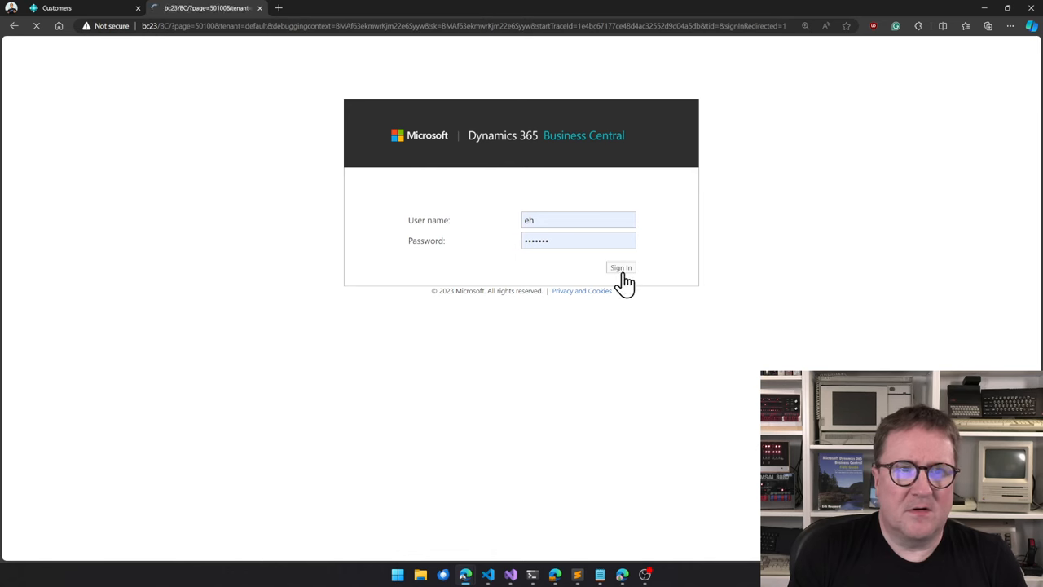
left_click(621, 267)
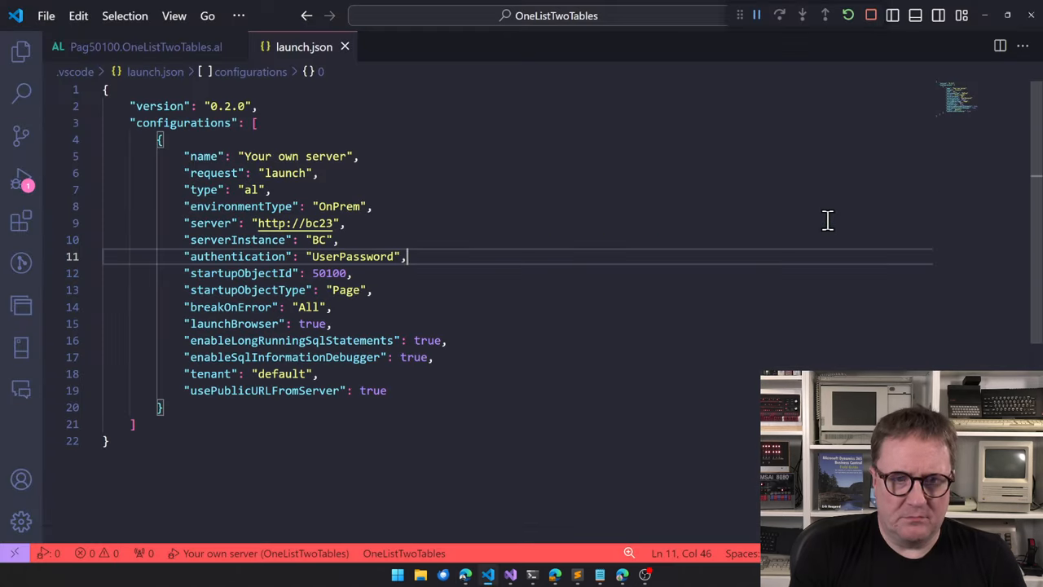
Add a var section declaring Customer : Record Customer after the page layout.
left_click(133, 45)
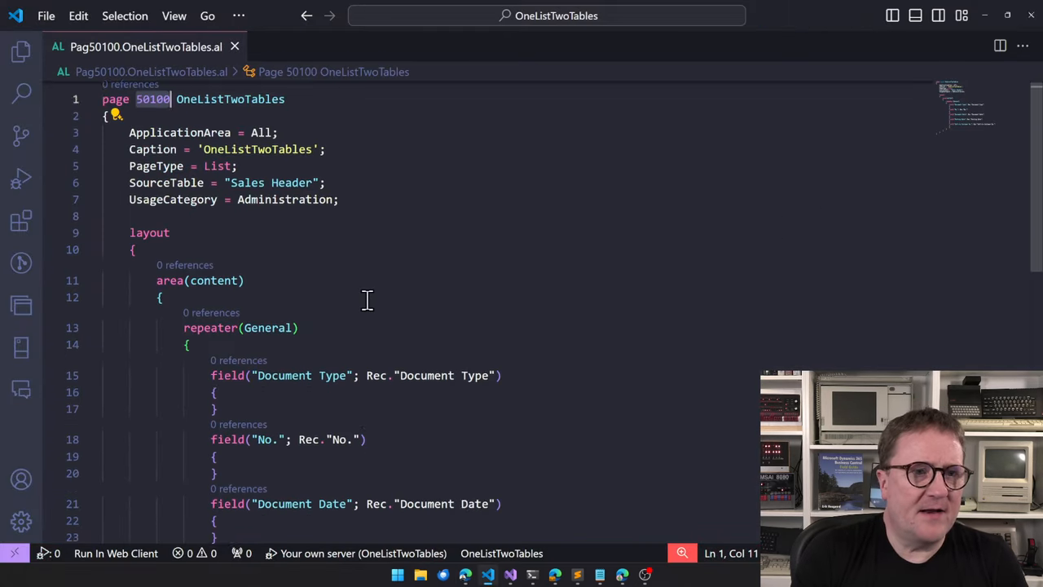
scroll("down", 3)
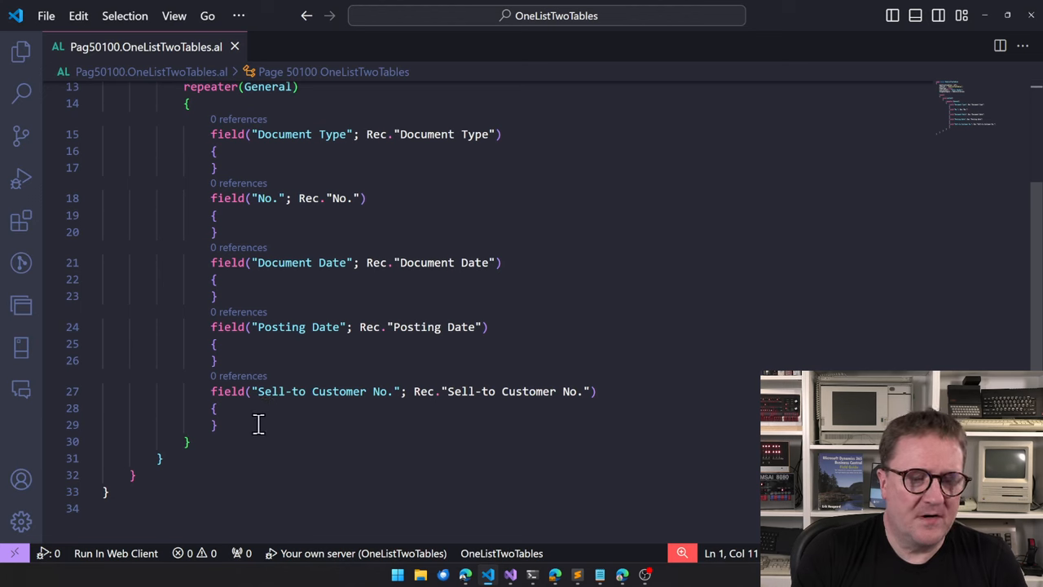
type("field(")
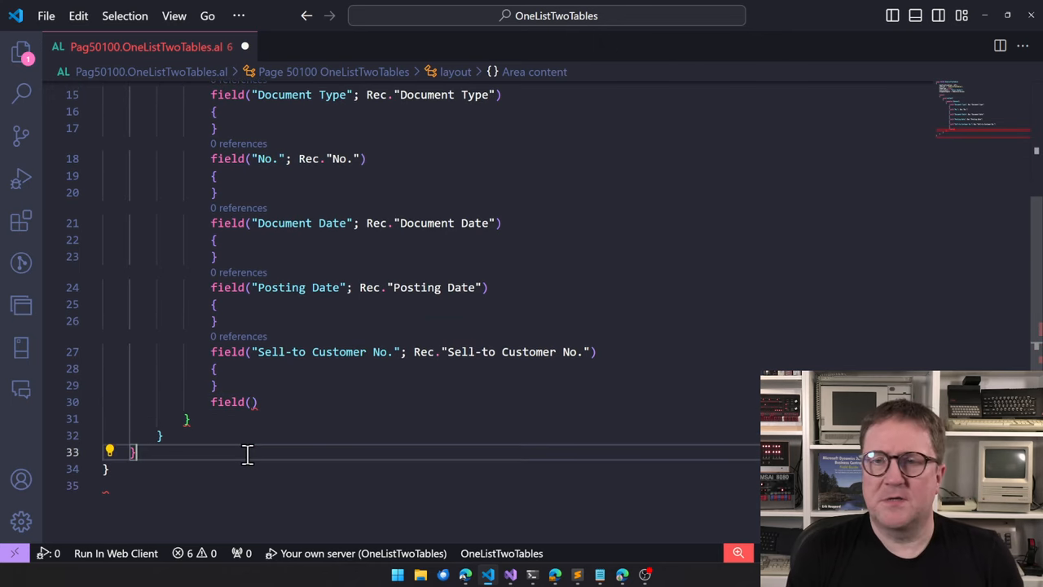
type("var")
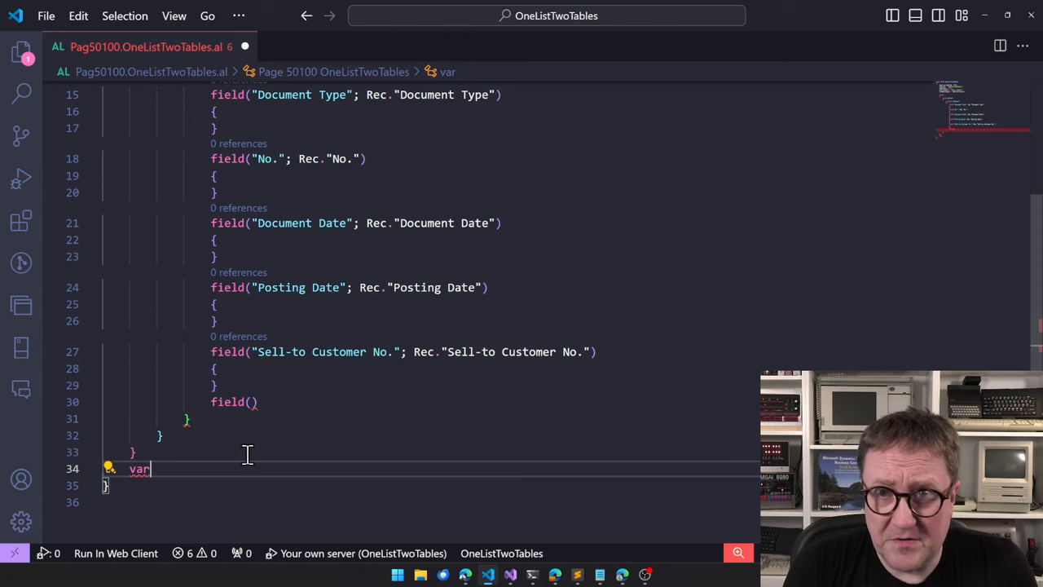
key("enter")
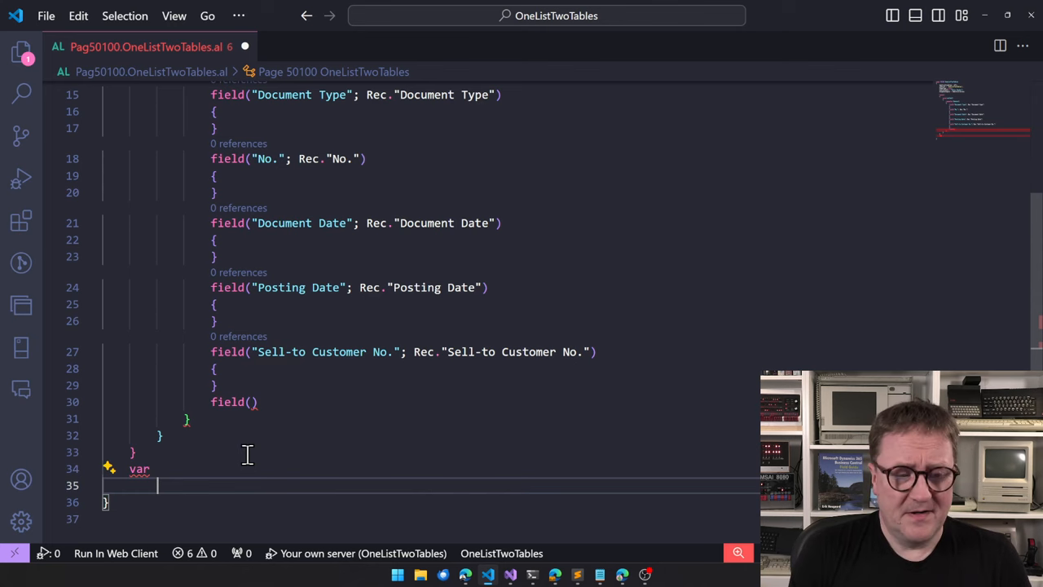
type("Customer")
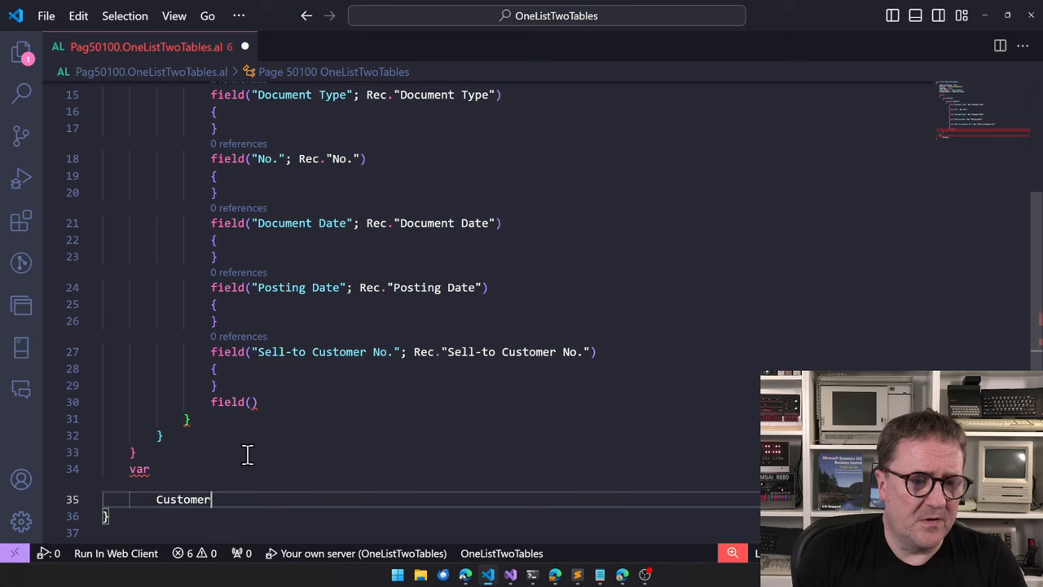
type(": Record Customer;")
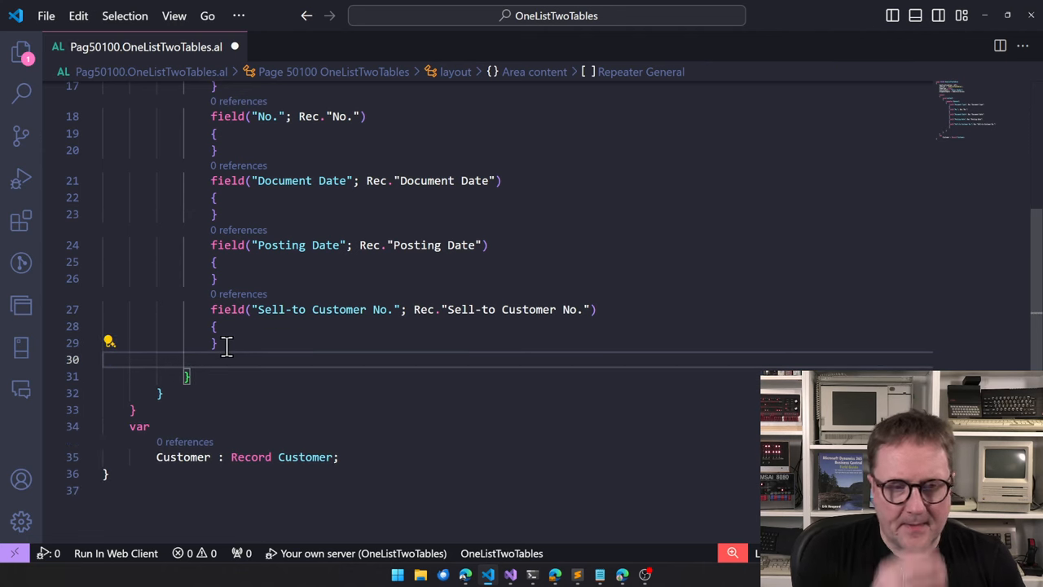
Begin a repeater field sourced from Customer. to trigger IntelliSense on the Customer record.
type("field(Customer;Customer")
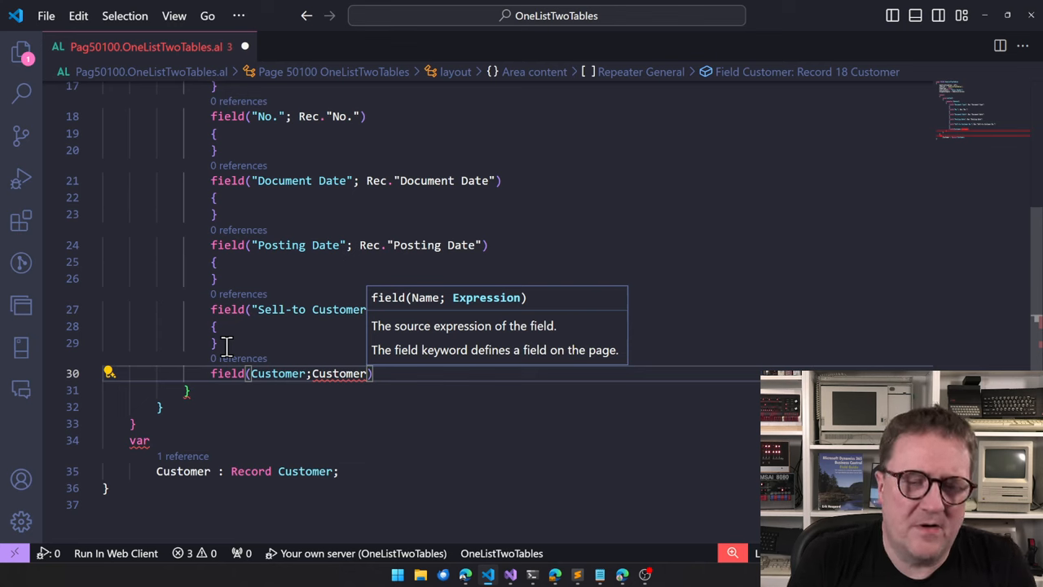
type(".")
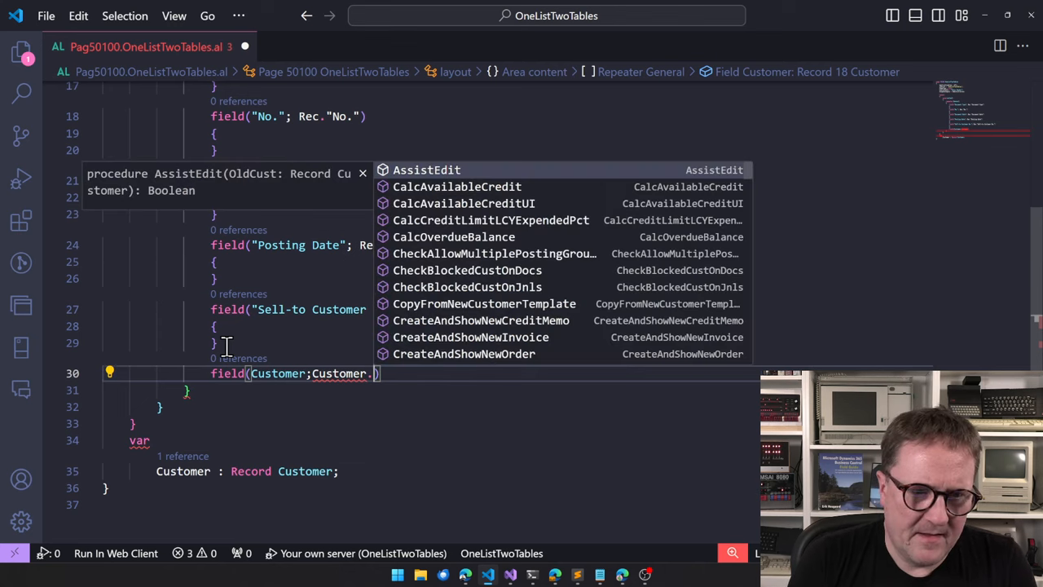
type(".")
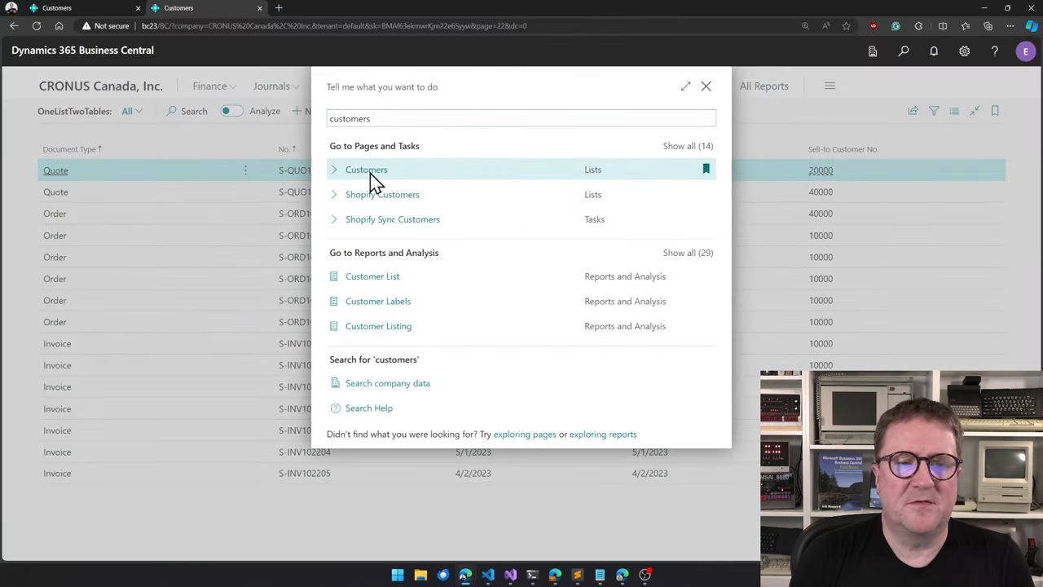
Open the Customers list and look at customer 10000's details.
left_click(365, 168)
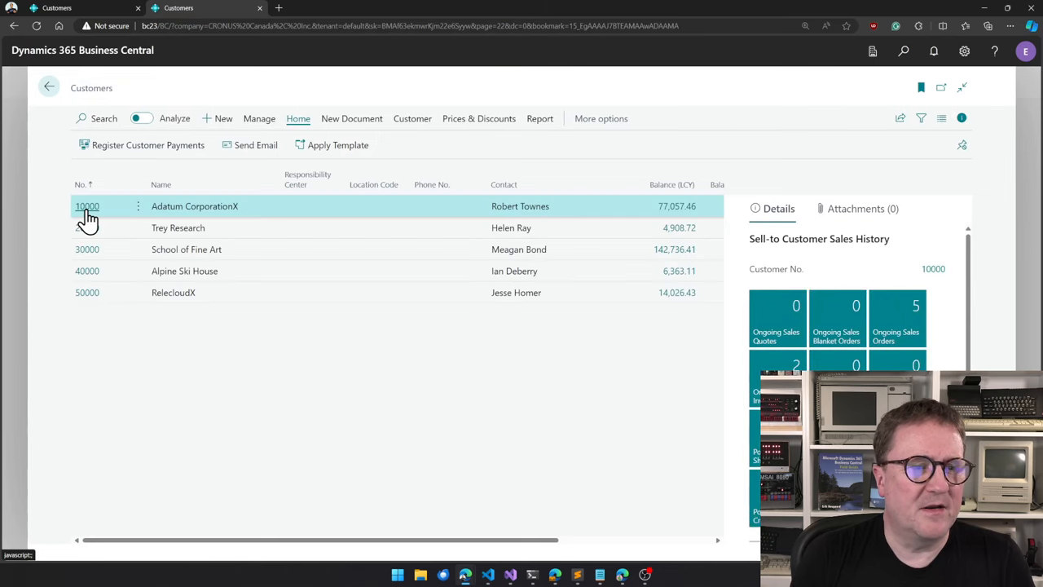
left_click(86, 206)
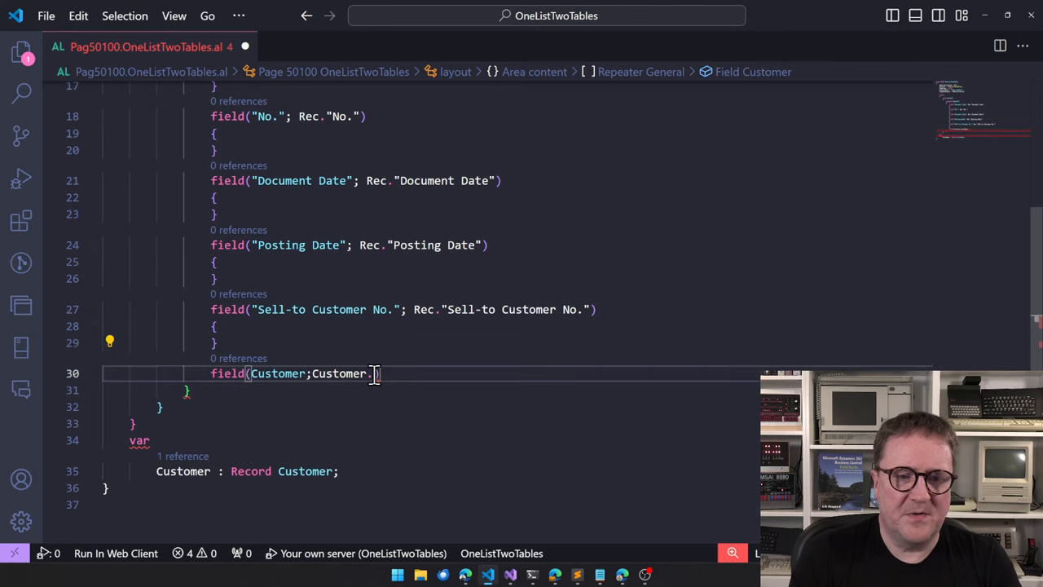
Add field(CustomerBalanceLCY; Customer."Balance (LCY)") to the repeater.
type("Bla")
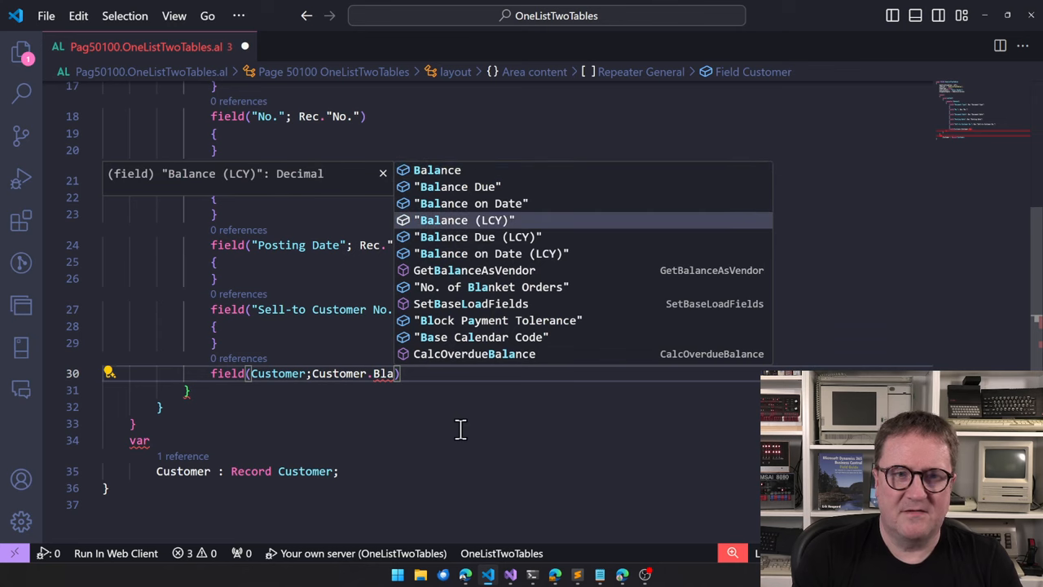
left_click(463, 220)
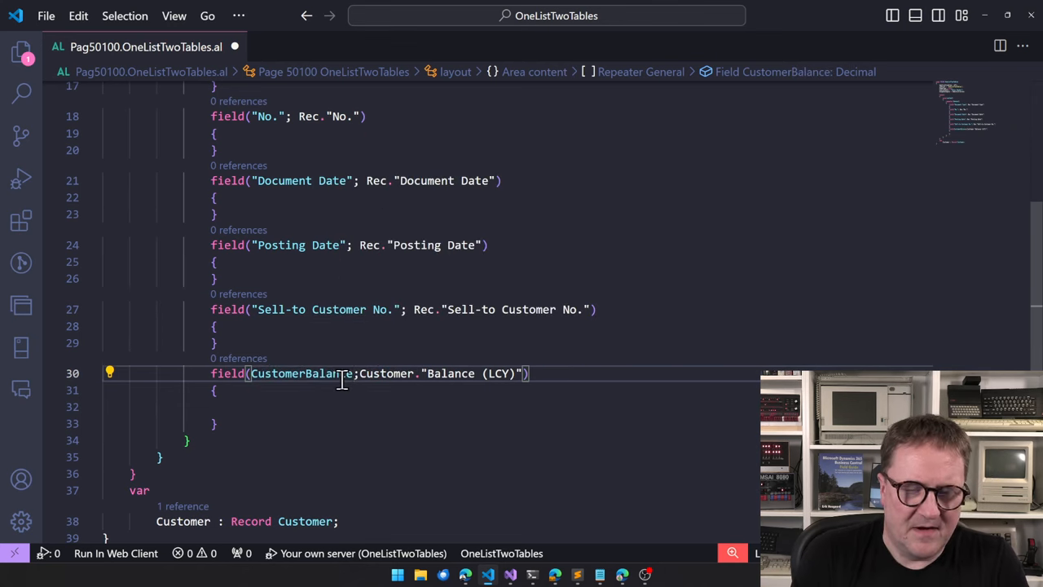
type("LCY")
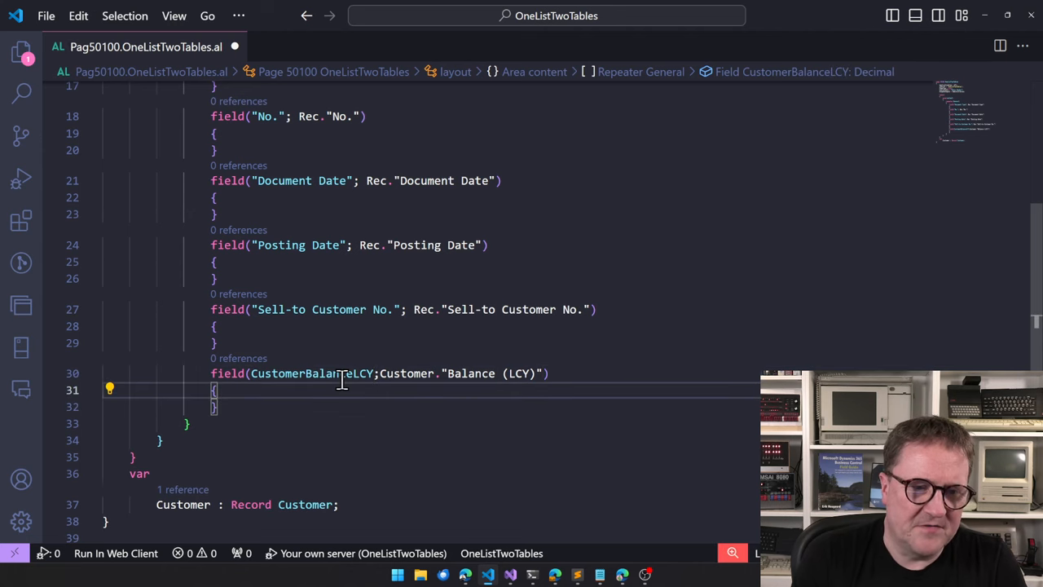
mouse_move(463, 422)
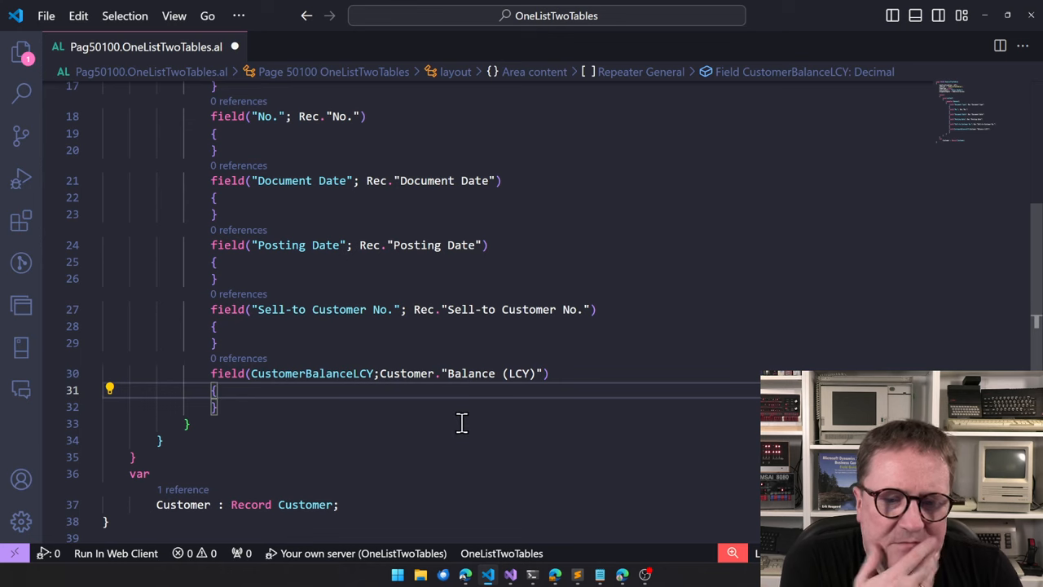
Start a second field(Customer; Customer.…) line sourced from the Customer record.
type("field(")
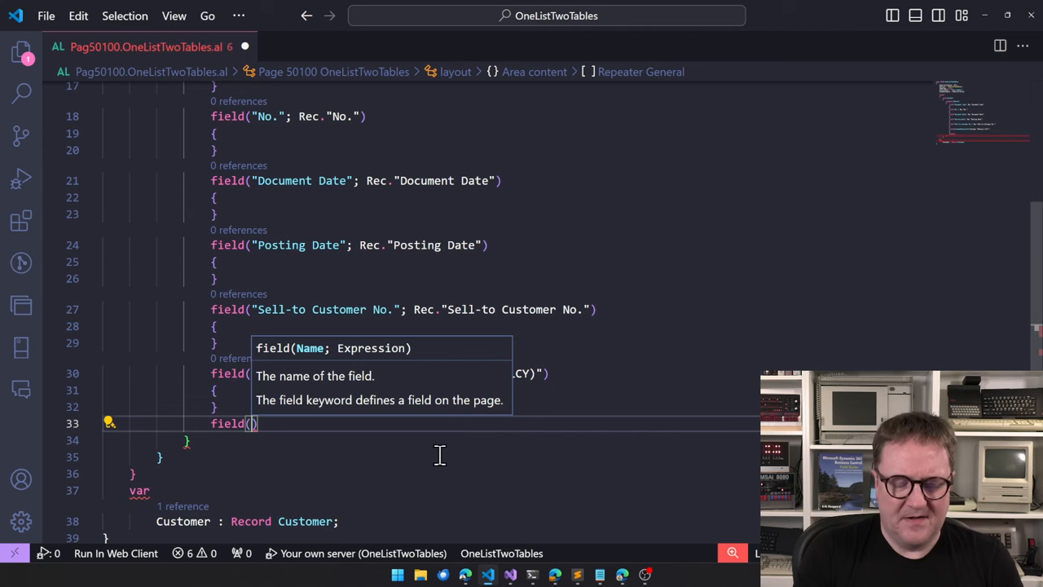
type("Customer;Customer")
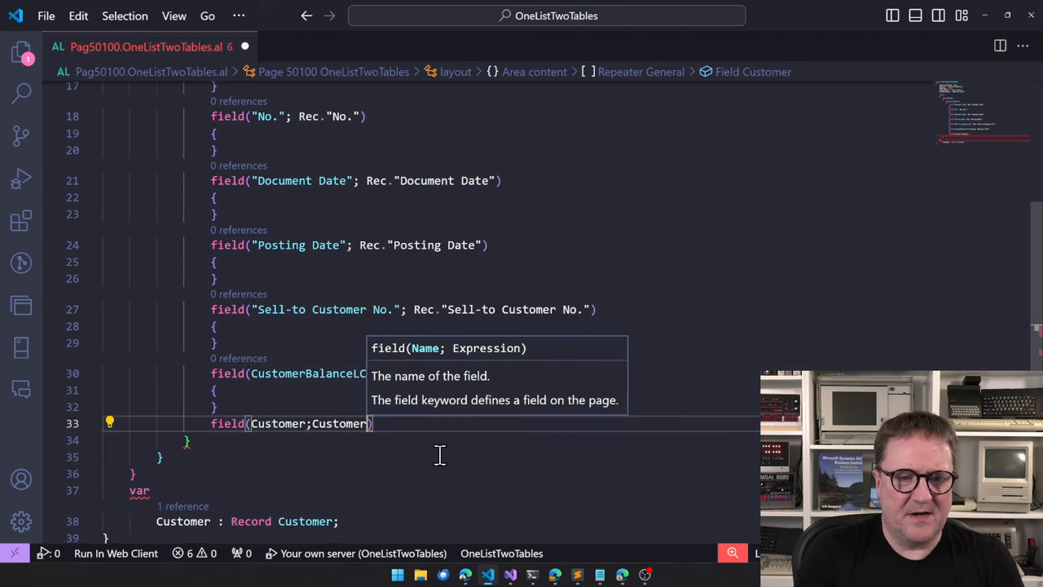
type(".")
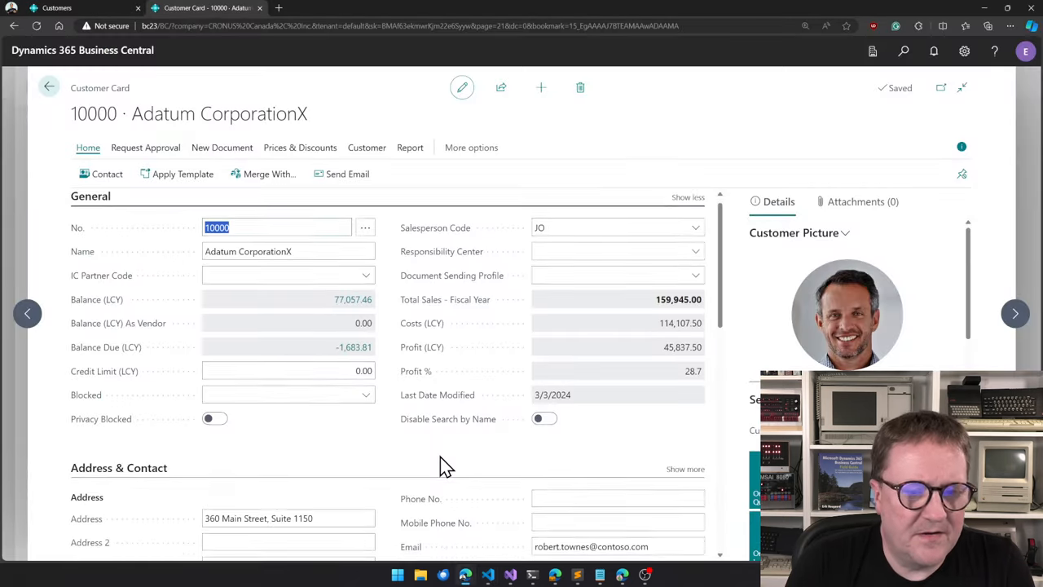
scroll("down", 3)
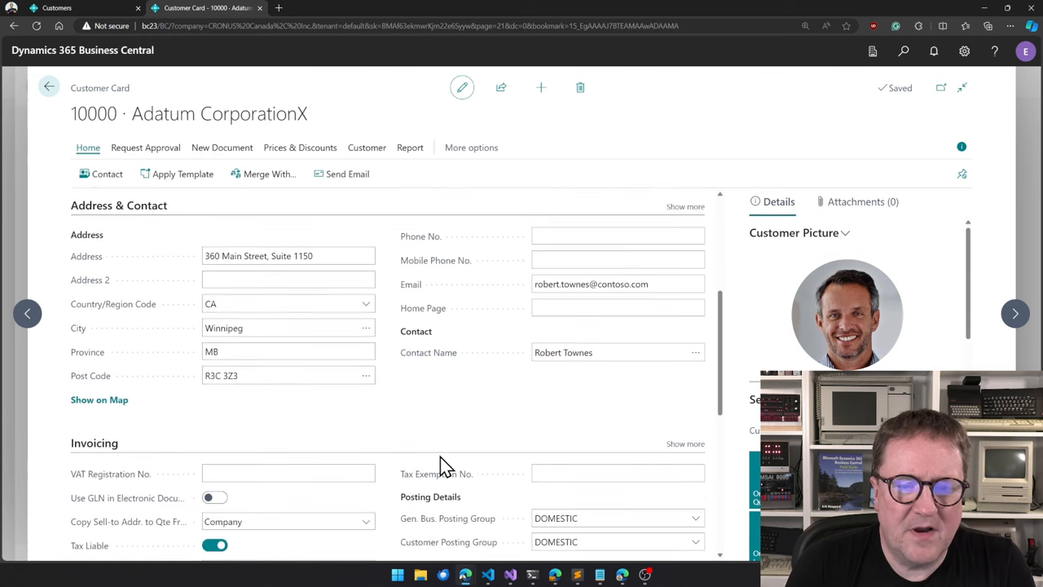
scroll("down", 3)
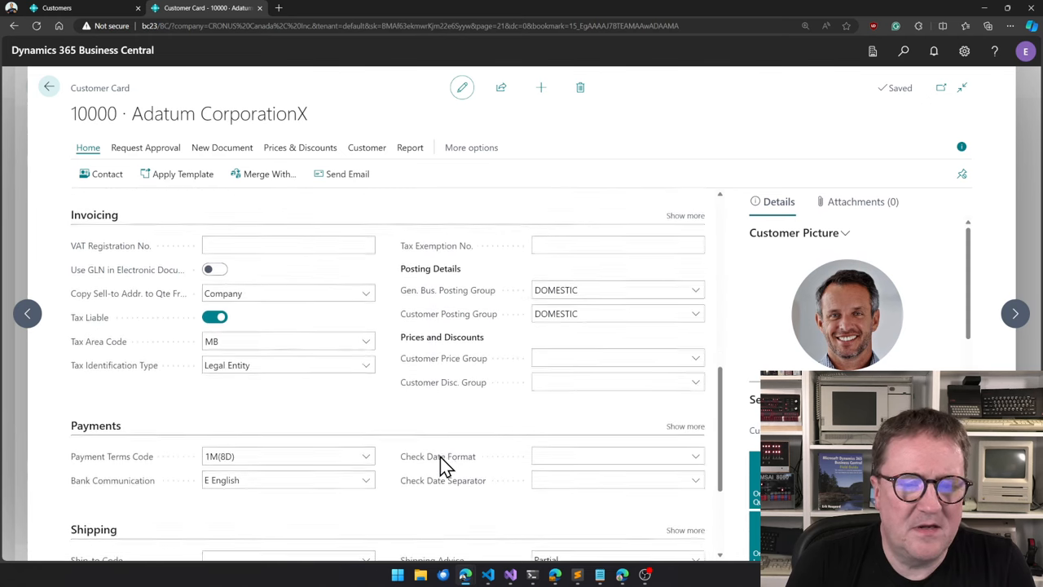
scroll("down", 3)
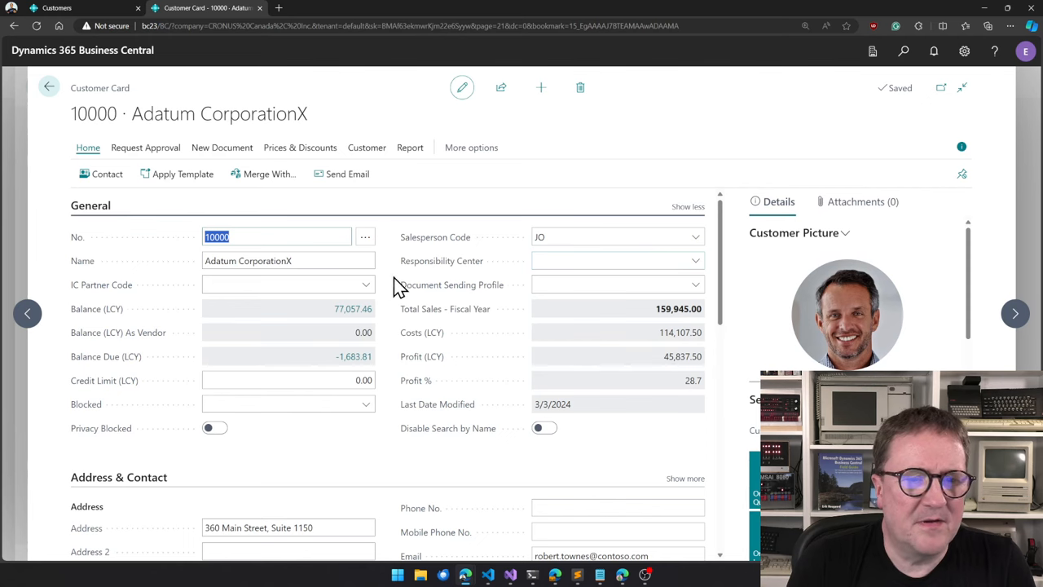
scroll("down", 3)
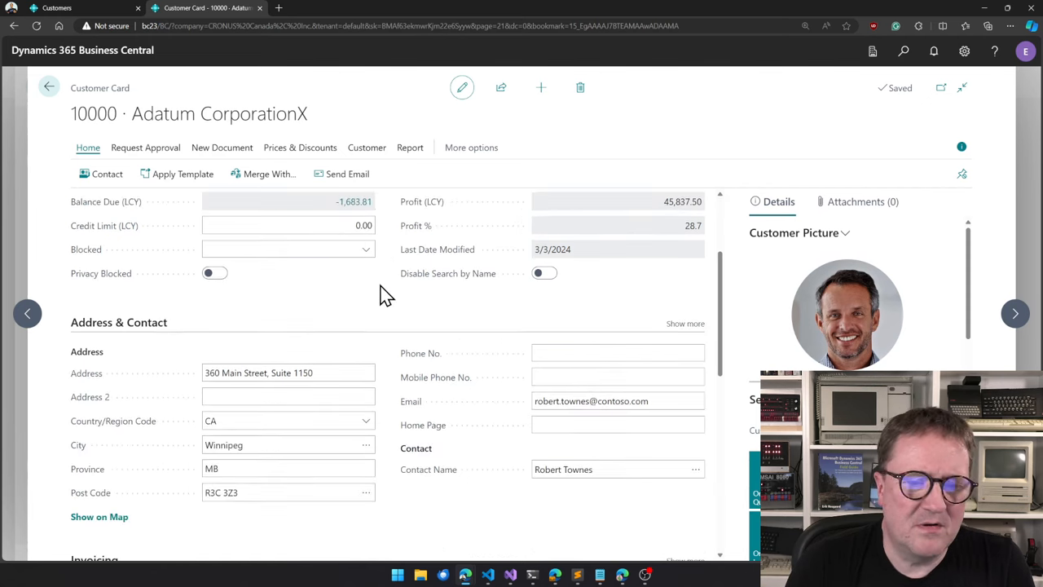
mouse_move(285, 362)
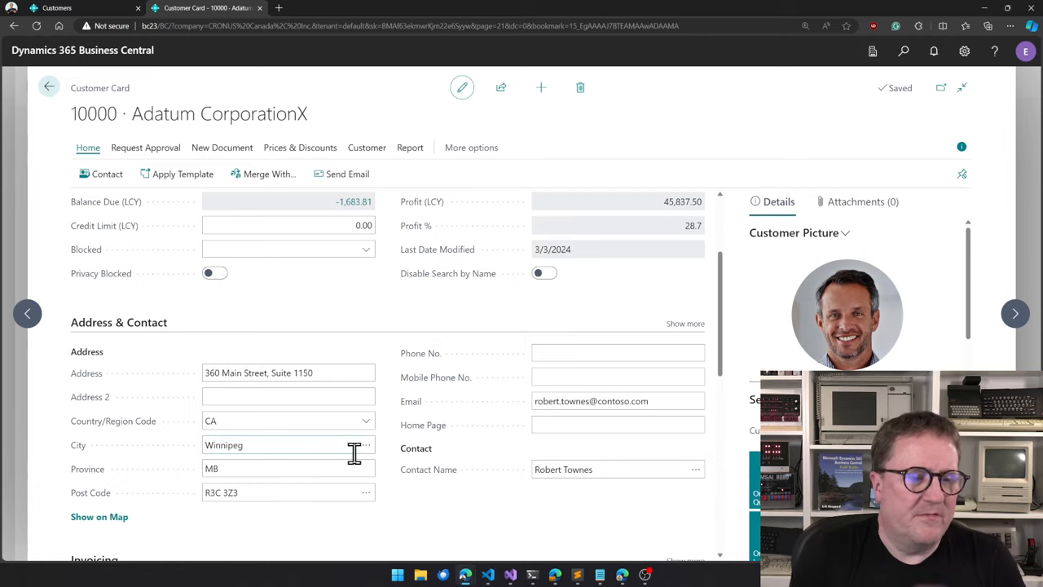
scroll("down", 3)
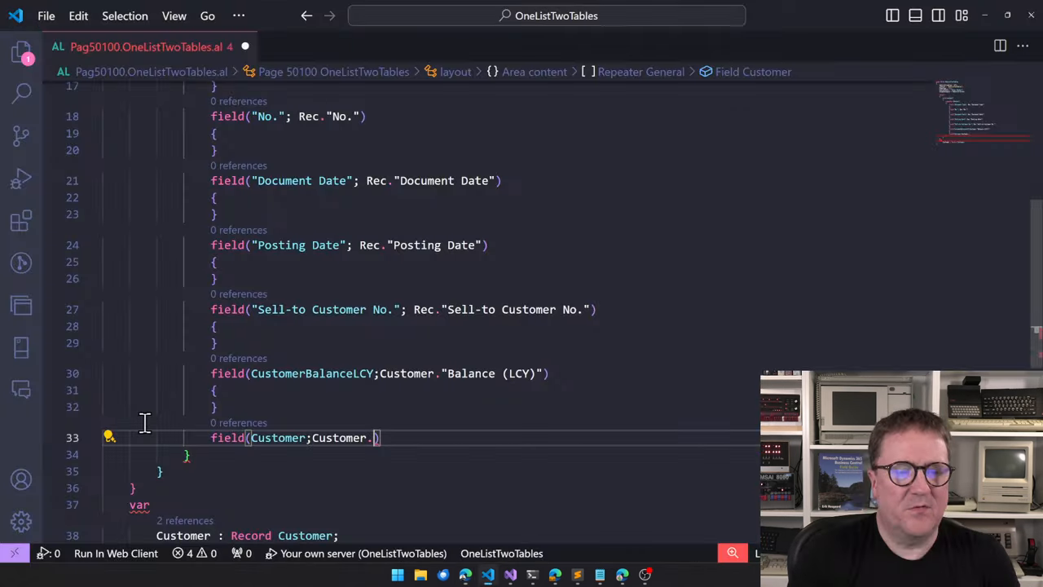
Complete the field as CustomerPaymentTermsCode bound to Customer."Payment Terms Code" and select both customer fields.
type("PaymentTermsCode")
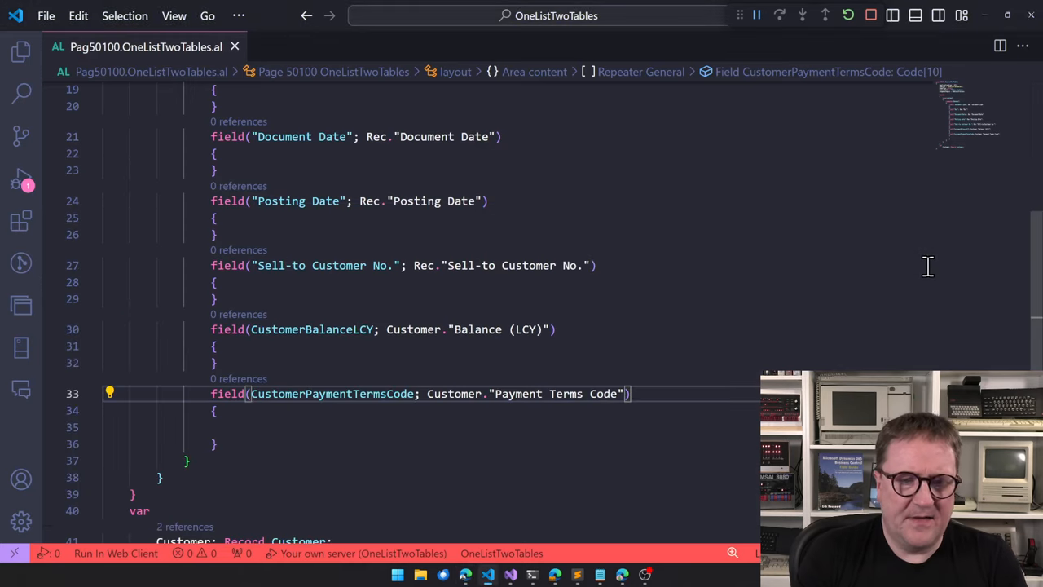
scroll("down", 3)
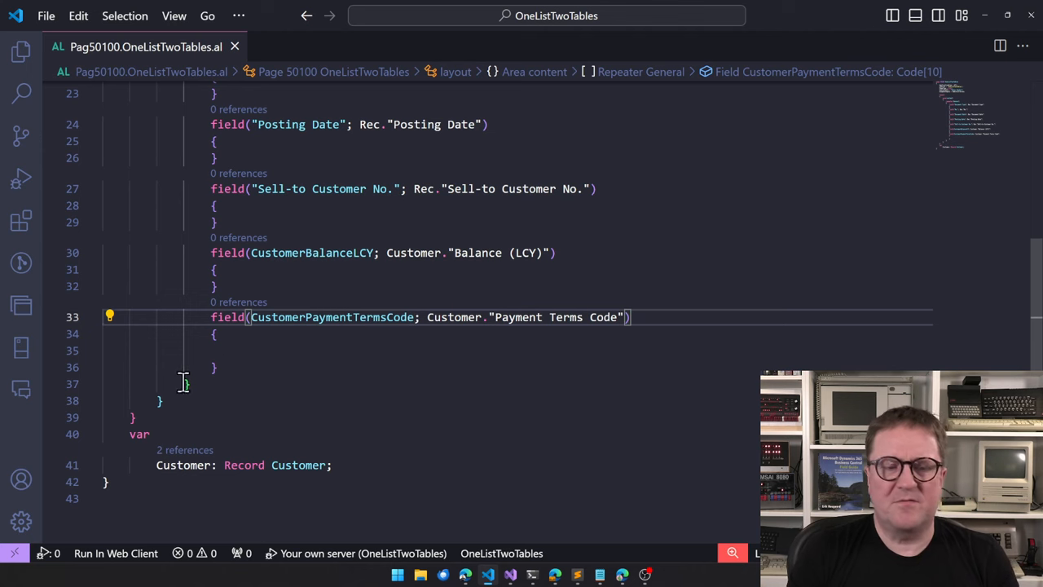
mouse_move(225, 252)
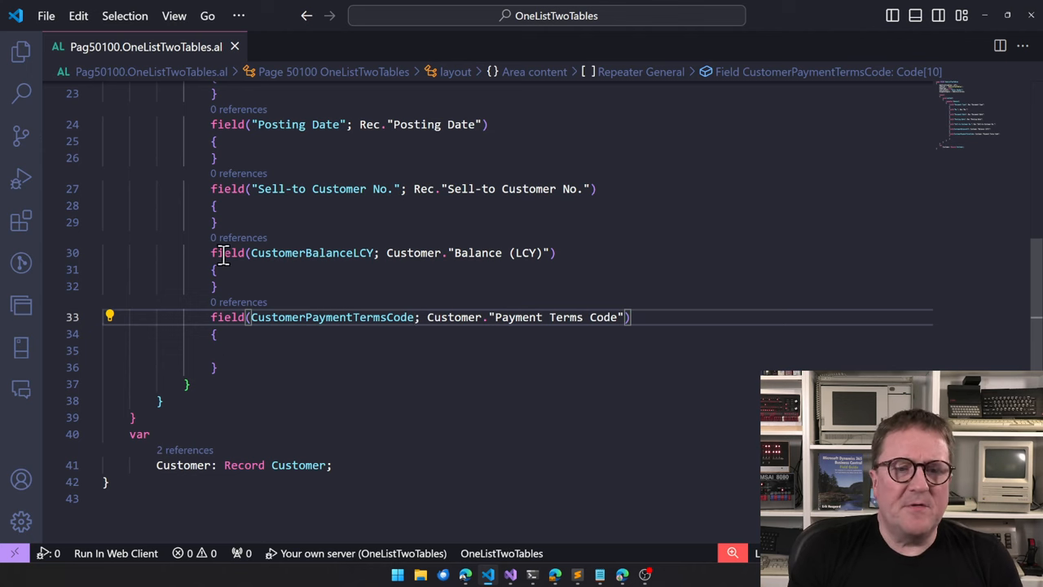
left_click_drag(212, 253, 218, 368)
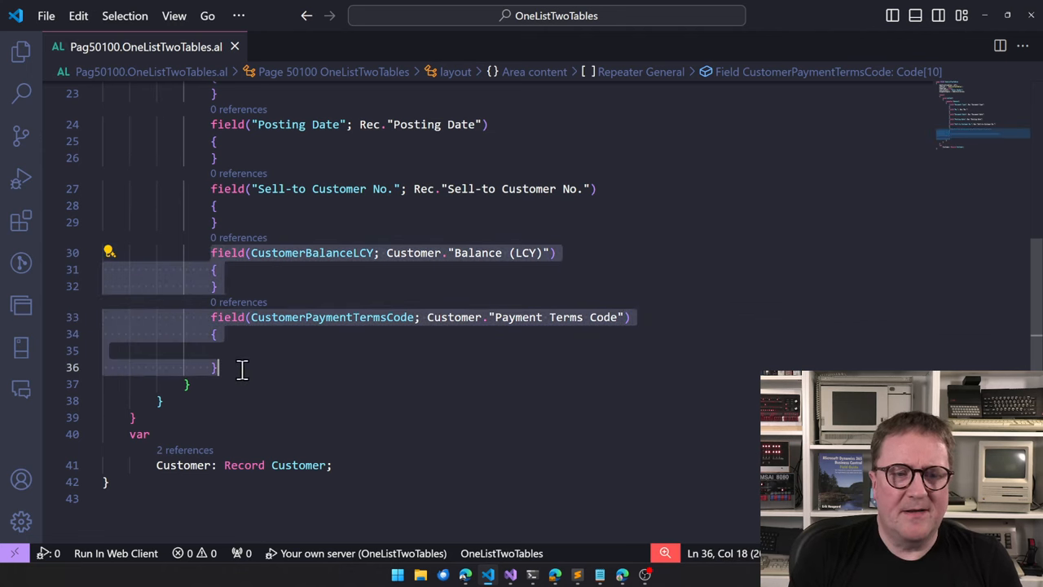
Insert an OnAfterGetRecord trigger from IntelliSense below the layout.
scroll("down", 3)
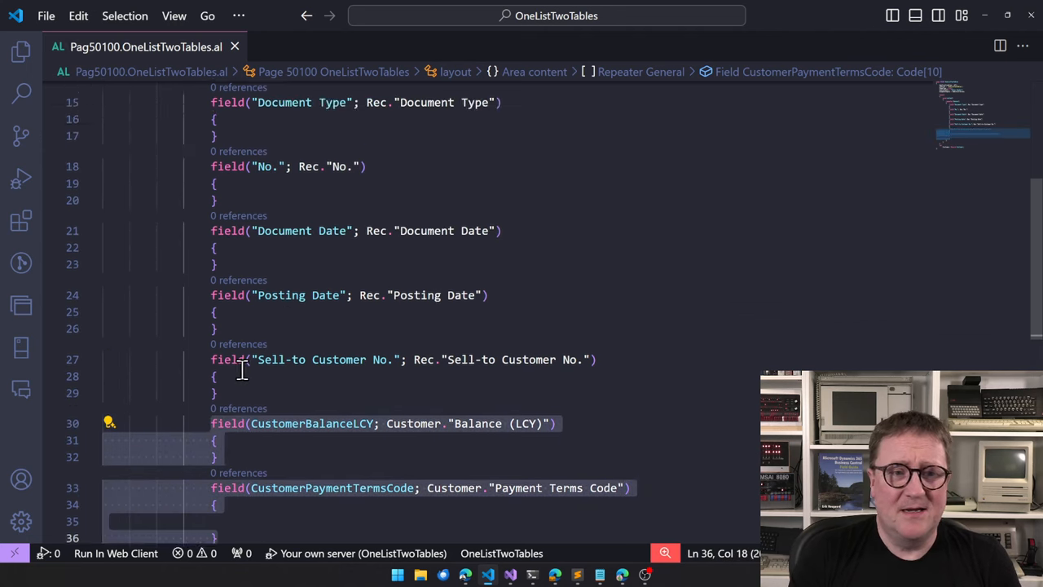
scroll("down", 3)
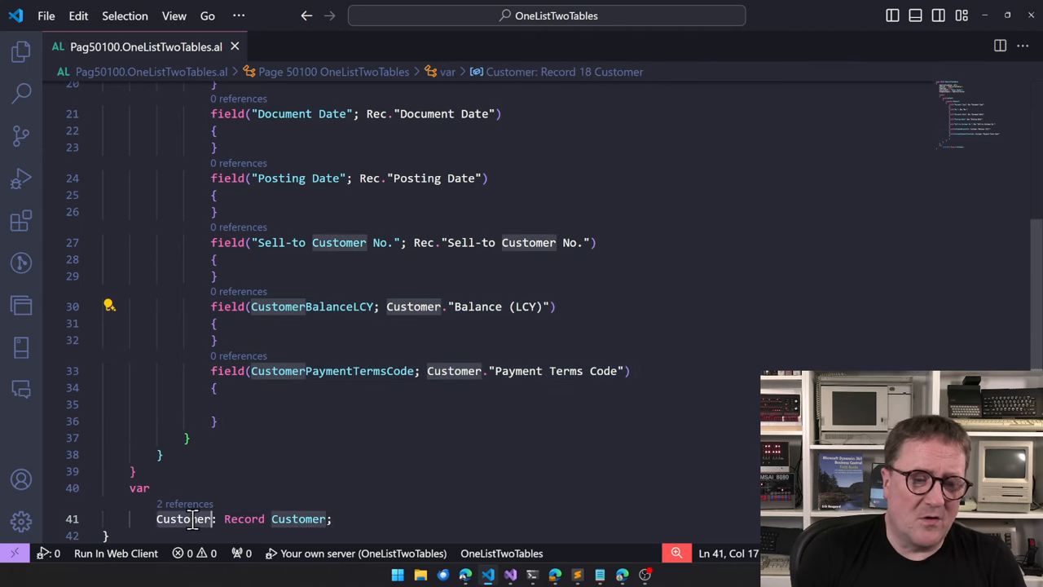
type("trigger")
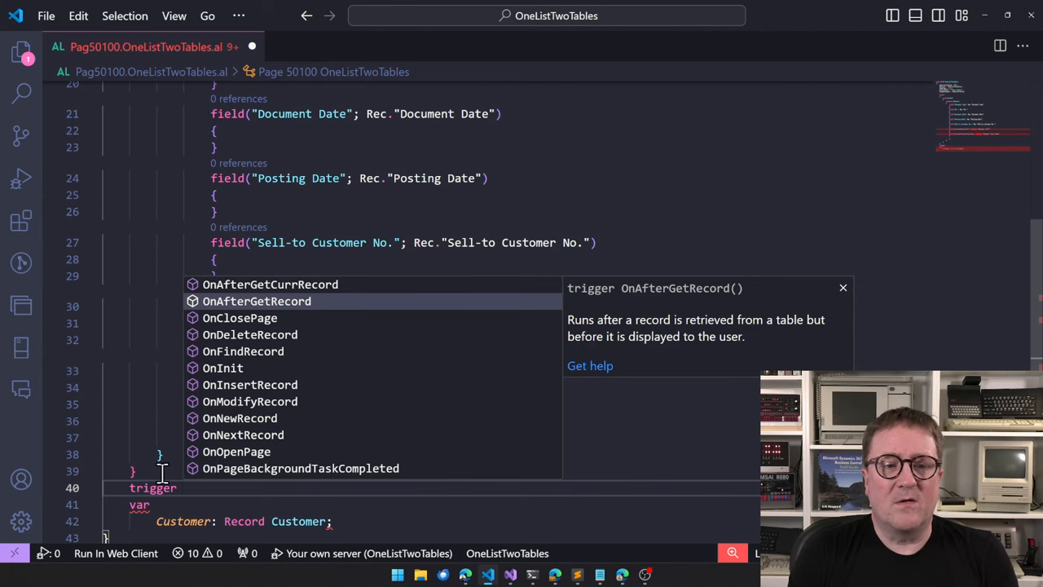
left_click(257, 300)
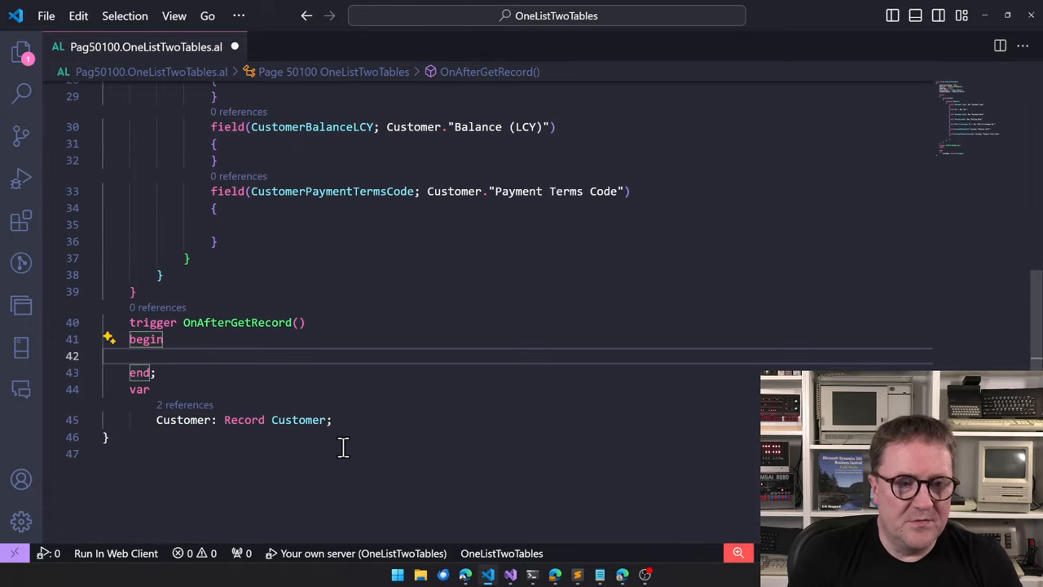
Write if not Customer.Get(Rec."Sell-to Customer No.") then clear(Customer) in the trigger.
type("if Customer.Get(")
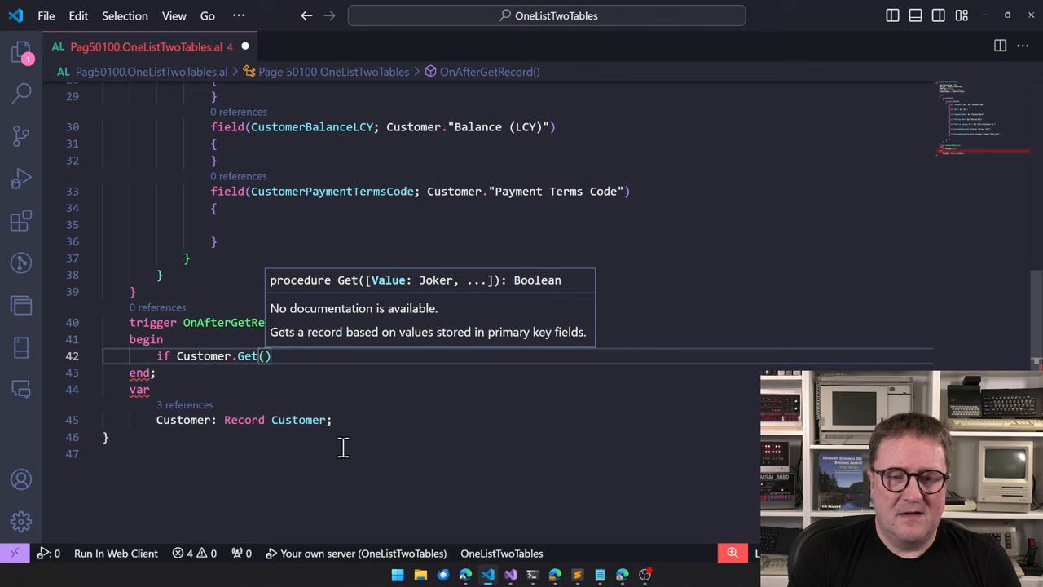
type("R")
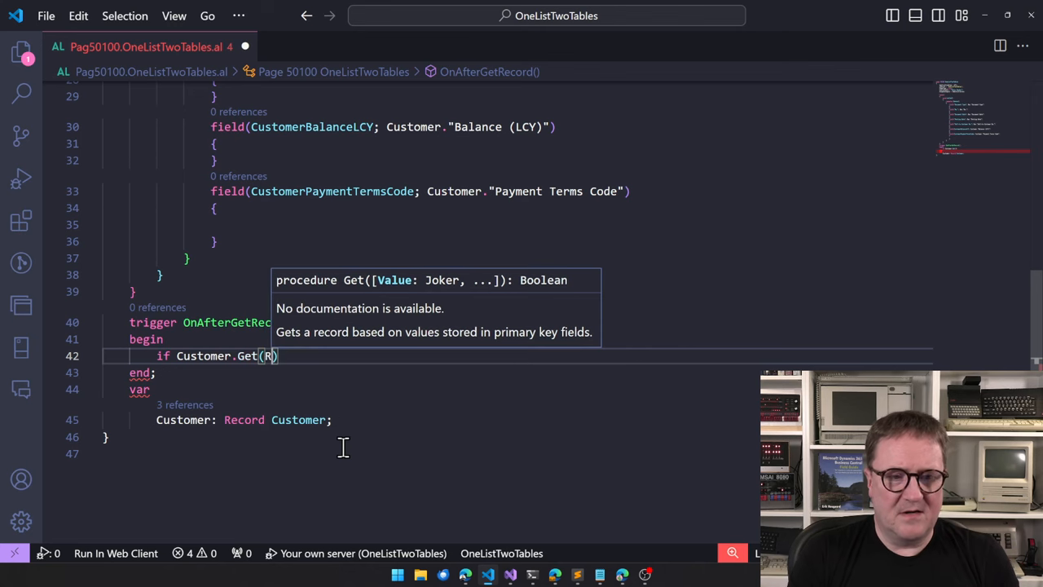
type("ec.Sel")
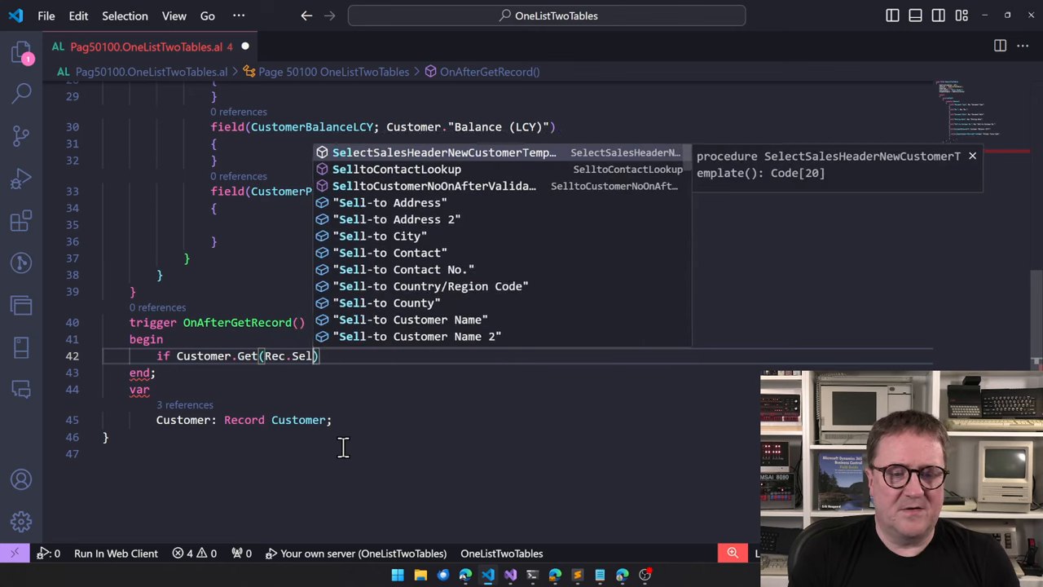
type("l-ToCust")
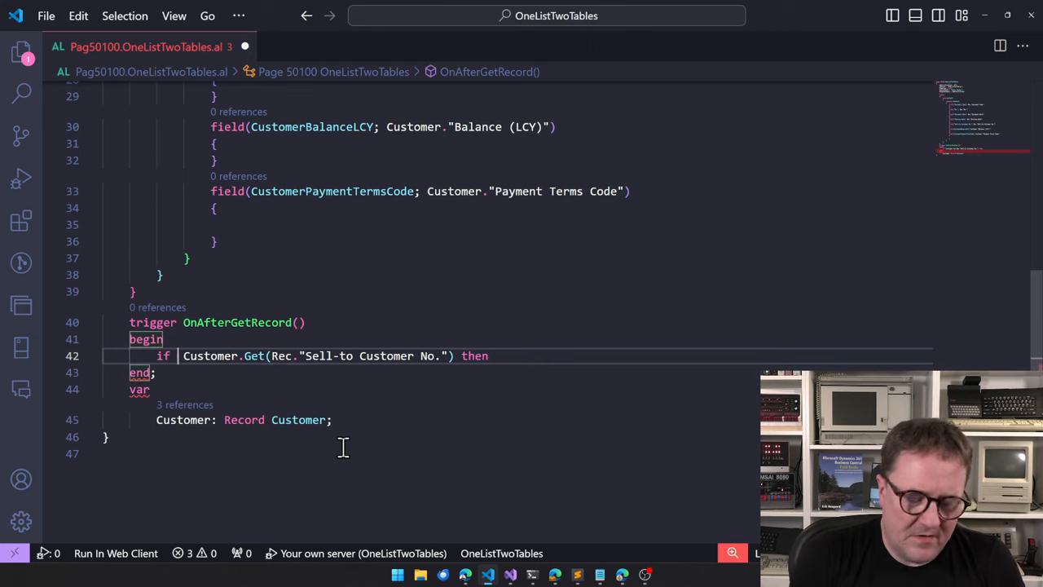
type("not")
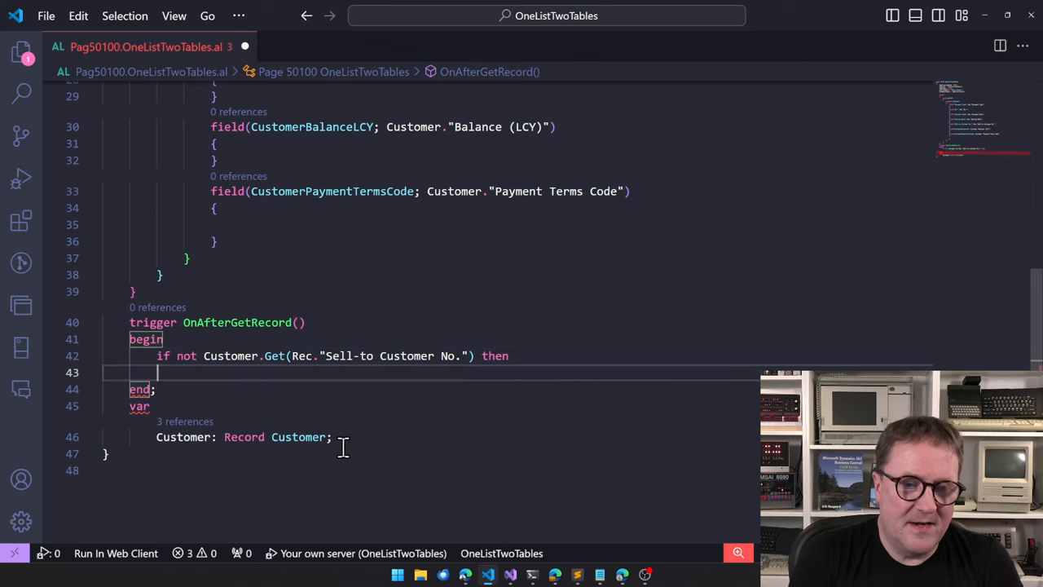
type("clear(Custom")
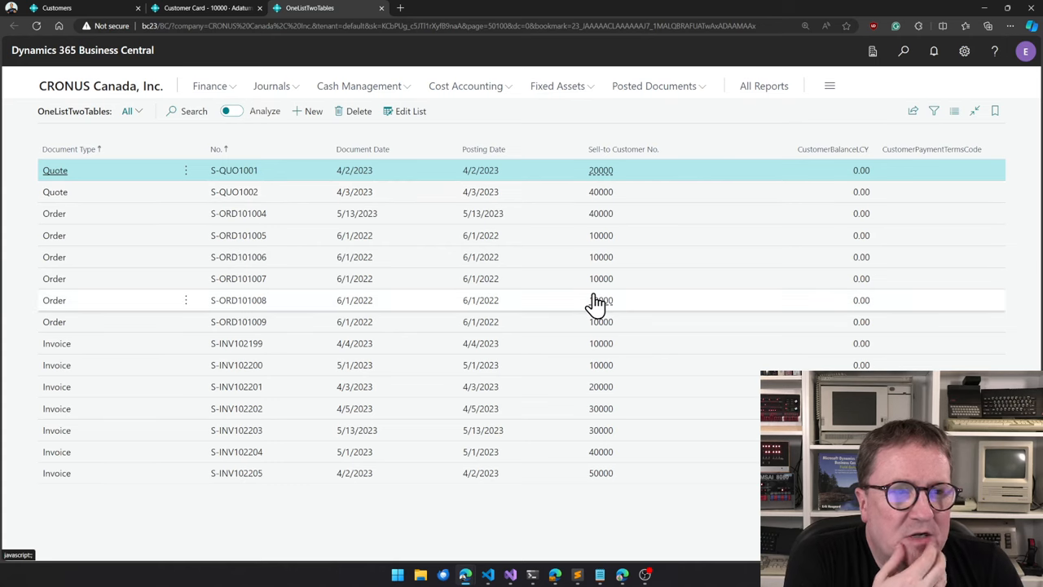
mouse_move(600, 342)
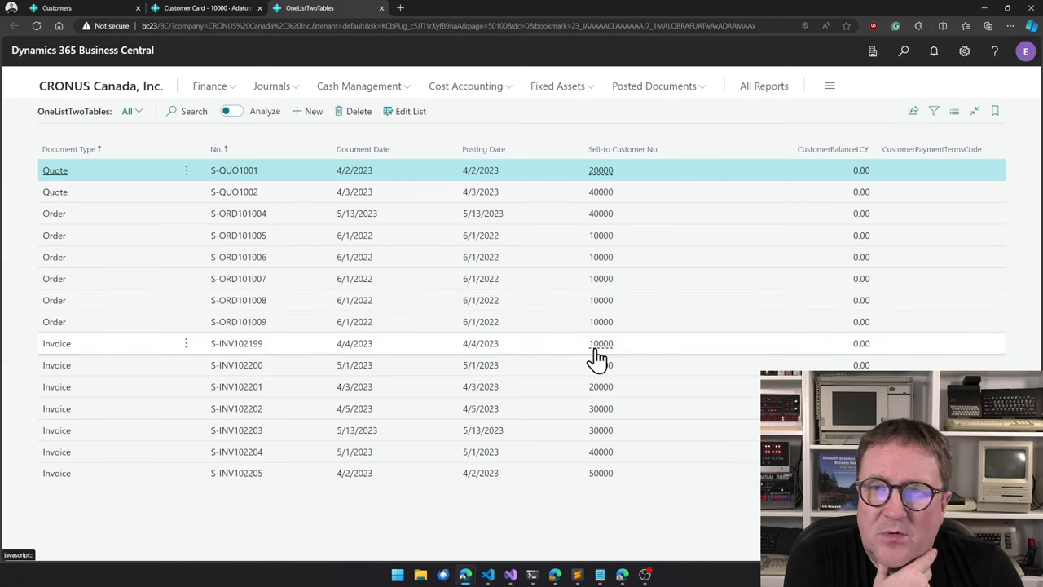
mouse_move(599, 342)
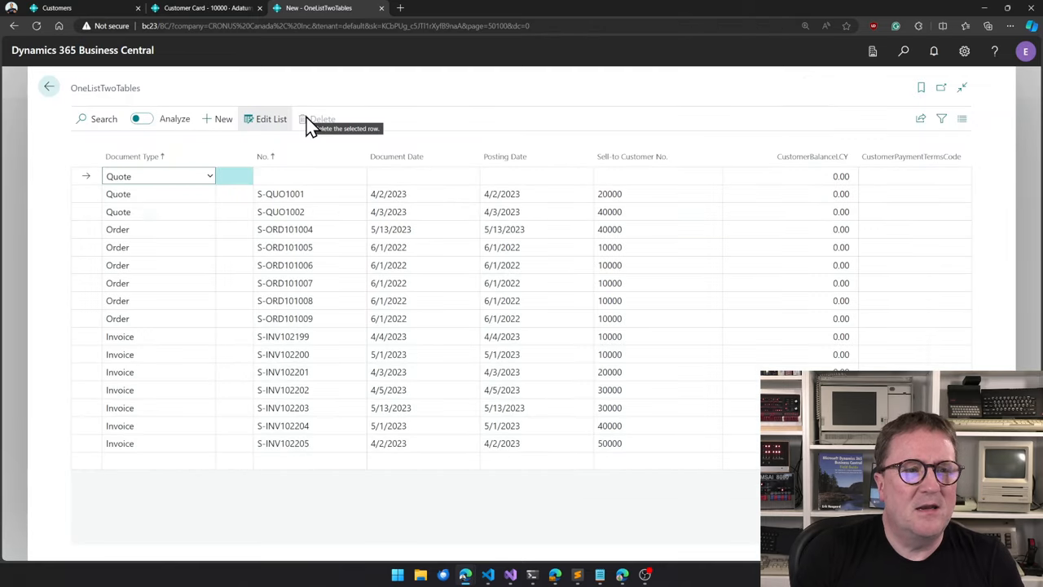
Publish the page and switch the OneListTwoTables list into Edit List mode.
type("QUO1001")
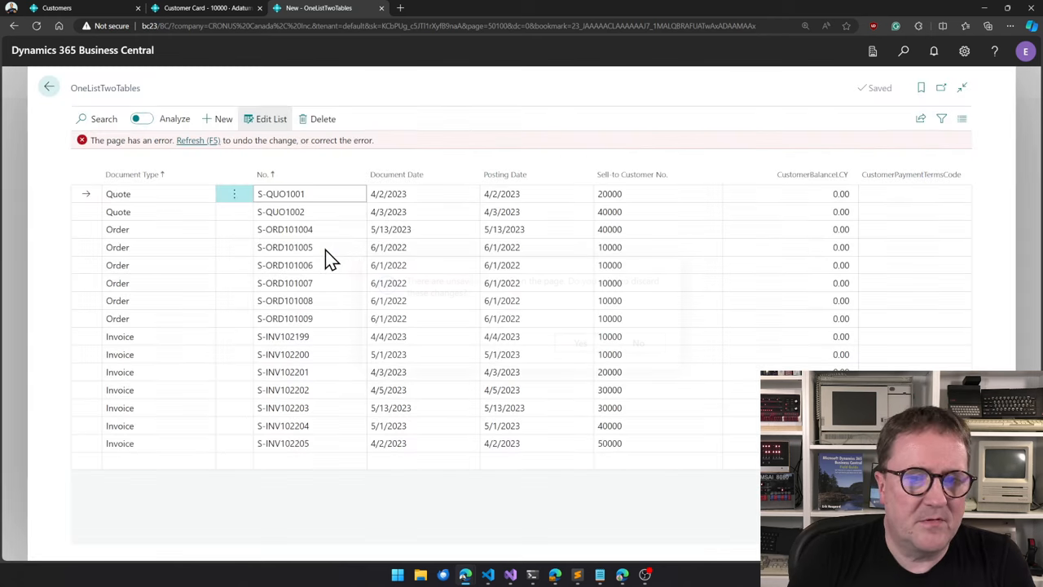
left_click(218, 118)
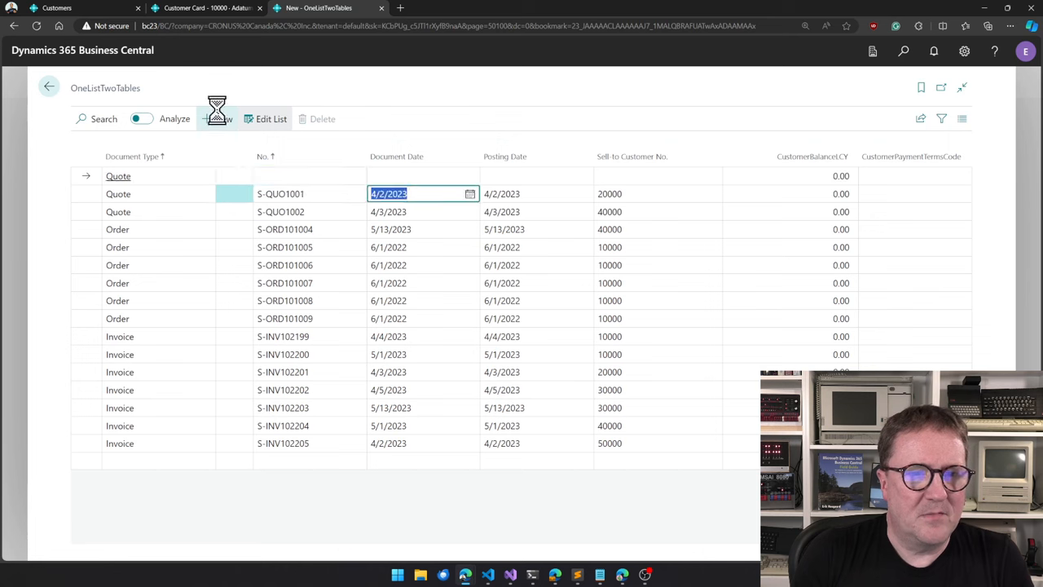
left_click(205, 119)
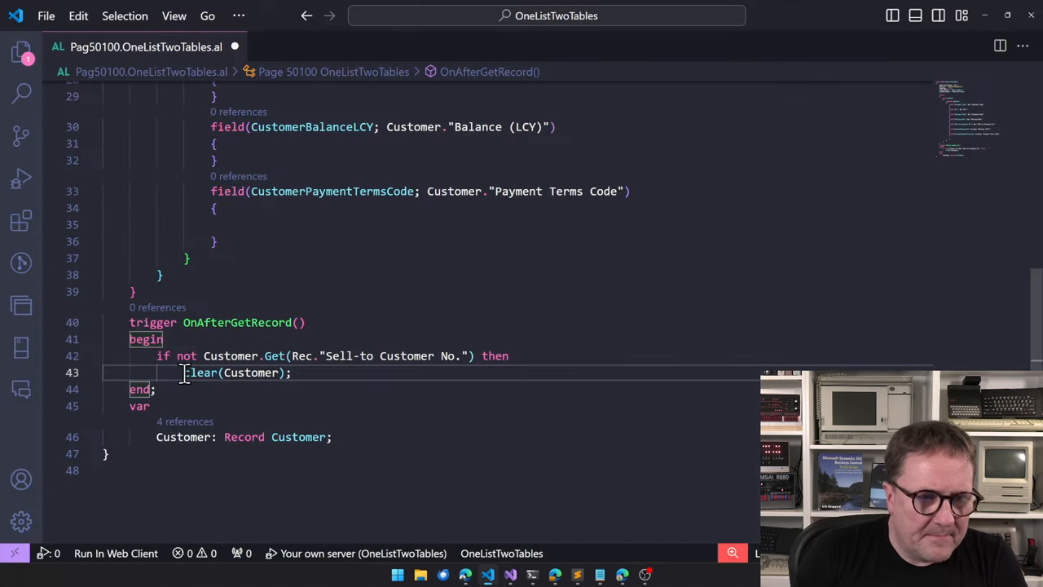
Comment out the clear(Customer) statement with ';' and '//' on line 43.
type(";")
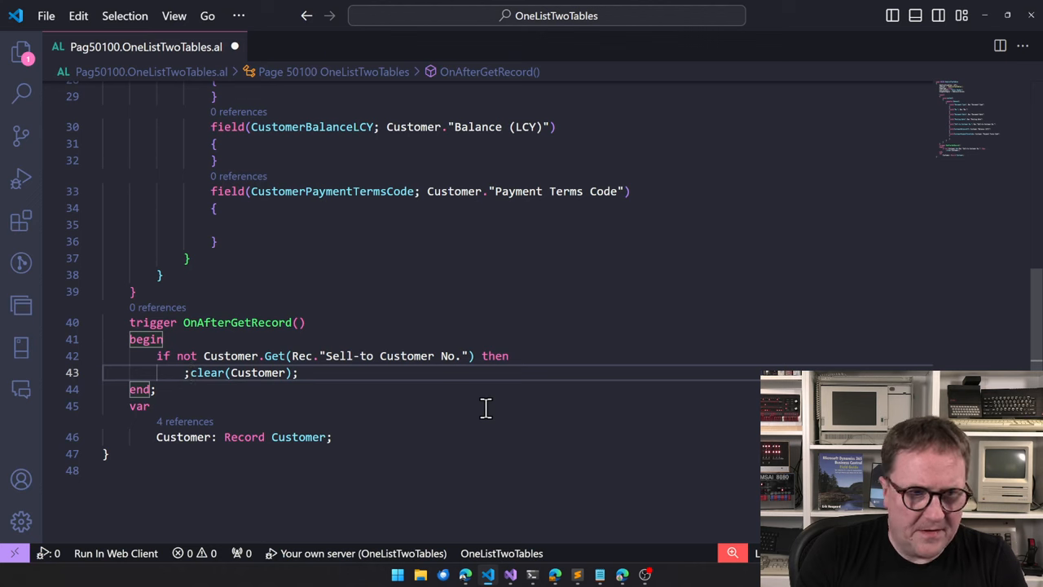
type("//")
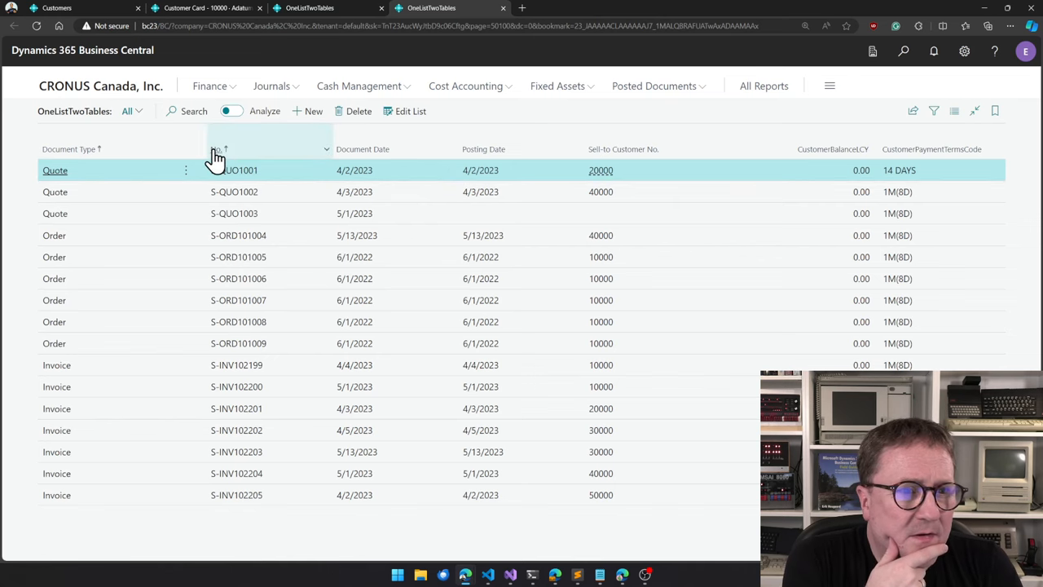
Sort the list descending by Document Type and return it to ascending order.
left_click(219, 150)
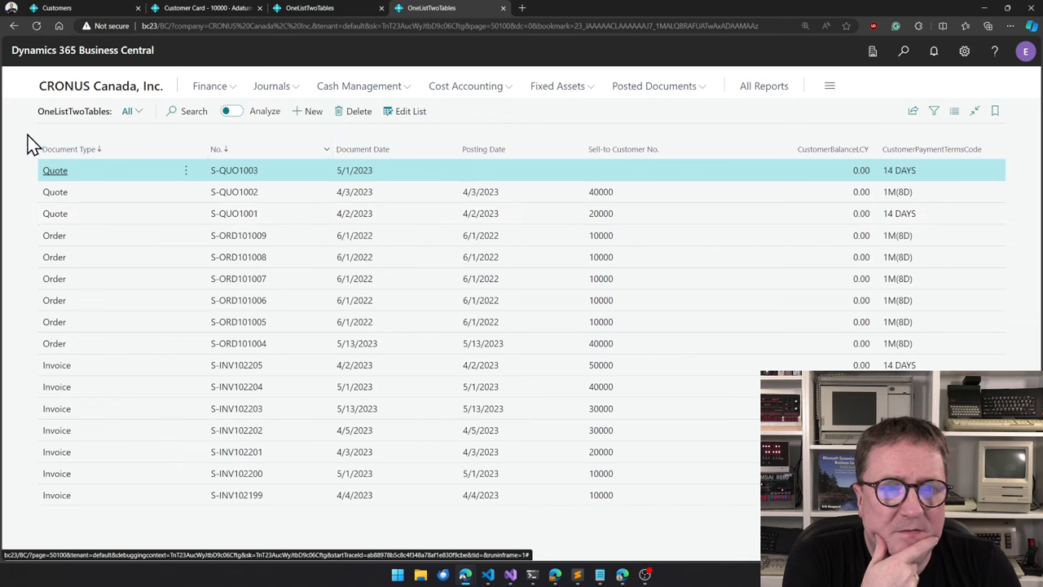
left_click(69, 150)
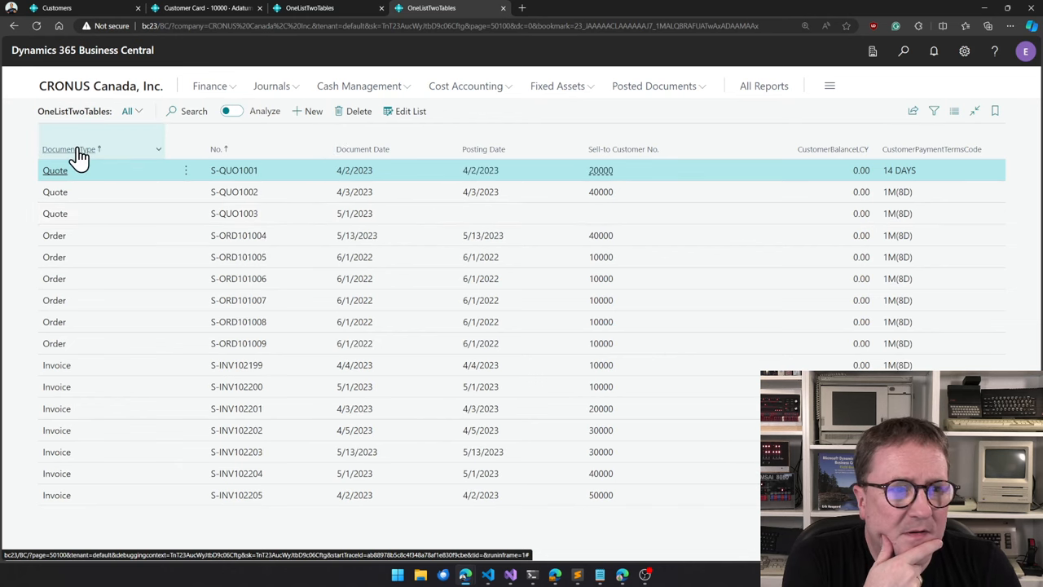
left_click(68, 150)
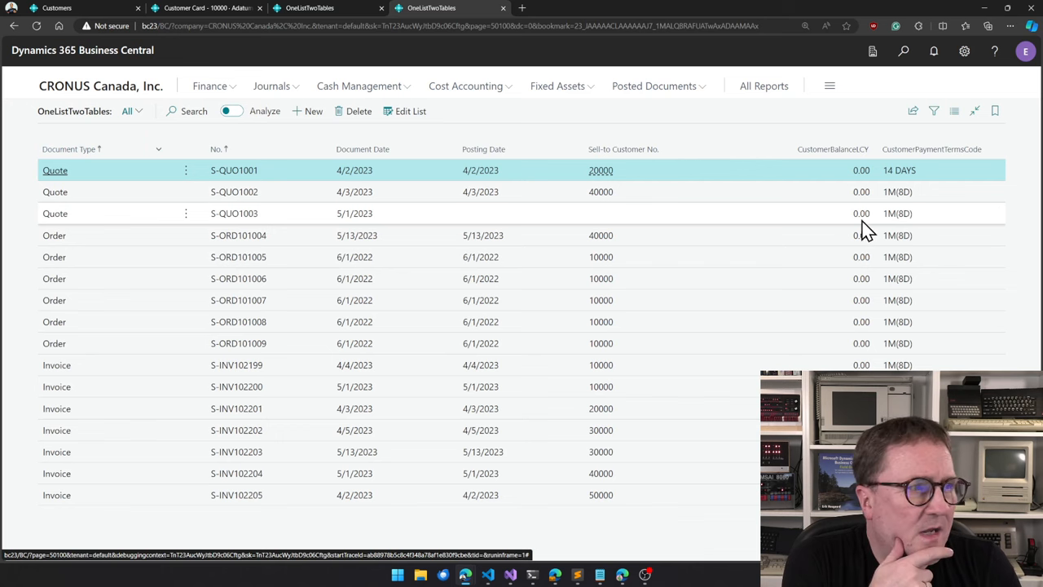
mouse_move(904, 228)
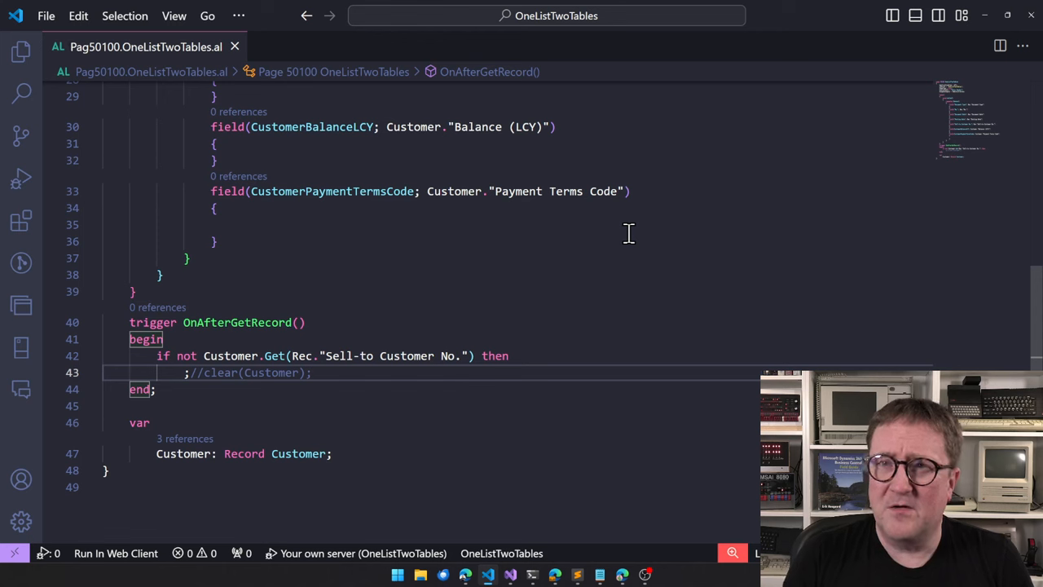
mouse_move(547, 243)
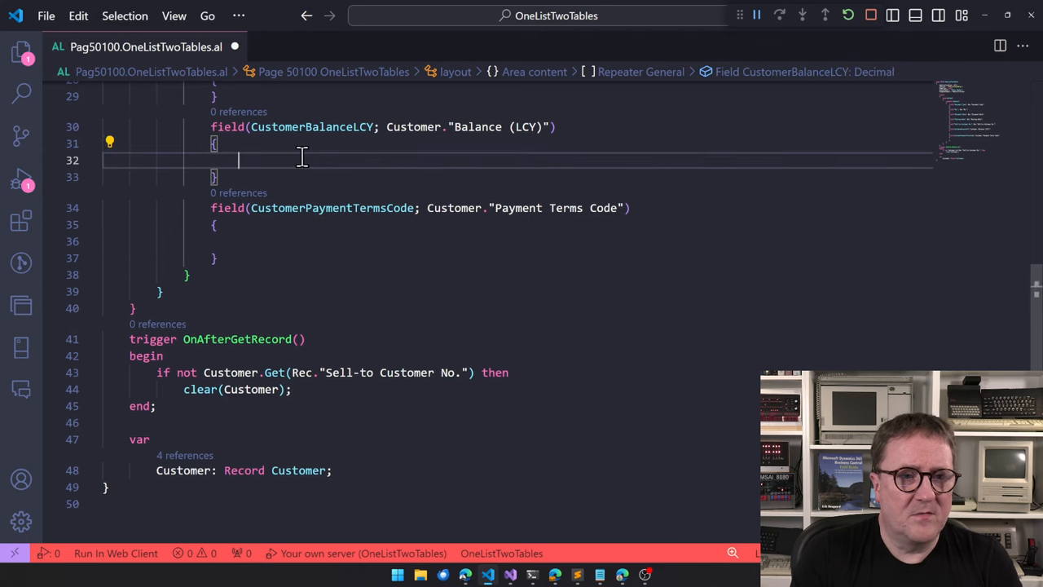
Add BlankZero = true; inside the CustomerBalanceLCY field block.
type("BlankZero = true;")
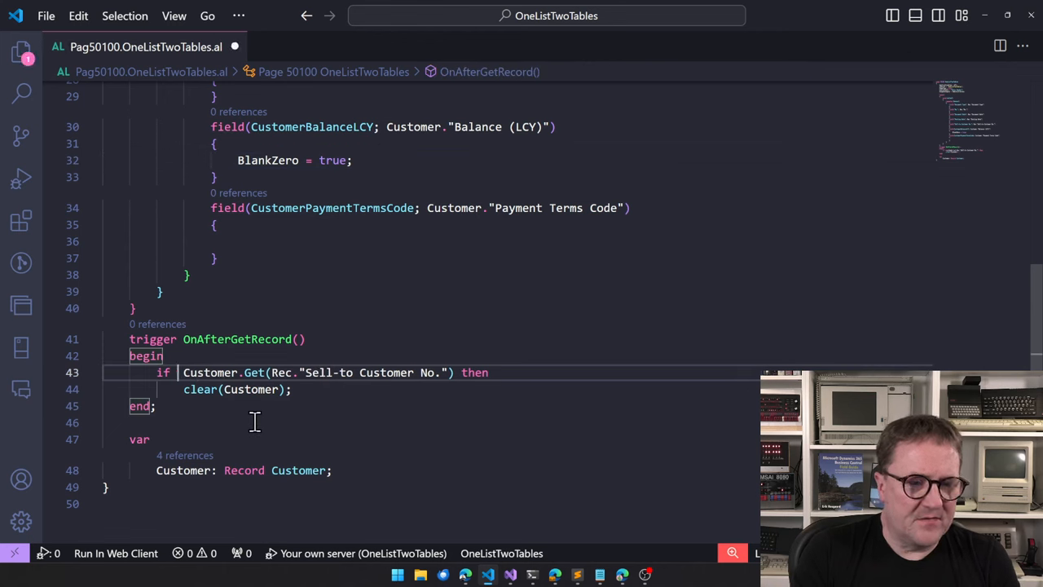
After trying an if/else, add Customer.SetAutoCalcFields("Balance (LCY)") at the start of OnAfterGetRecord.
type("begin")
type("end")
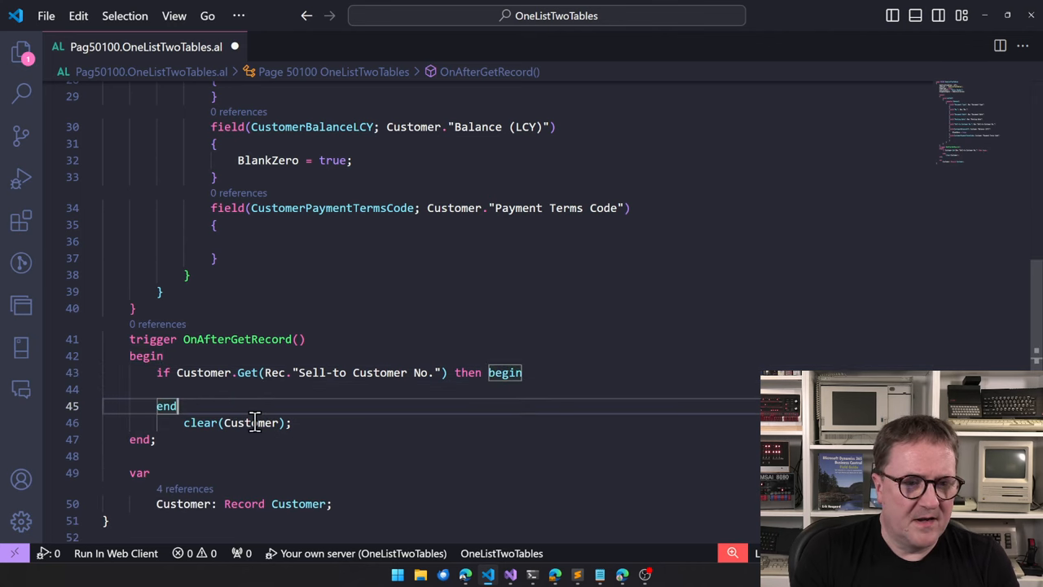
type("else")
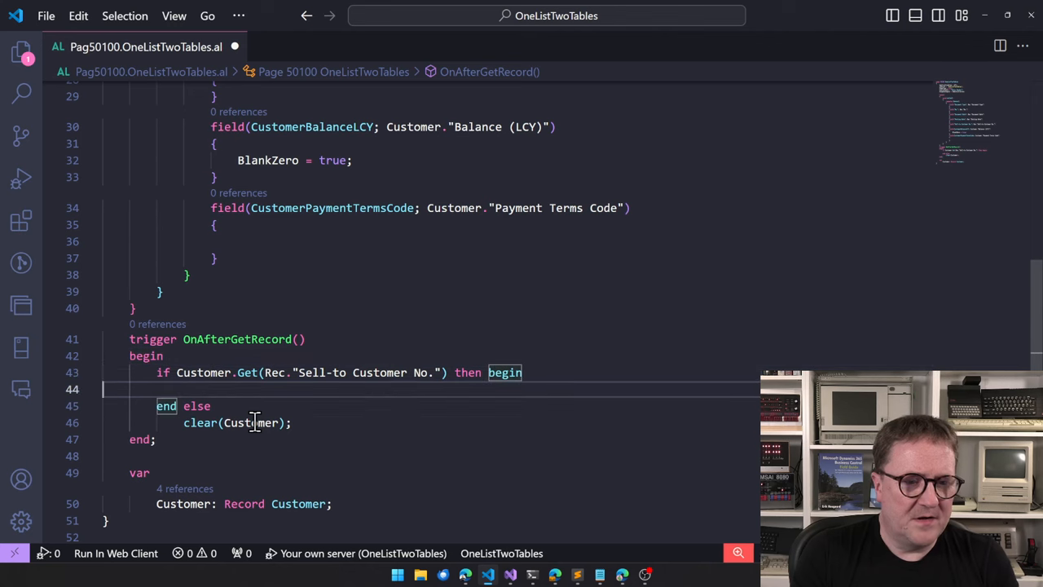
type("Cal")
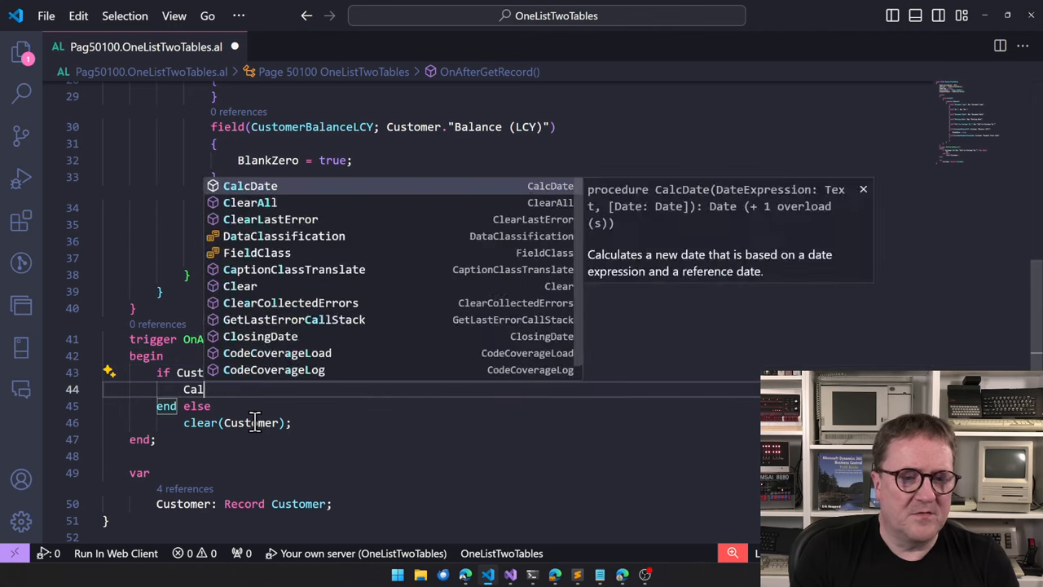
type("Customer.Ca")
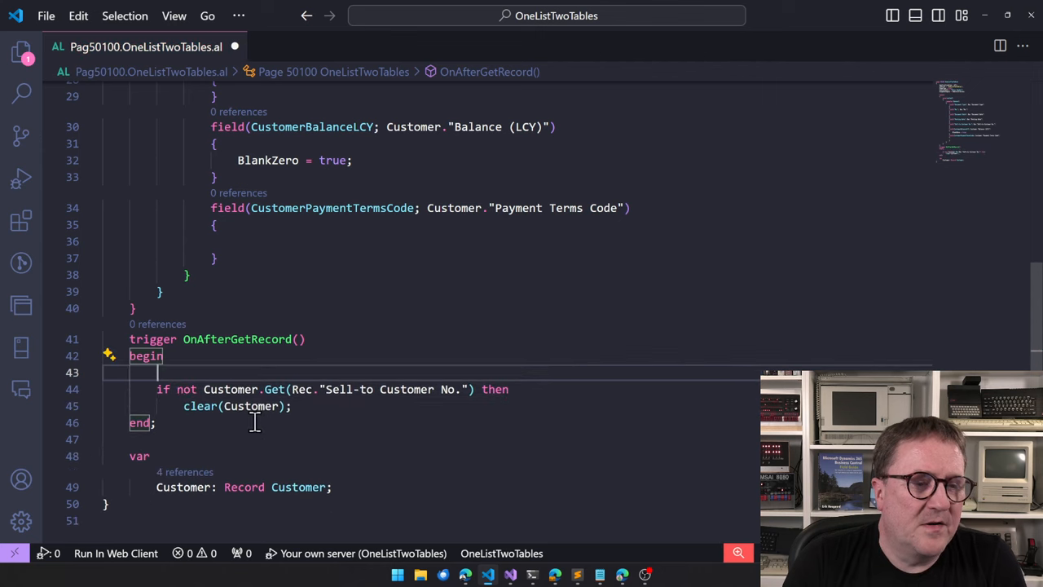
type("Customer.Setau")
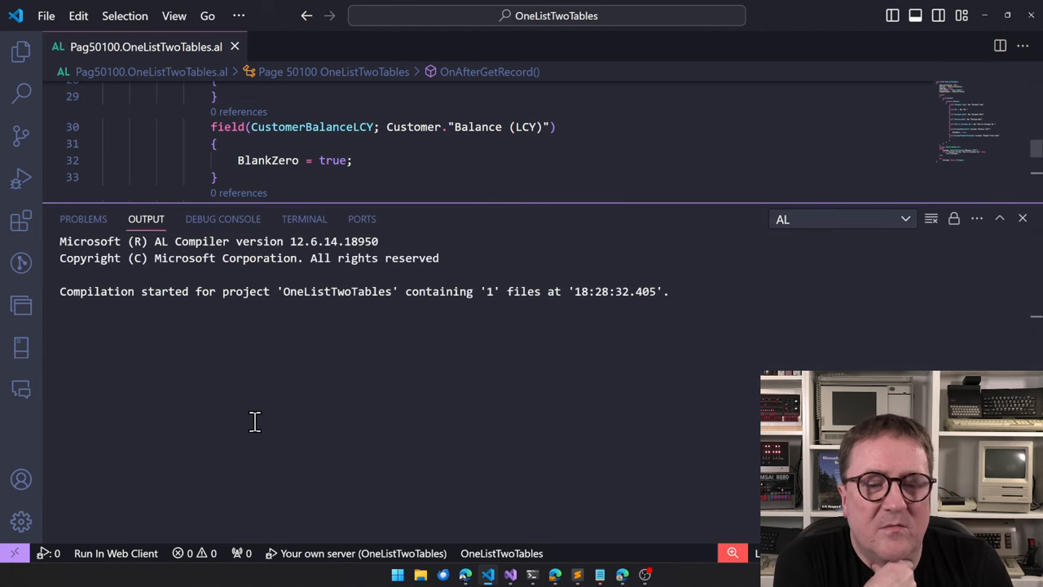
Click through list rows, including invoice S-INV102204, to inspect the CustomerBalanceLCY values.
left_click(222, 219)
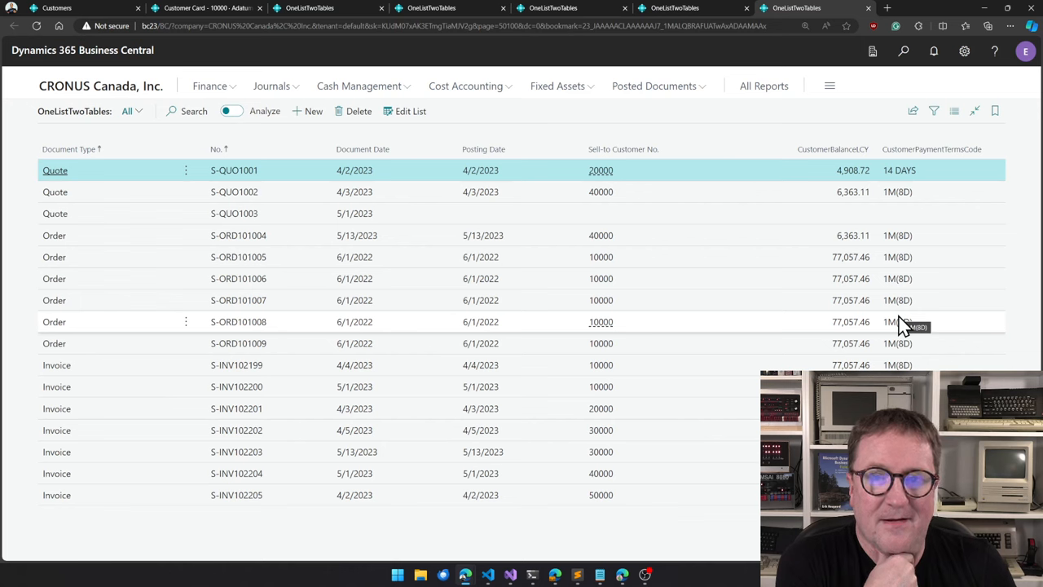
mouse_move(554, 300)
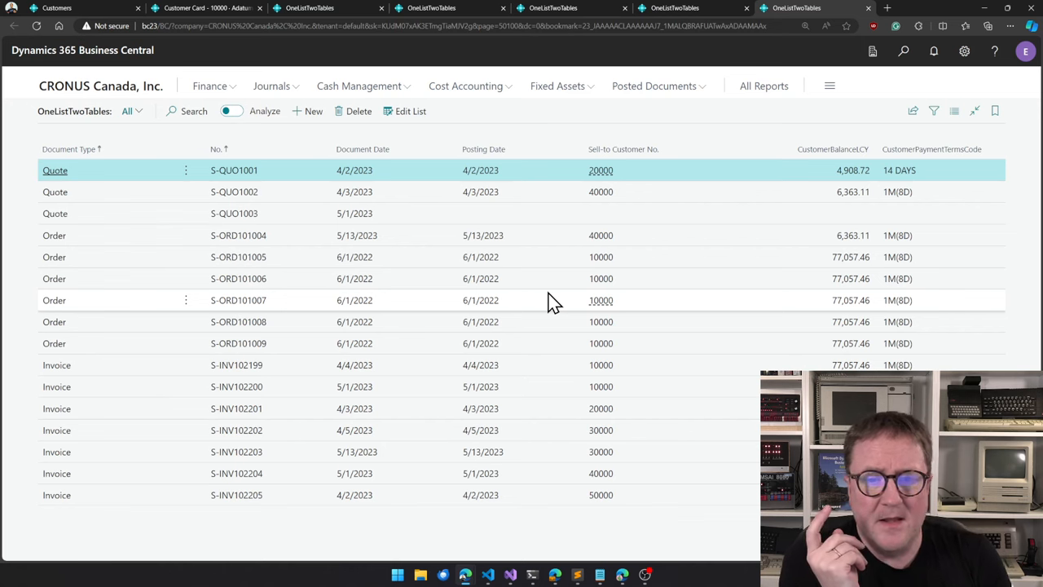
left_click(479, 342)
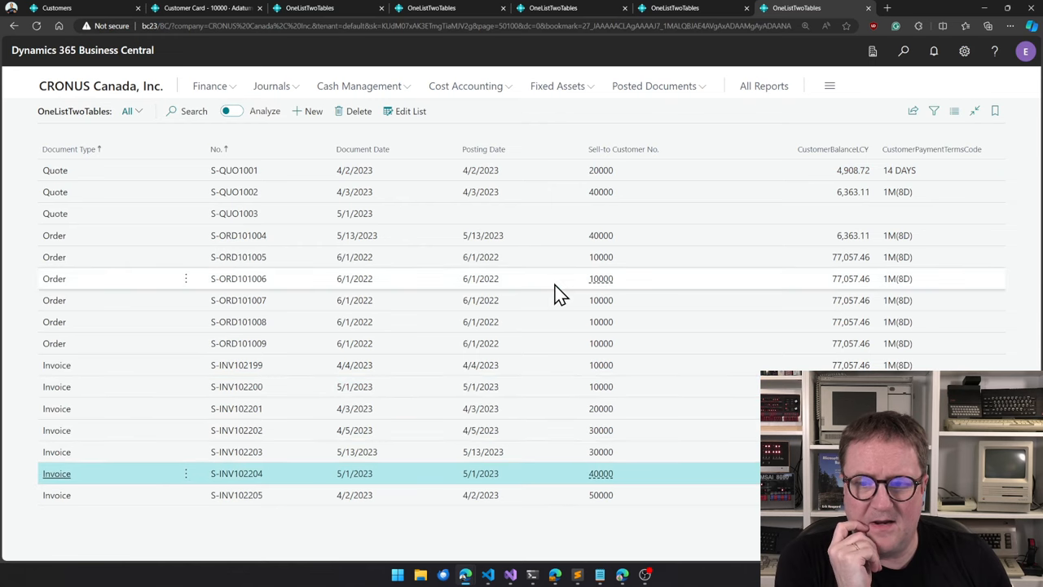
left_click(238, 277)
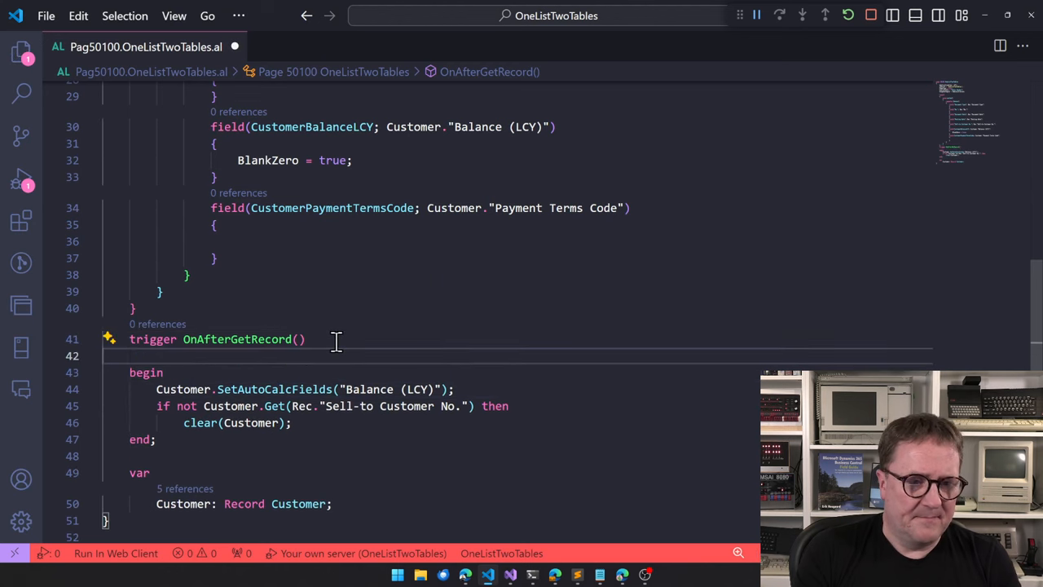
Turn the lookup into procedure RefreshLine() and call RefreshLine(); from OnAfterGetRecord.
type("procedure CAl")
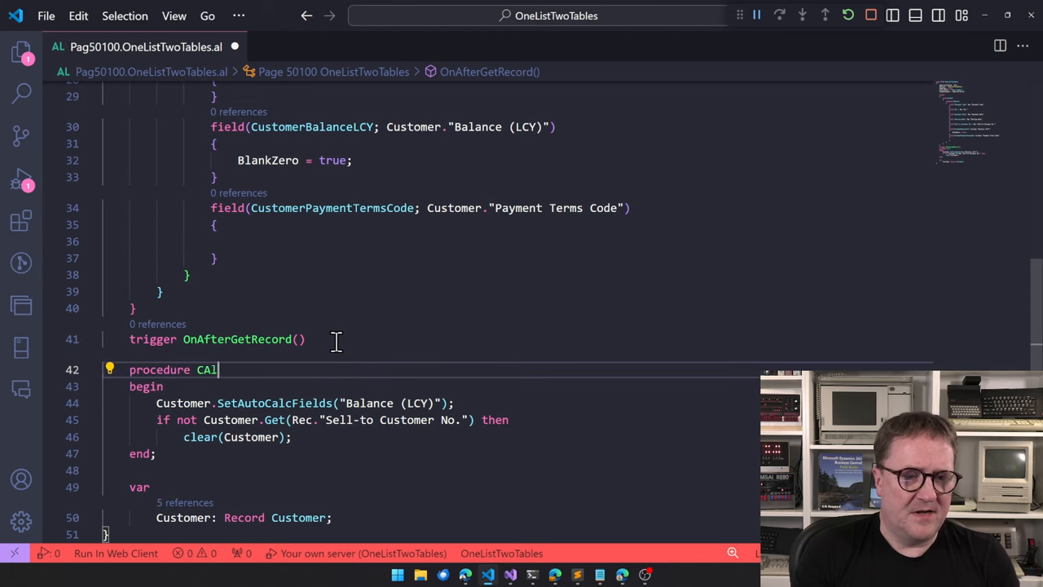
type("Updat")
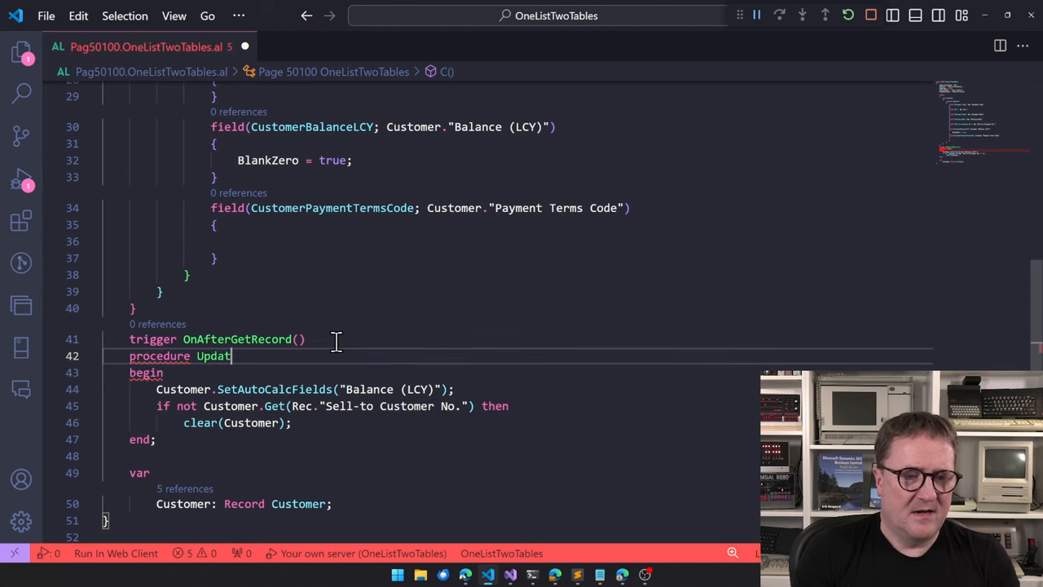
type("Line(")
type("begin")
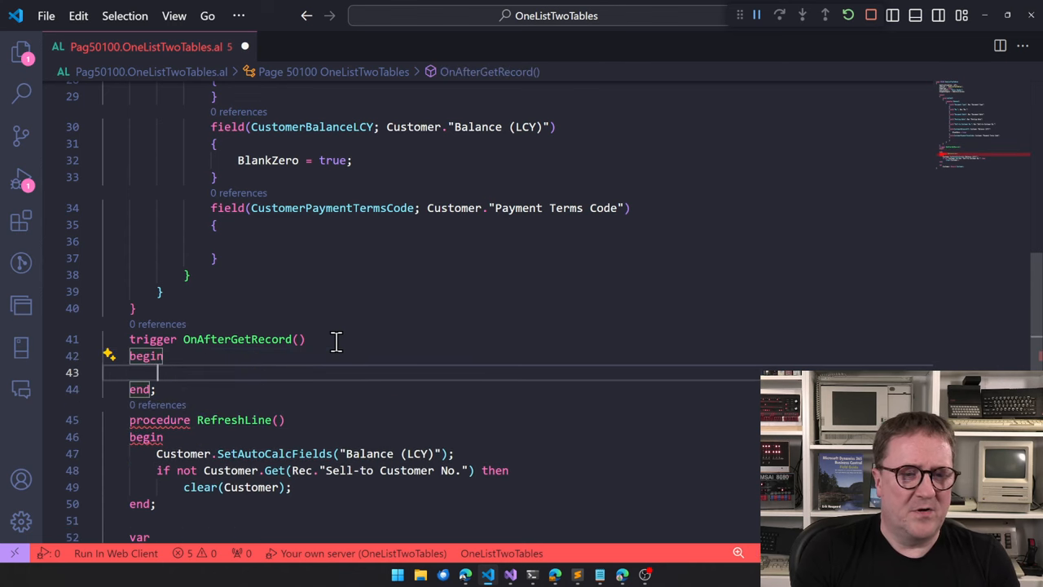
type("RefreshLine();")
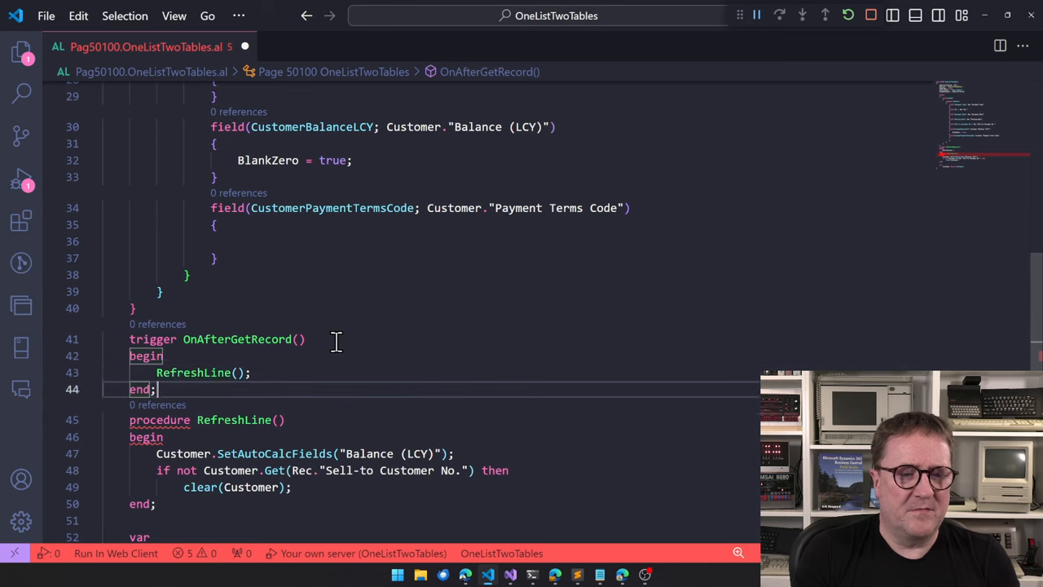
Add trigger OnAfterGetCurrRecord() that also calls RefreshLine();.
type("trigger")
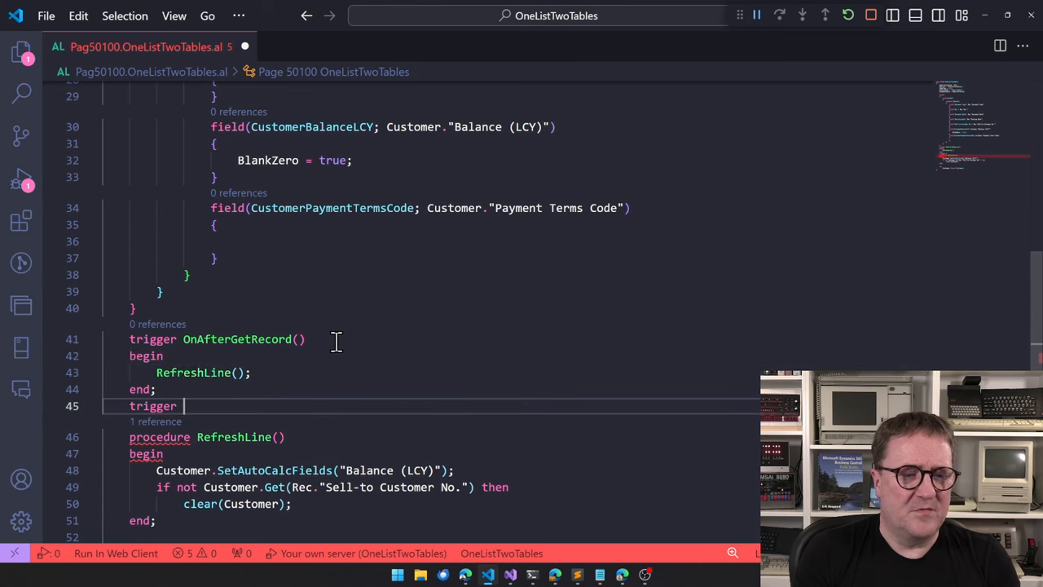
type("OnAfterGetCurrRecord()")
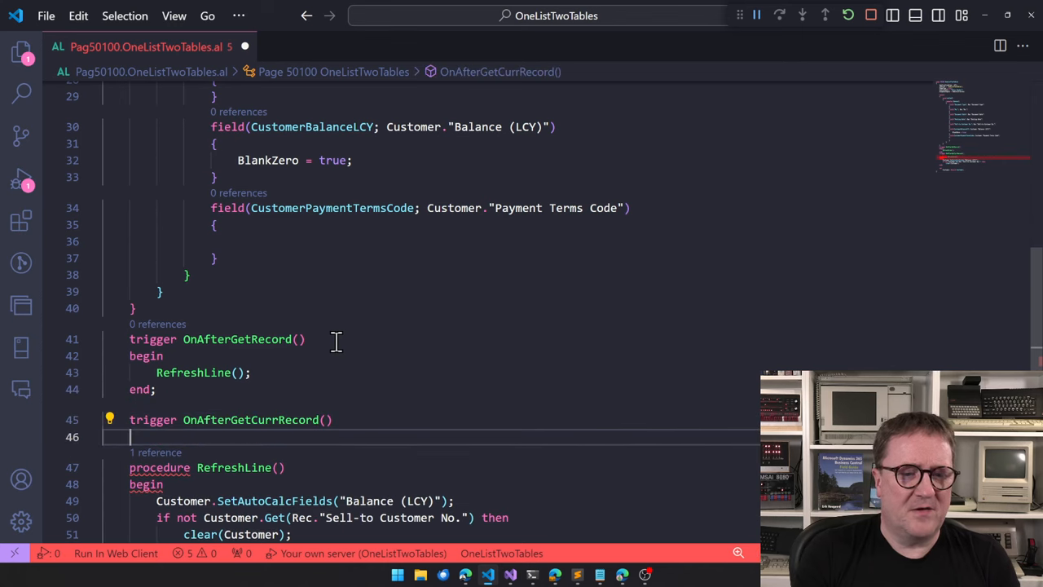
type("begin")
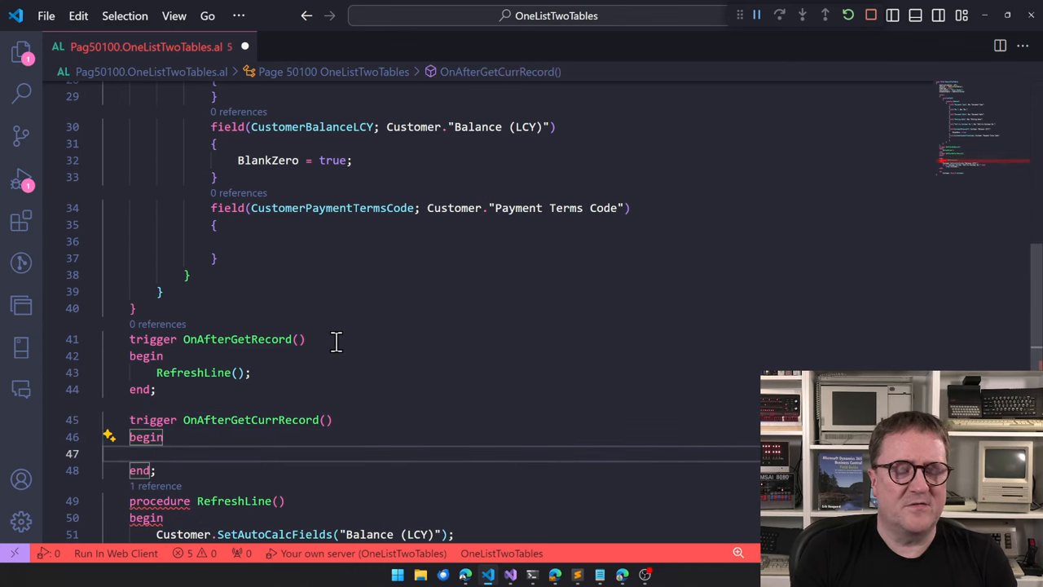
type("R")
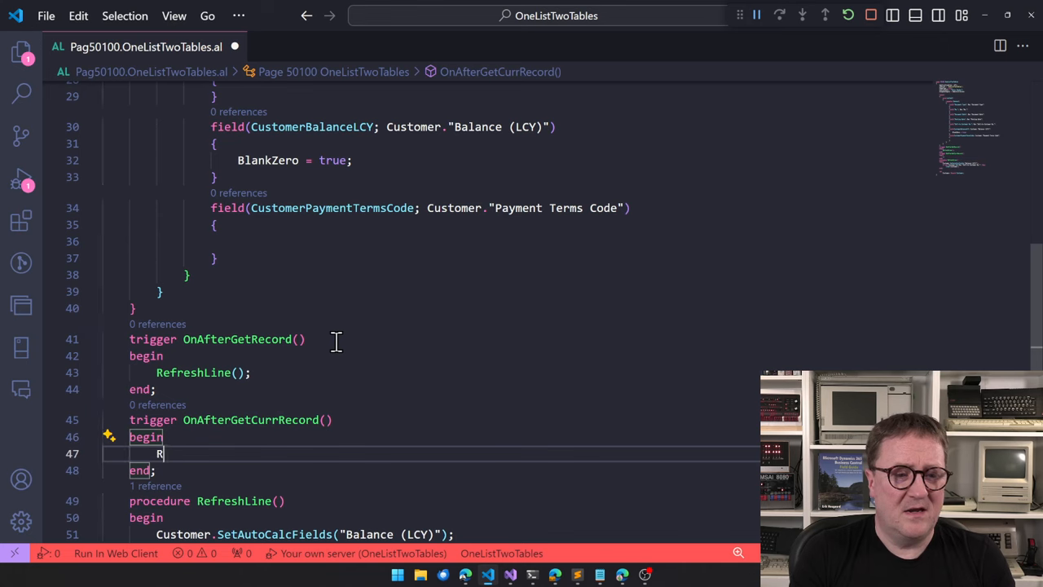
type("efreshLine();")
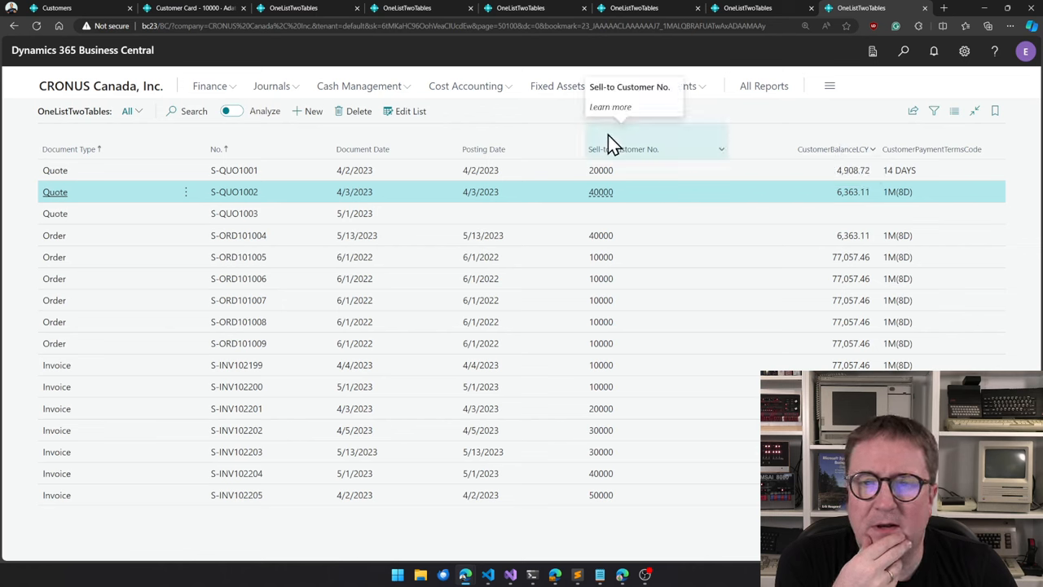
Close the sort menu, switch the OneListTwoTables list to Edit List and probe the balance cell.
left_click(720, 149)
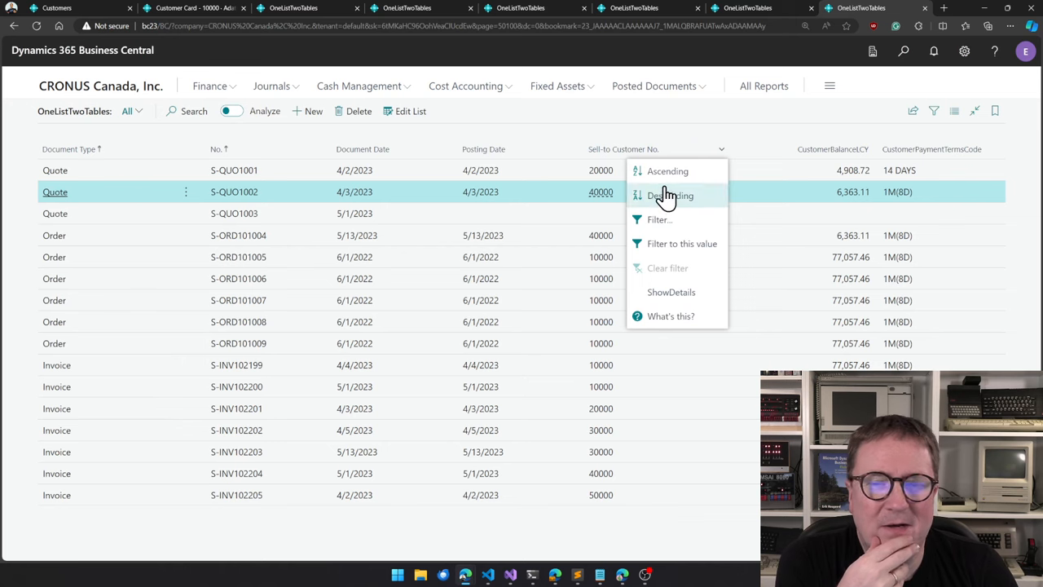
mouse_move(687, 281)
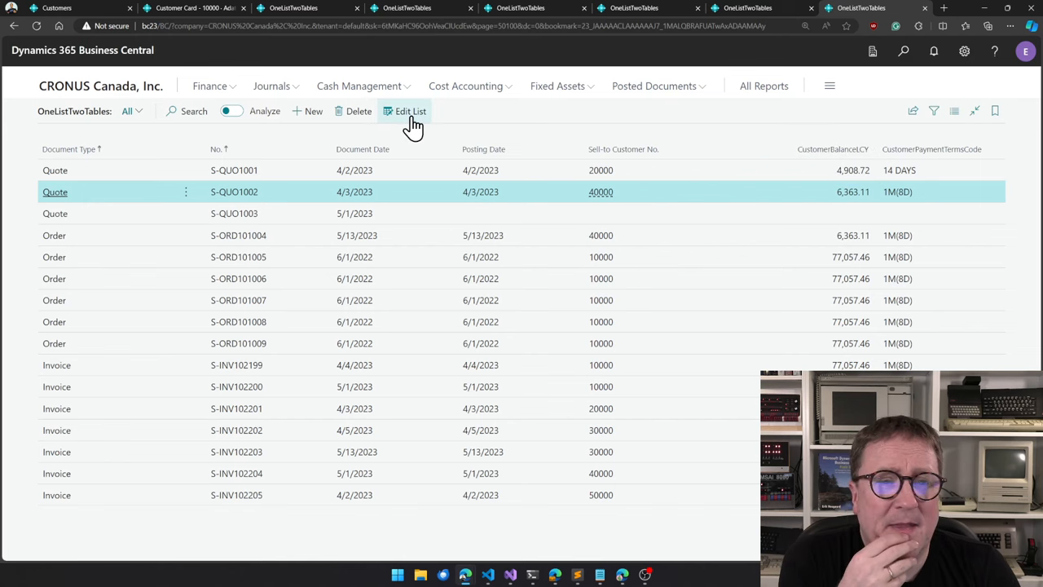
left_click(411, 111)
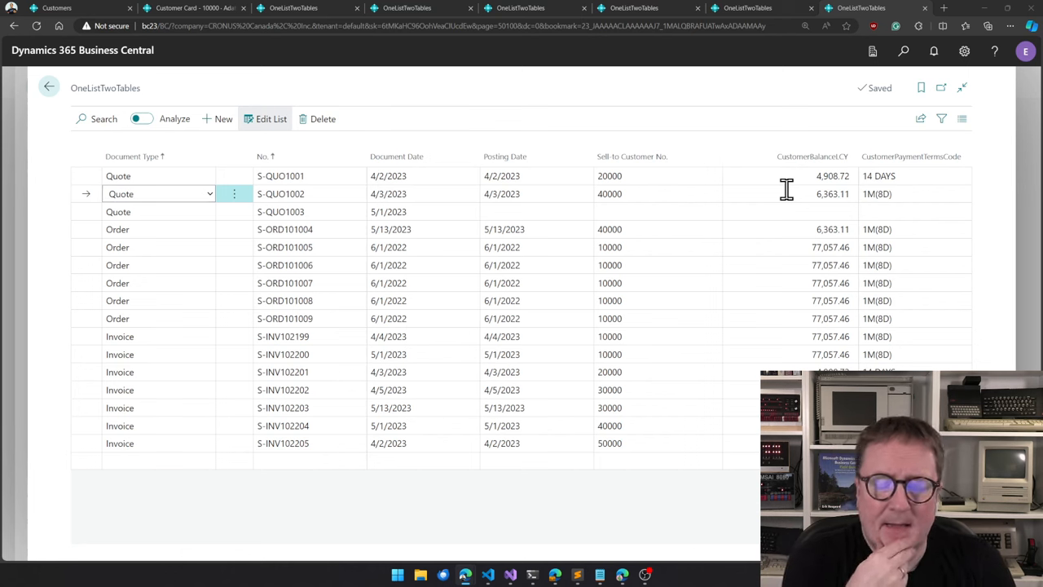
left_click(832, 176)
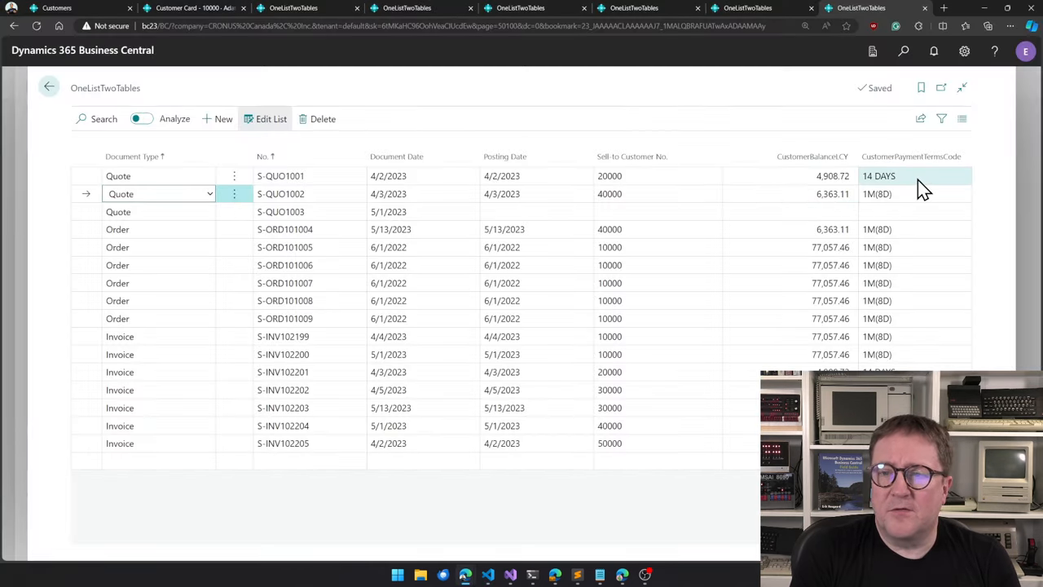
Try entering YOUTUBE as S-QUO1001's payment terms code; it reverts to 14 DAYS.
left_click(878, 176)
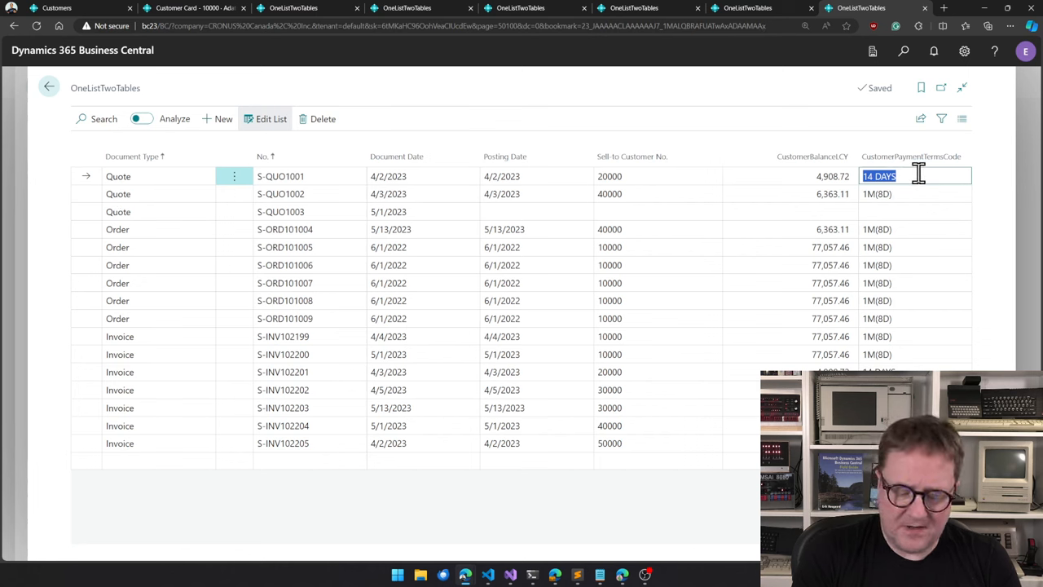
type("youtube")
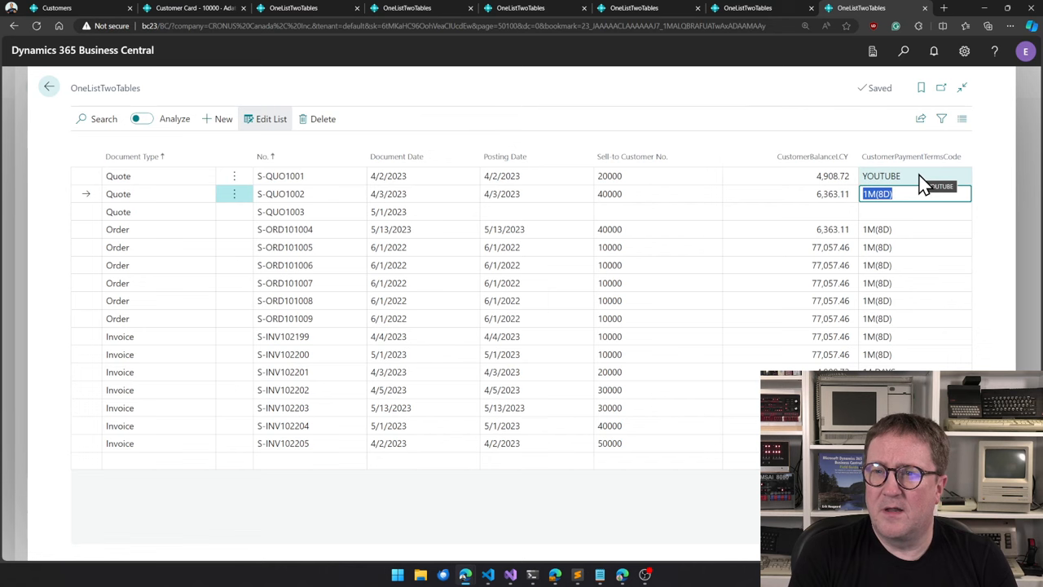
left_click(880, 176)
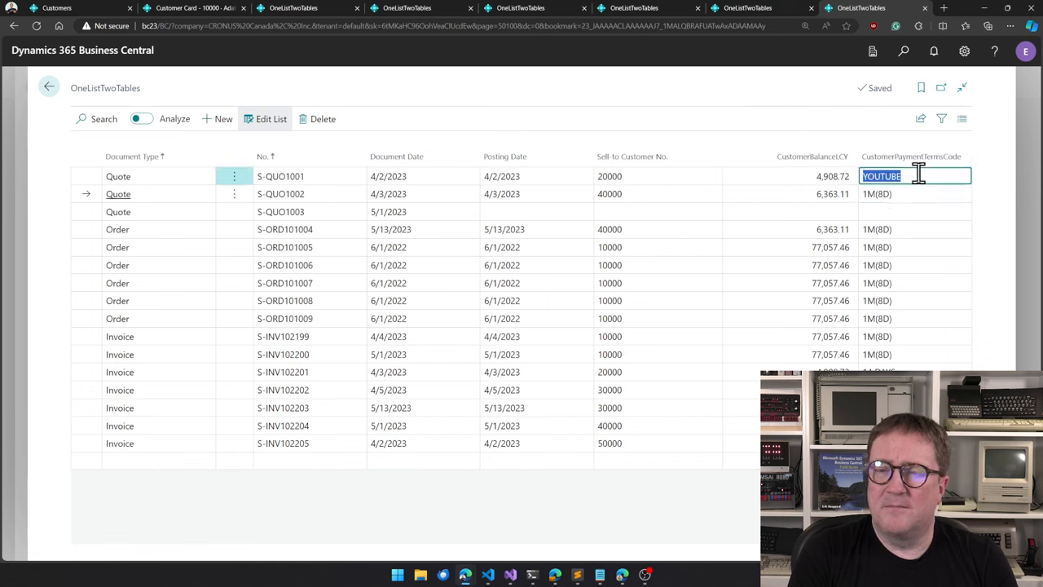
type("14 DAYS")
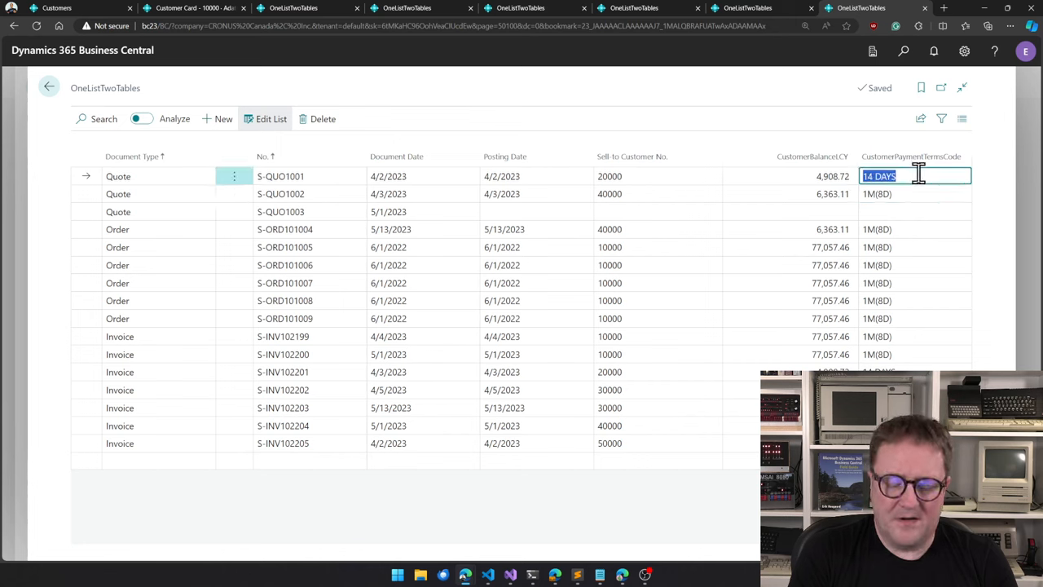
type("YOUTUBE")
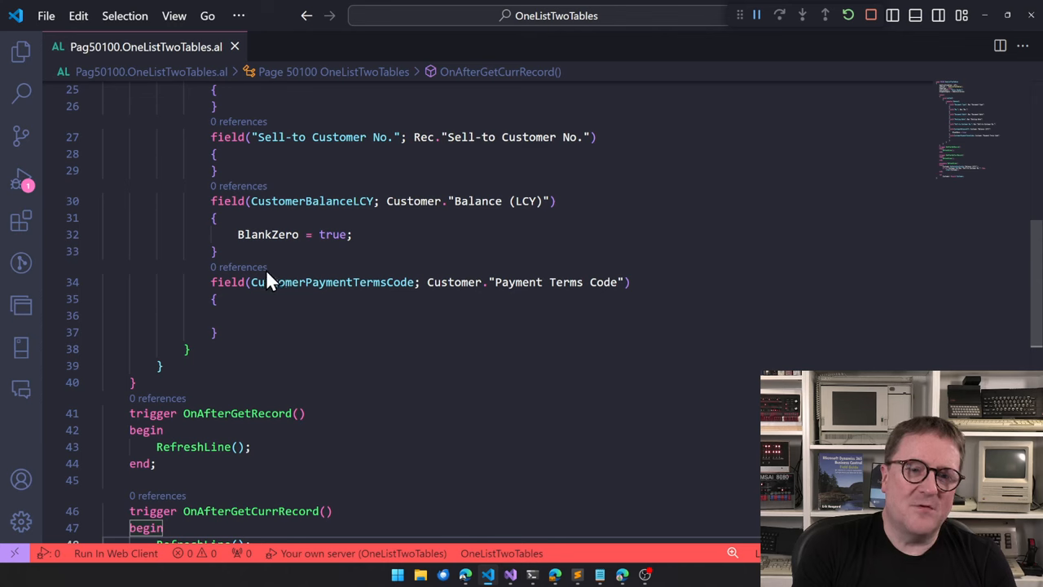
Add an OnValidate trigger on CustomerPaymentTermsCode and begin Customer.Modify inside it.
type("trigg")
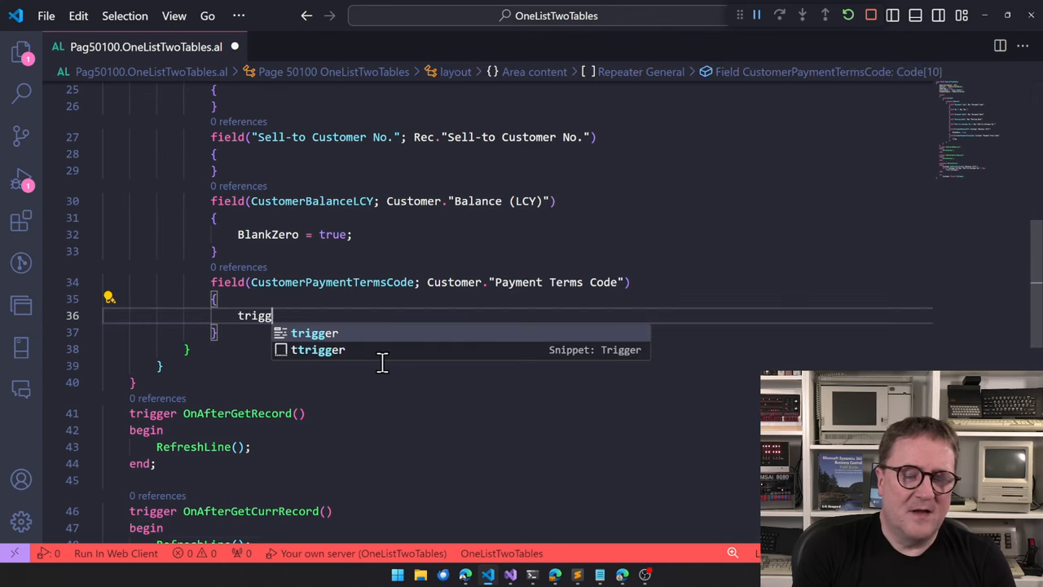
type("er")
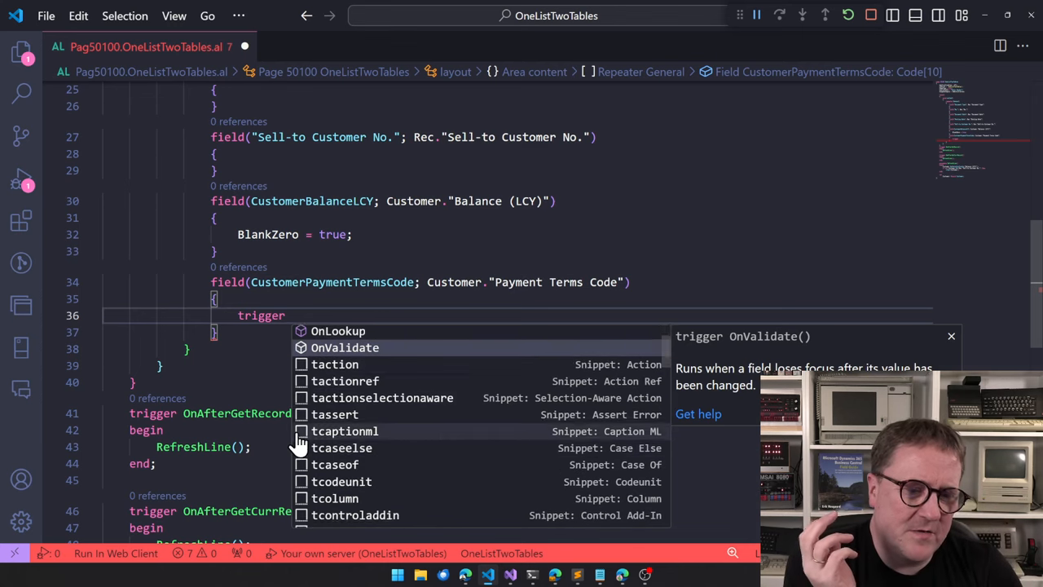
scroll("down", 3)
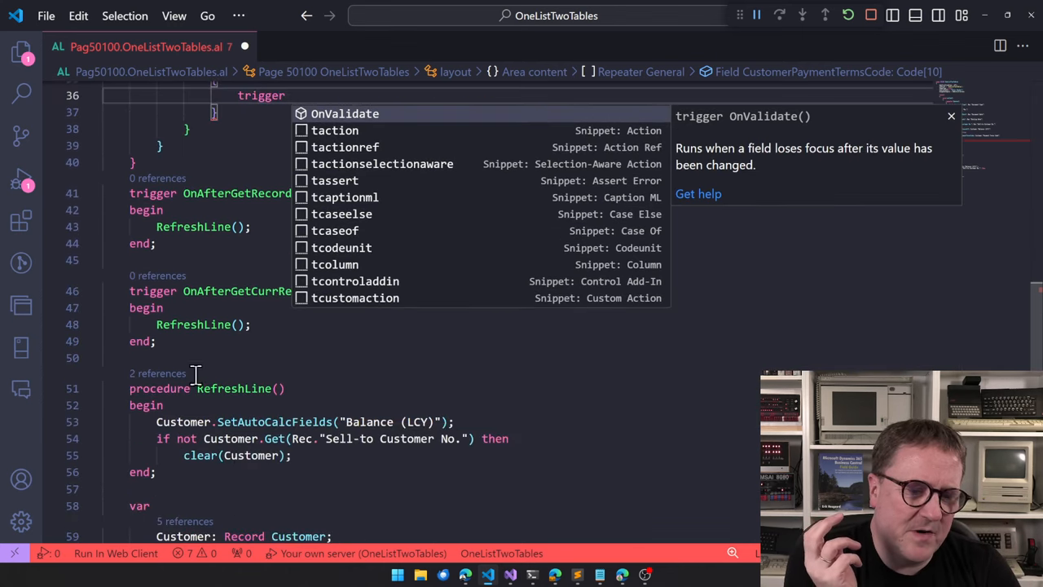
scroll("down", 3)
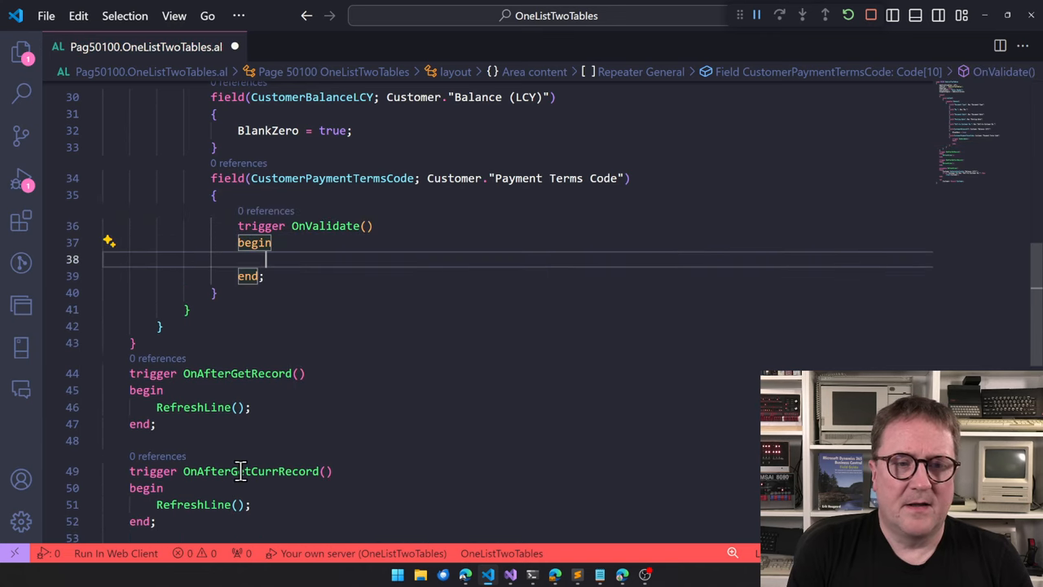
type("Customer.Mo")
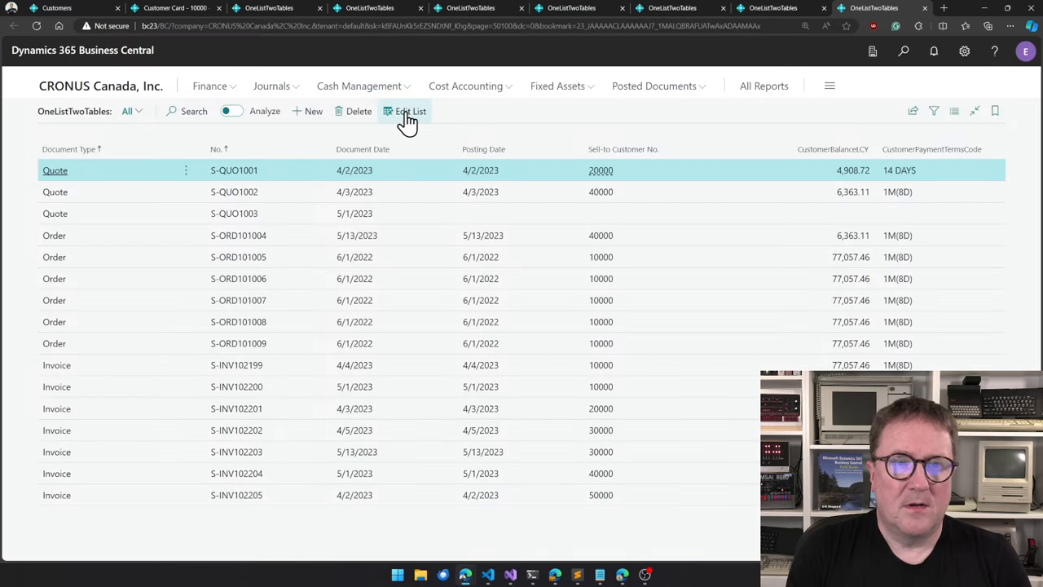
Re-enter Edit List and start typing a new payment terms code for the first quote.
left_click(411, 110)
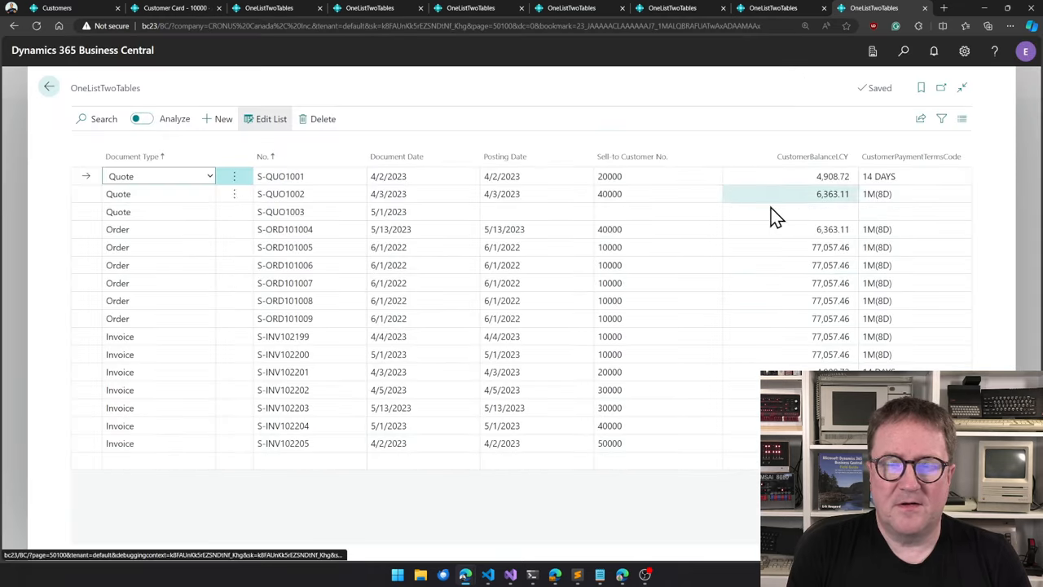
type("yo")
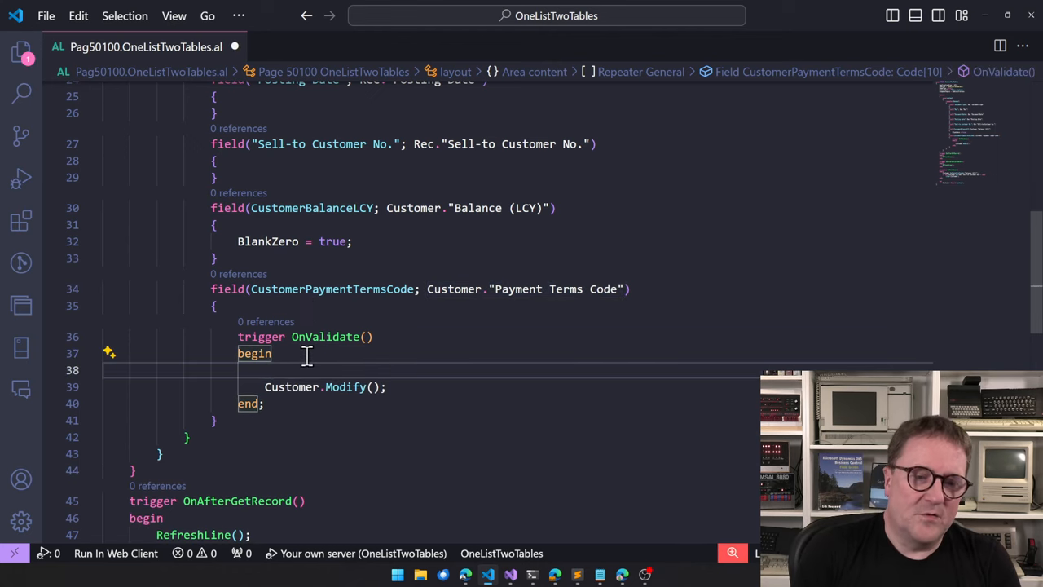
Insert Customer.Validate( on a Payment field before Customer.Modify() in OnValidate.
type("Customer.Validate()")
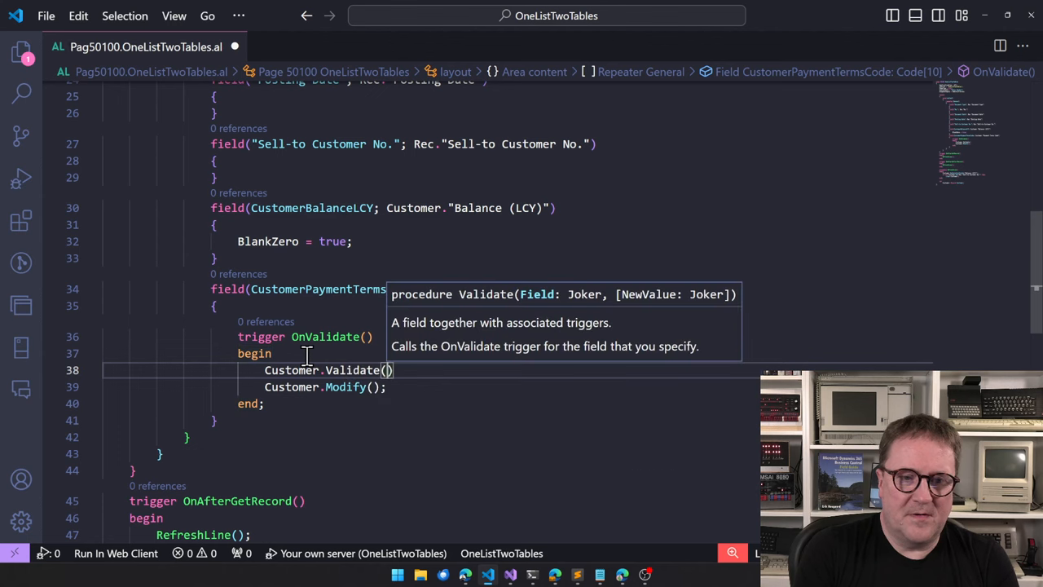
type("PAymen")
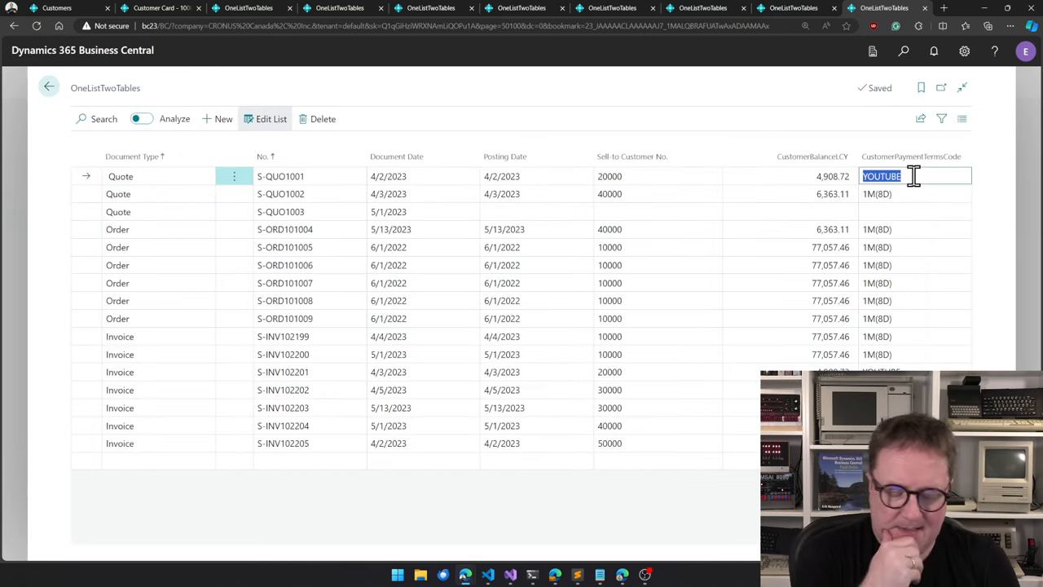
Type 'net' as a new payment terms code for S-QUO1001 in the editable list.
type("net")
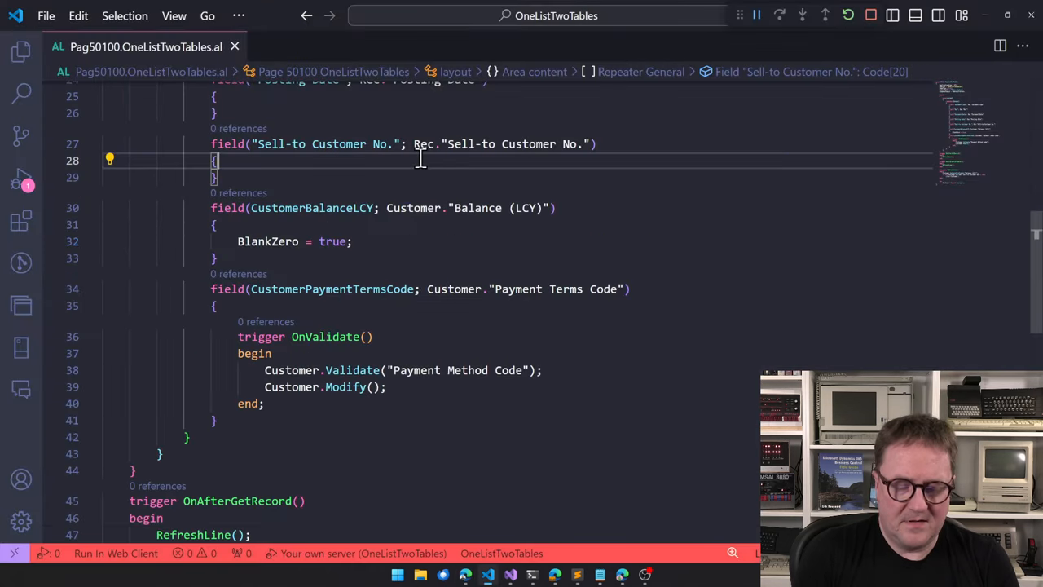
mouse_move(258, 336)
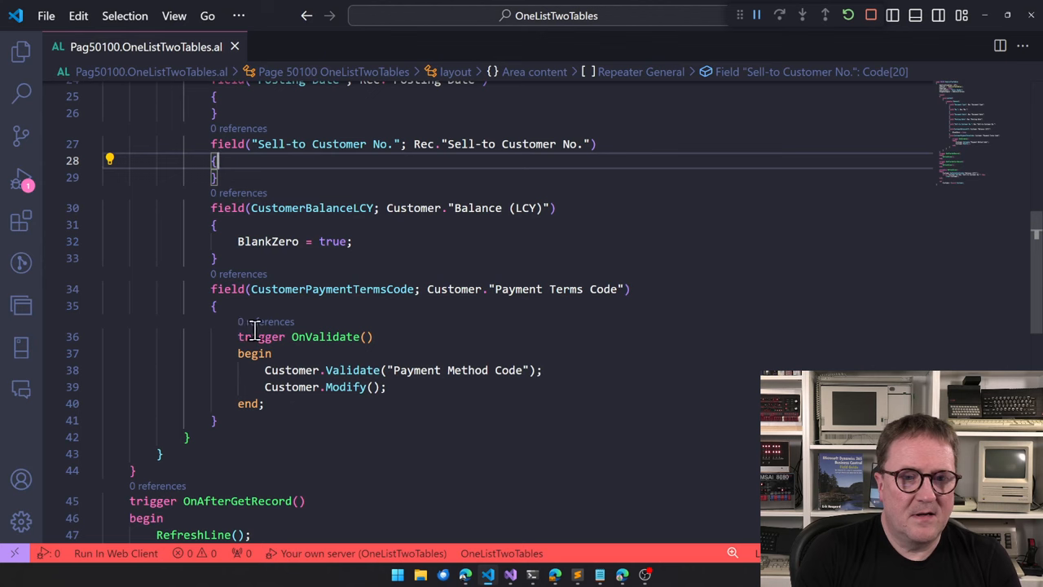
mouse_move(492, 355)
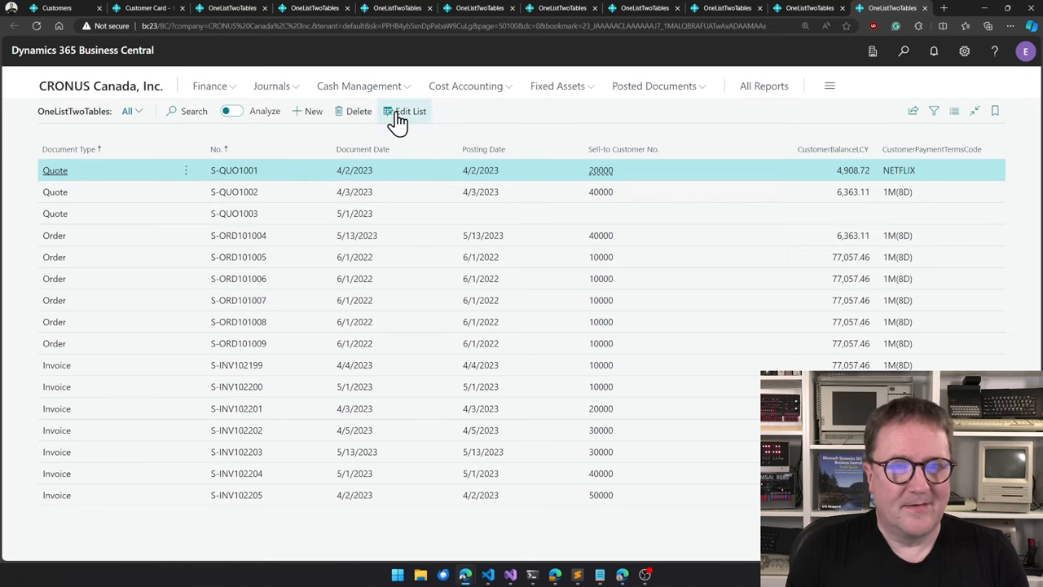
Switch to Edit List and republish, revealing a page error on S-QUO1001's YOUTUBE entry.
left_click(411, 111)
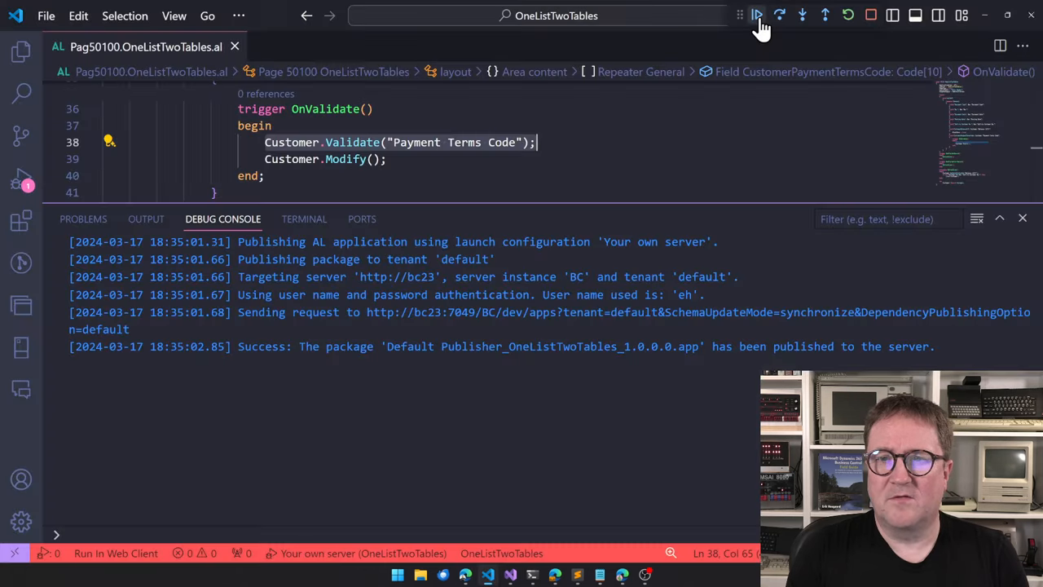
left_click(756, 15)
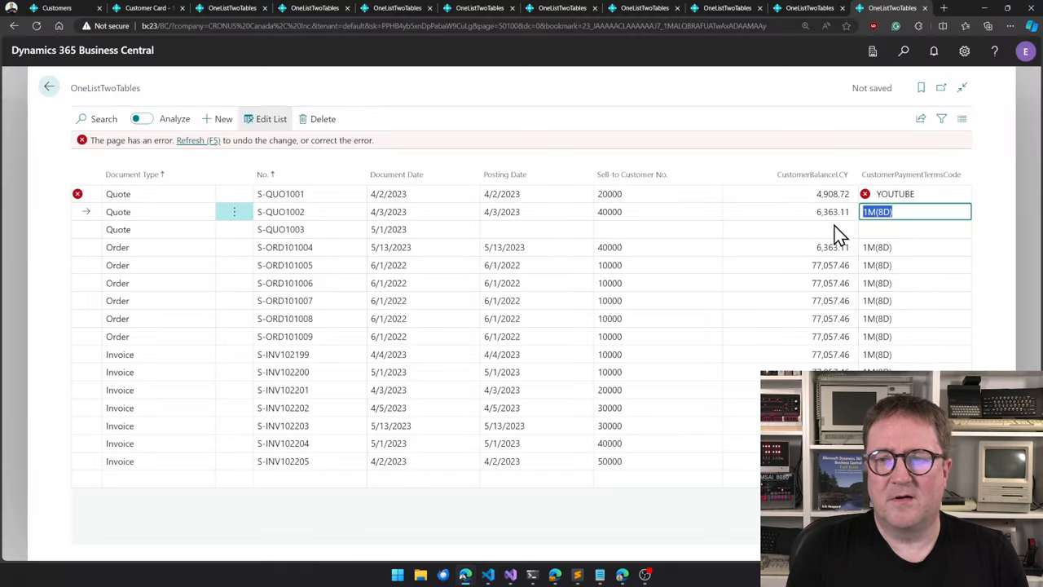